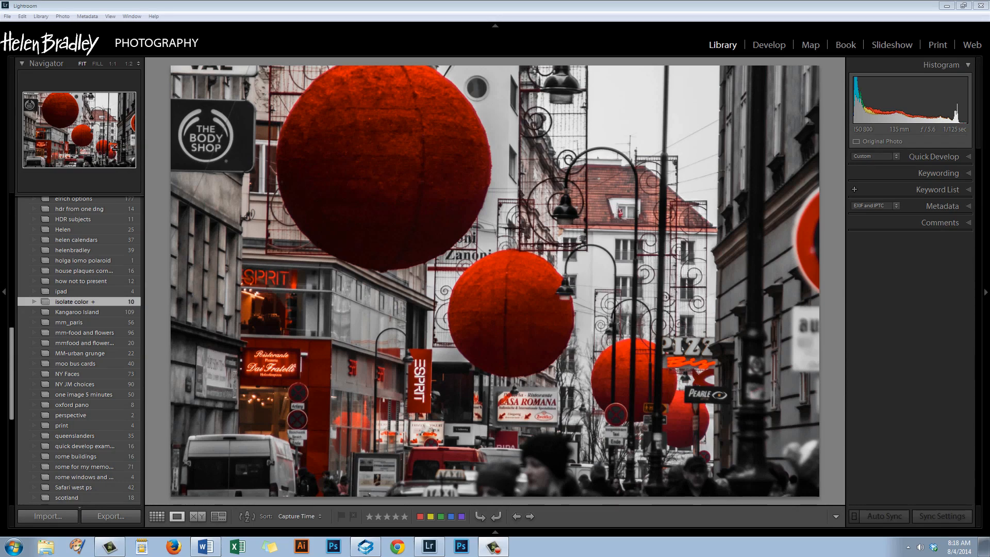
mouse_move(629, 531)
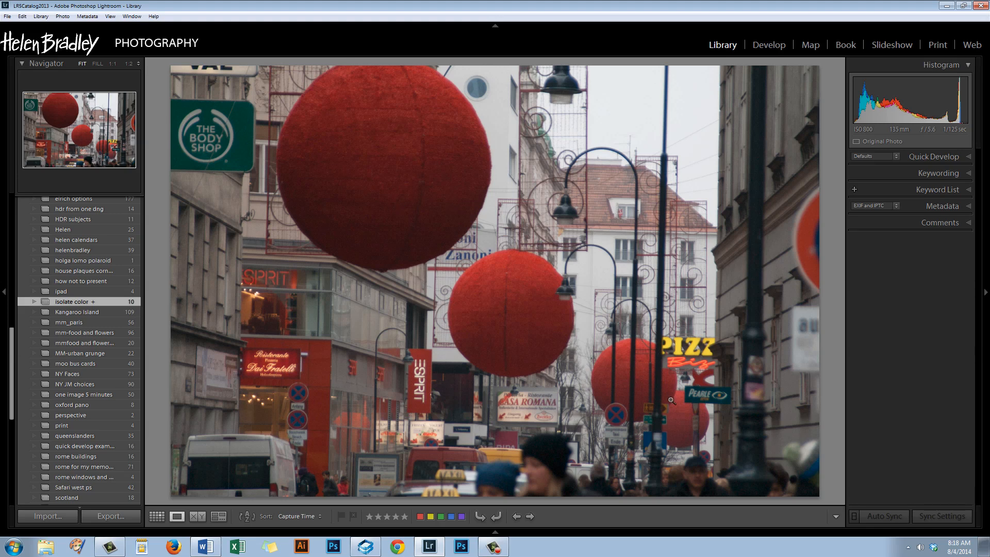
mouse_move(518, 369)
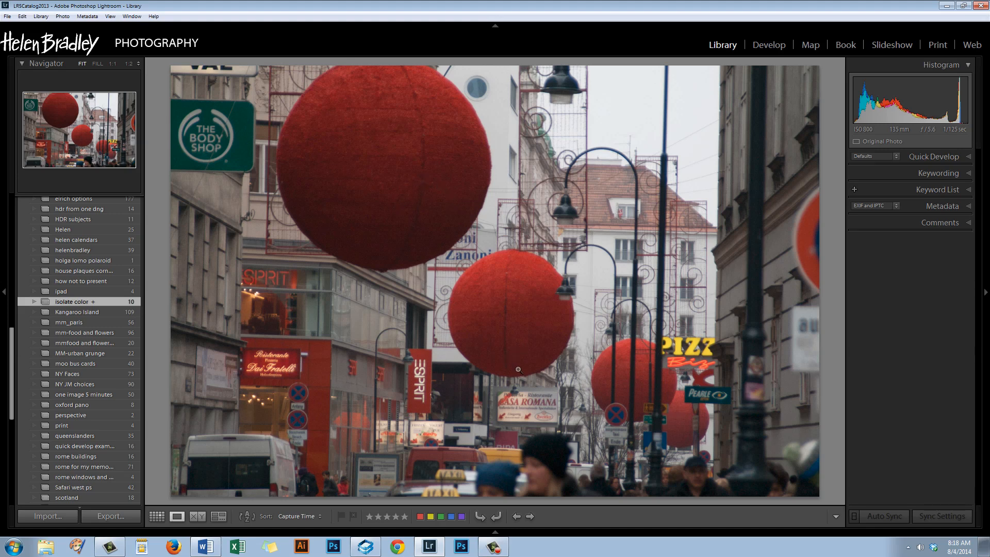
mouse_move(526, 515)
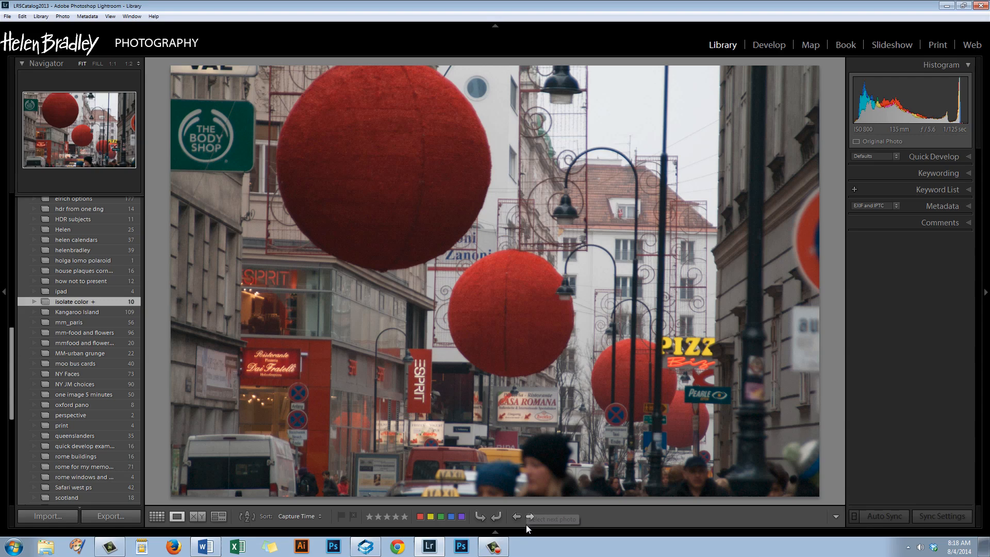
mouse_move(598, 536)
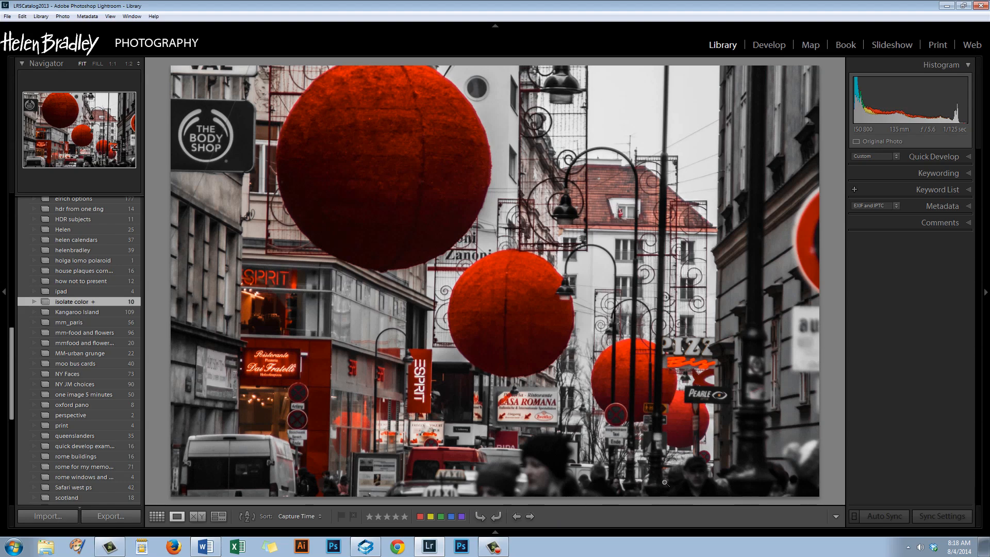
mouse_move(594, 366)
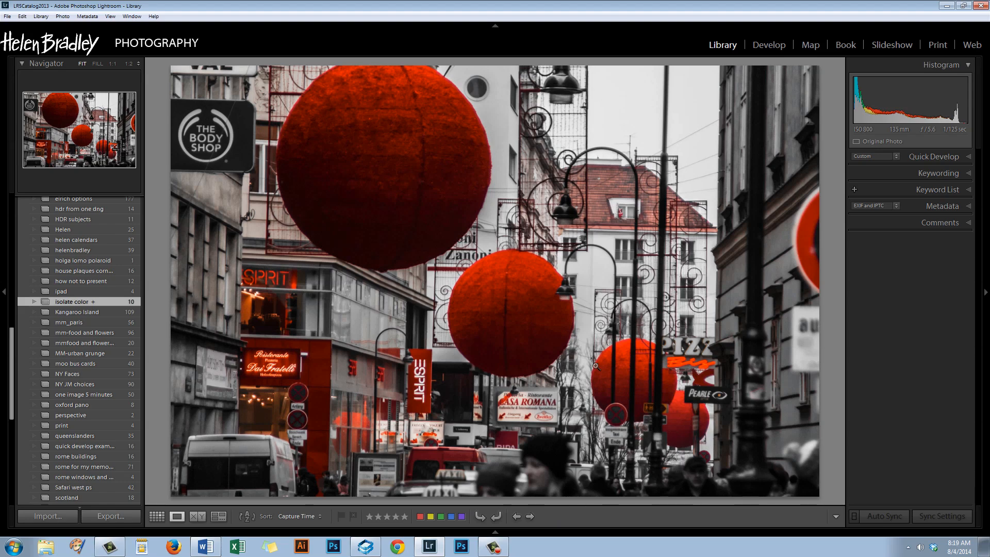
mouse_move(688, 437)
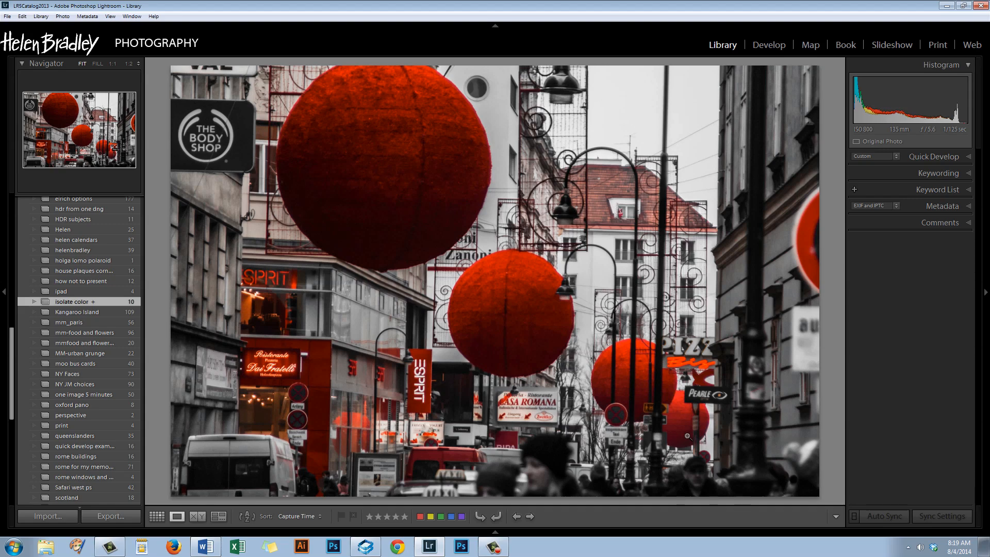
mouse_move(684, 437)
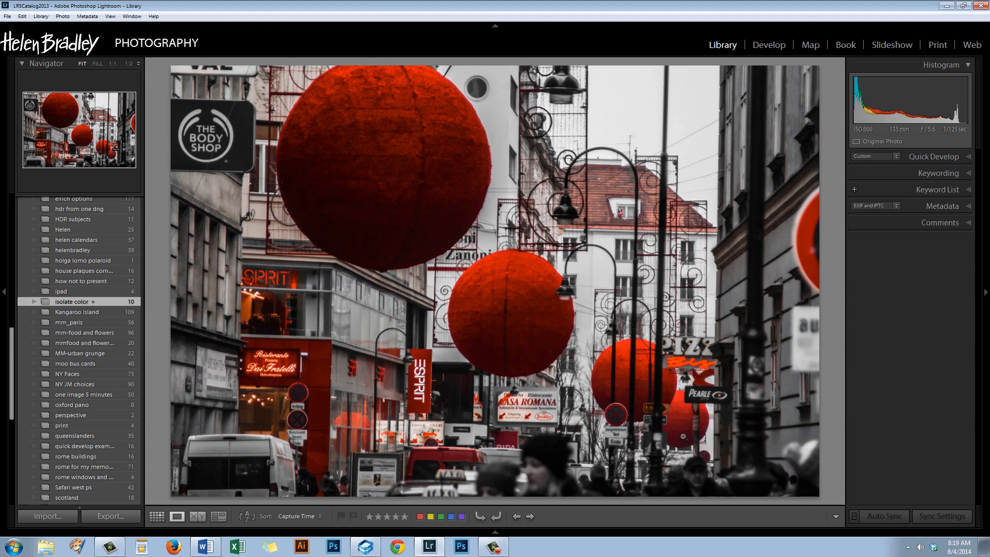
mouse_move(496, 536)
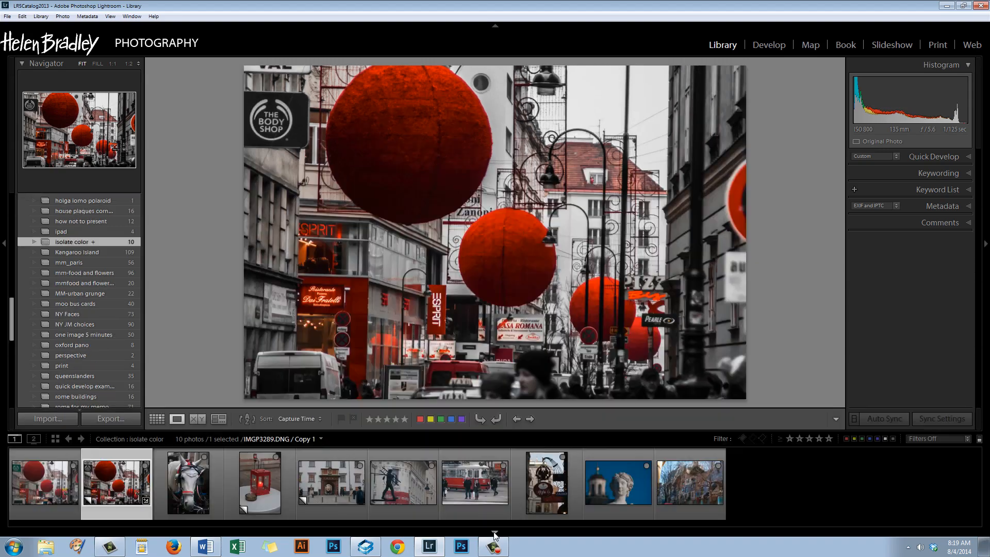
Browse the filmstrip through the horse, lantern, gateway, chimney sweep, tram, sign, statue and tree-building photos
click(187, 482)
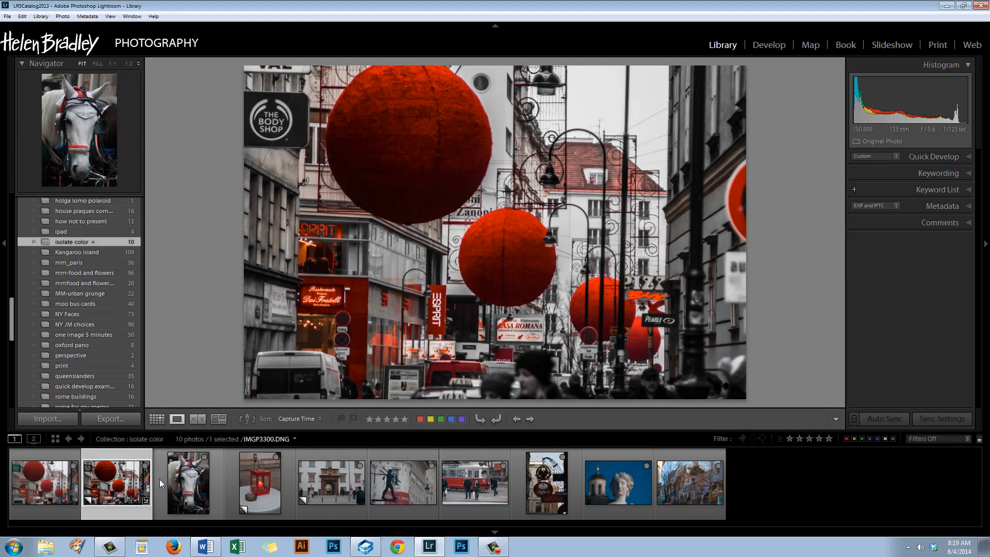
mouse_move(191, 484)
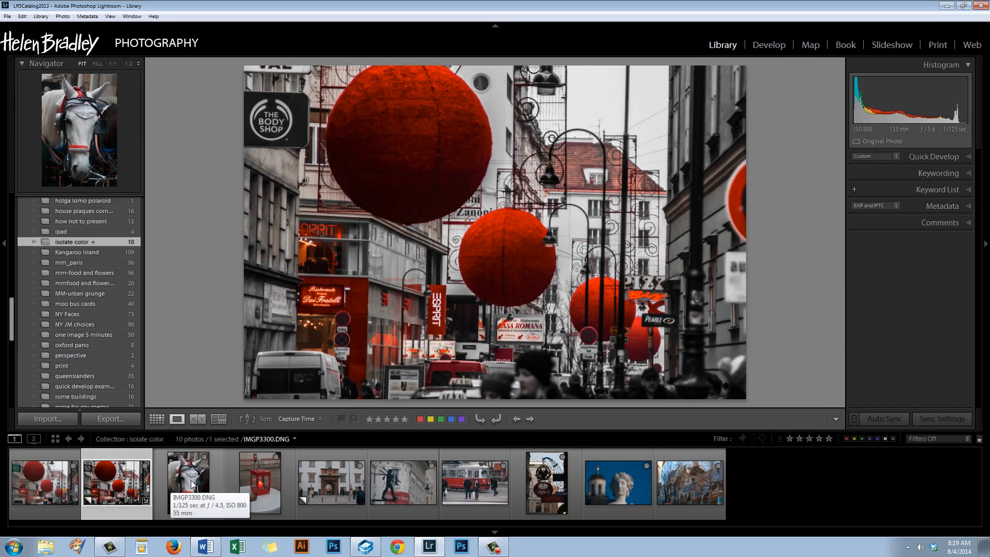
mouse_move(186, 482)
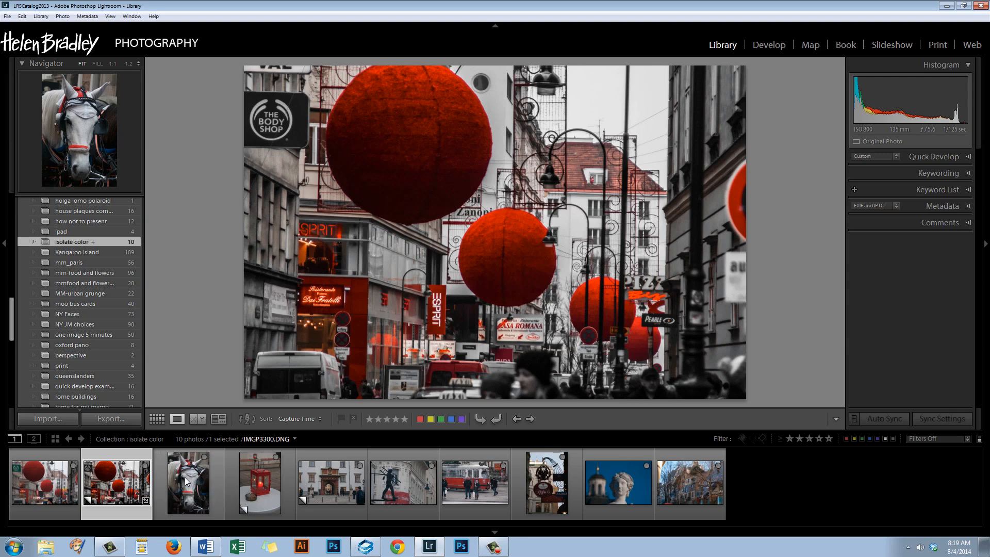
click(188, 483)
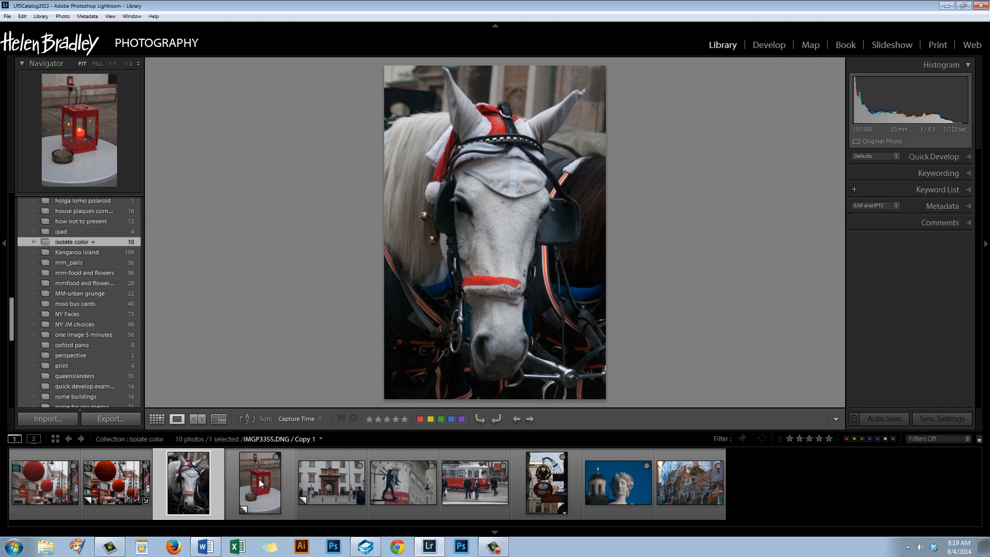
click(258, 483)
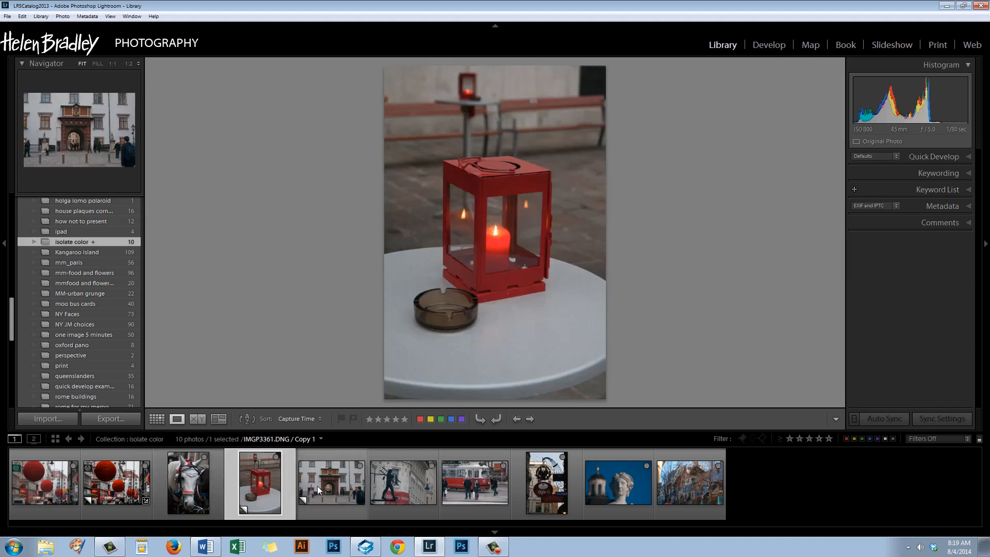
click(331, 483)
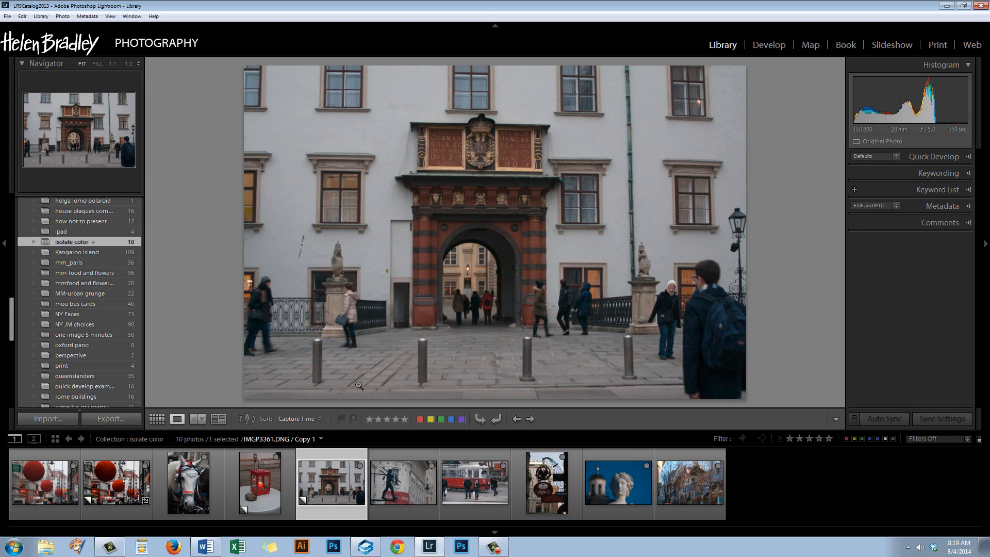
click(404, 482)
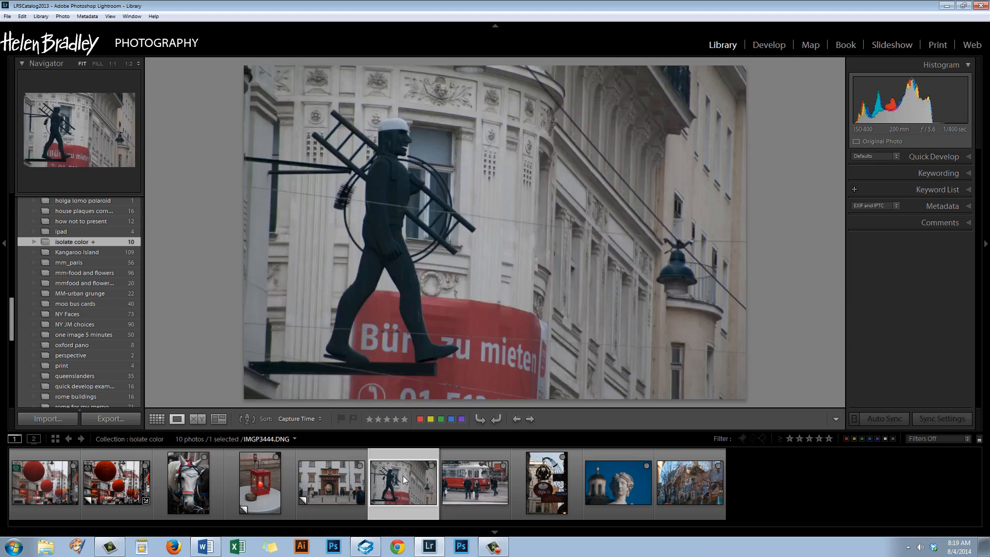
mouse_move(441, 339)
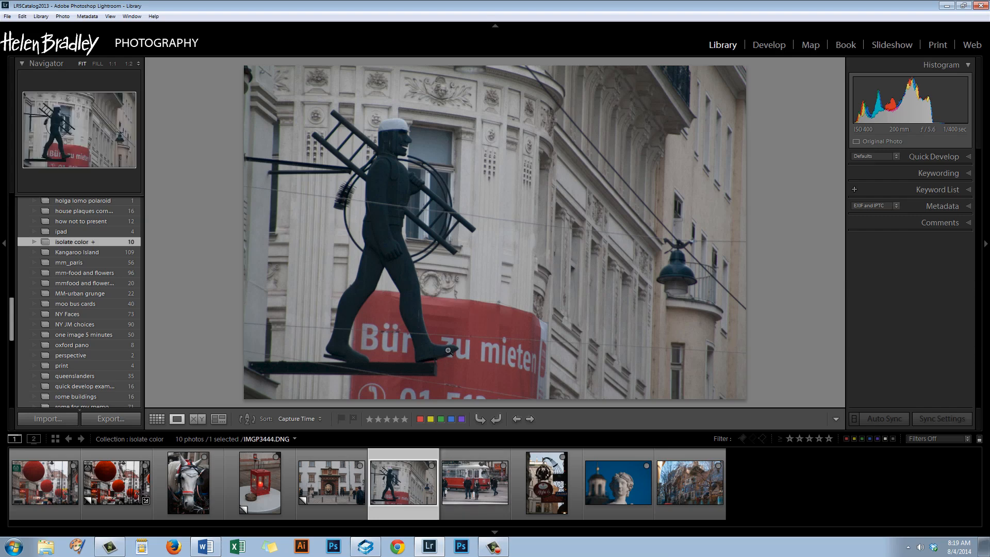
click(474, 483)
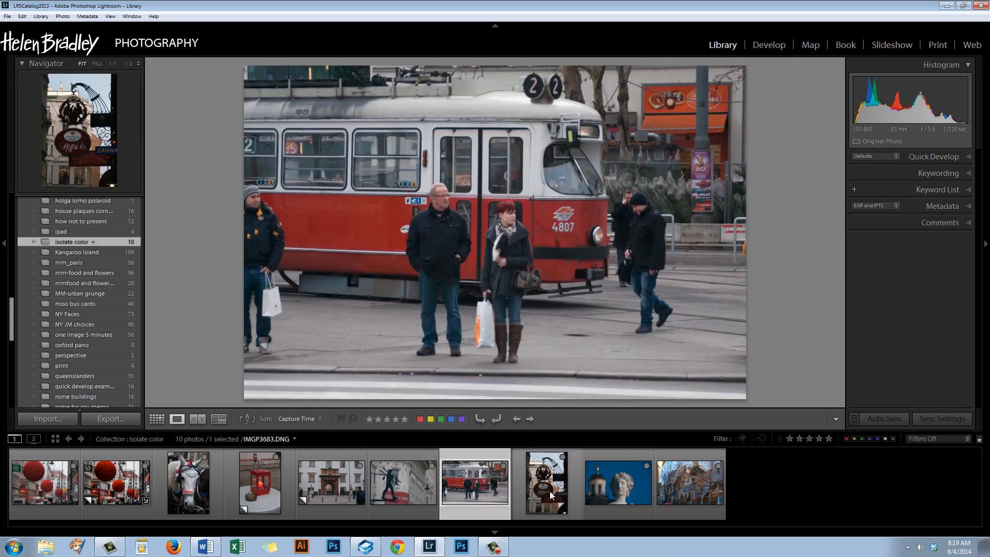
click(546, 483)
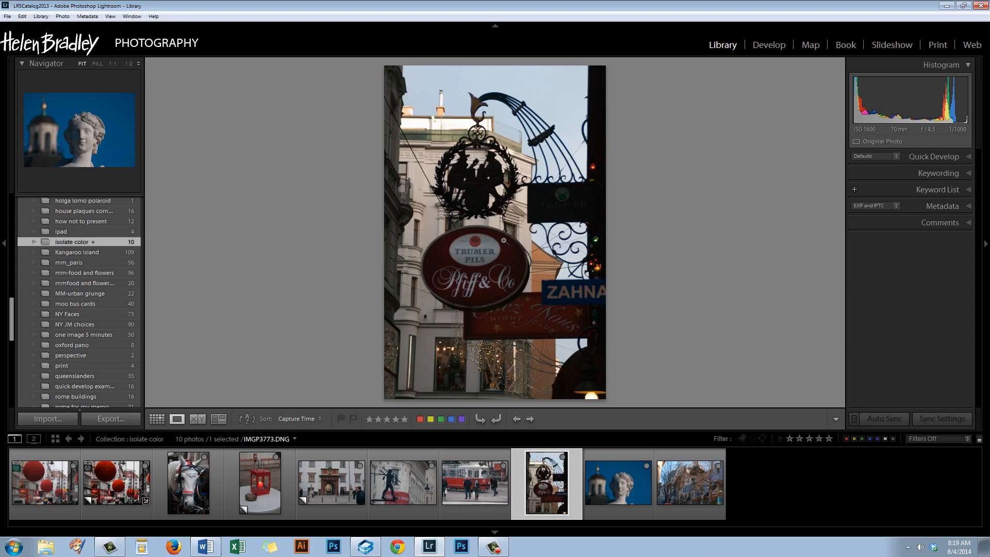
mouse_move(517, 316)
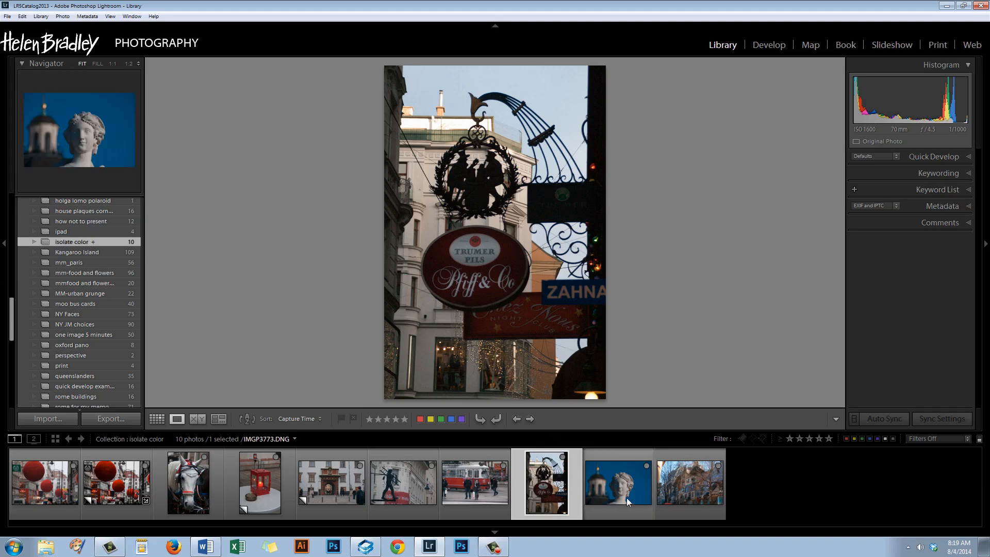
click(618, 483)
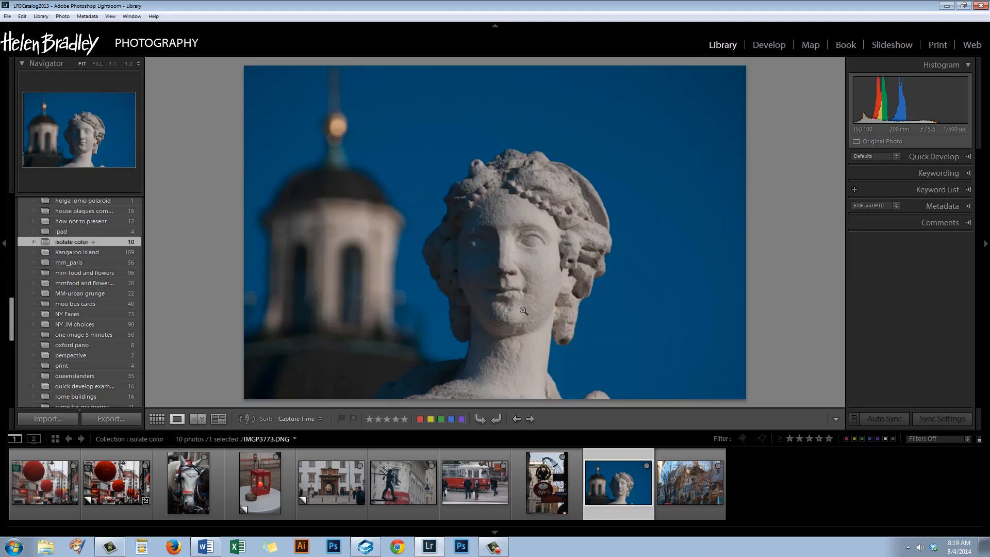
mouse_move(673, 166)
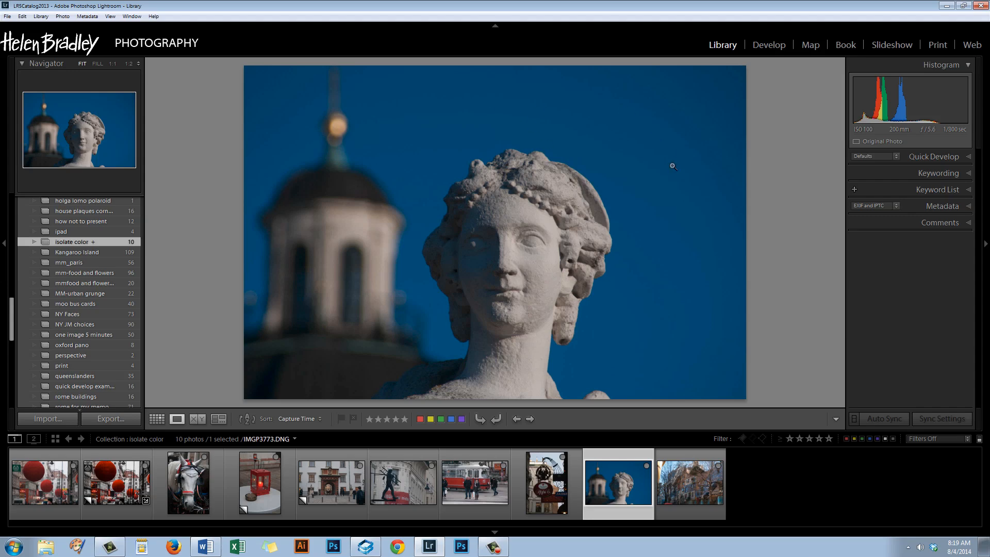
mouse_move(564, 420)
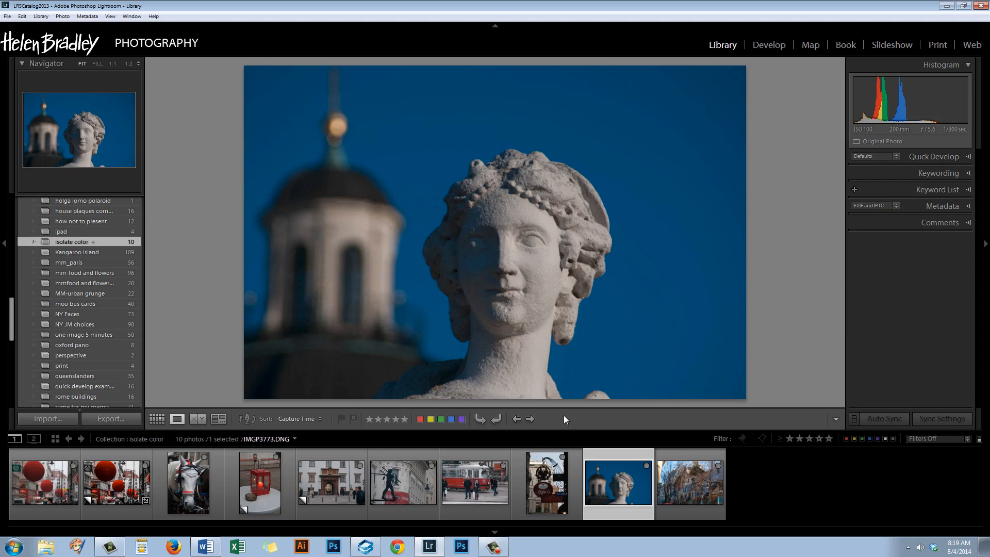
mouse_move(510, 372)
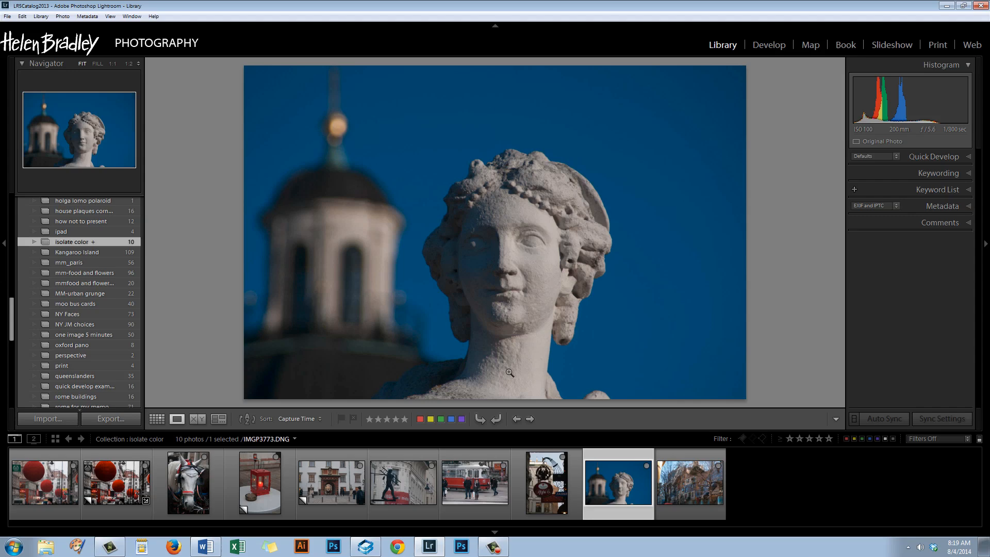
click(690, 482)
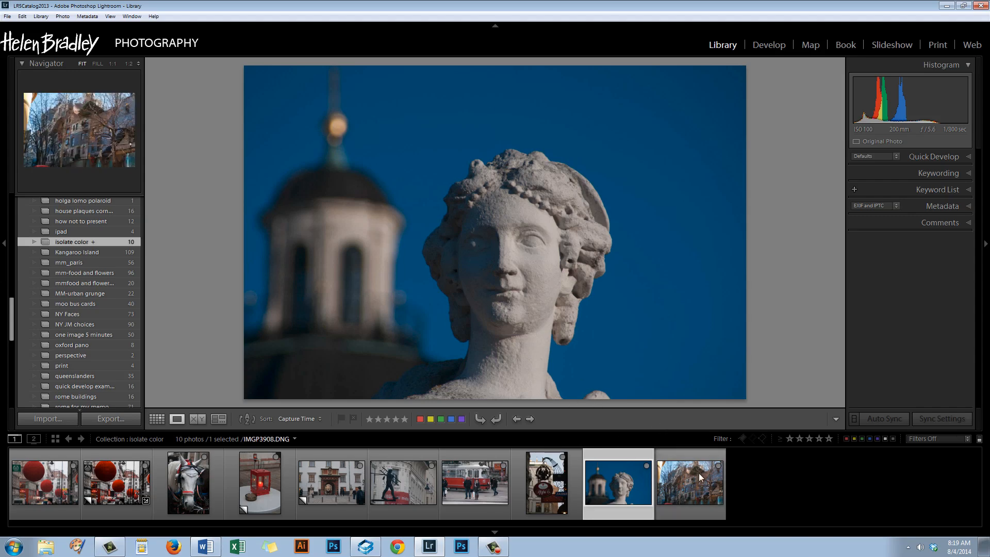
click(690, 482)
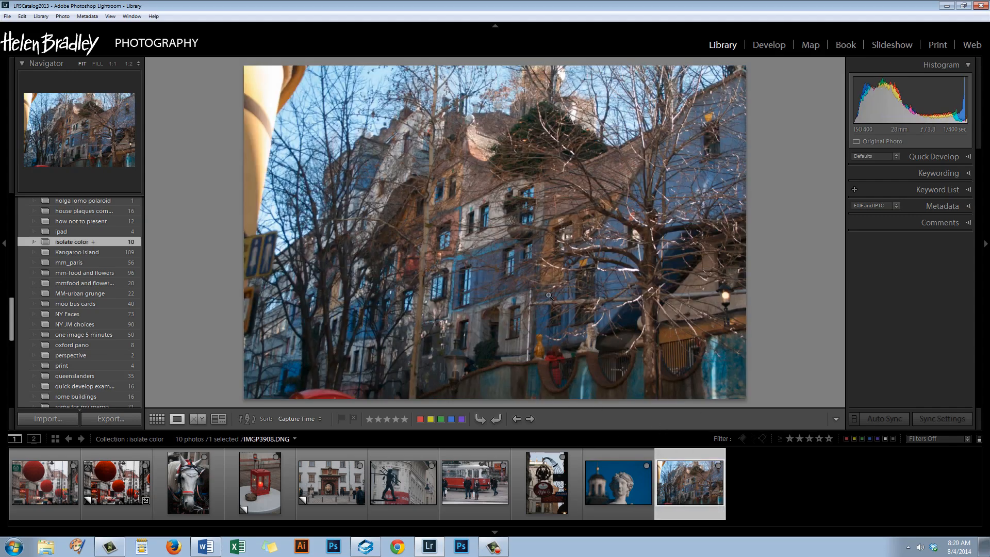
mouse_move(610, 285)
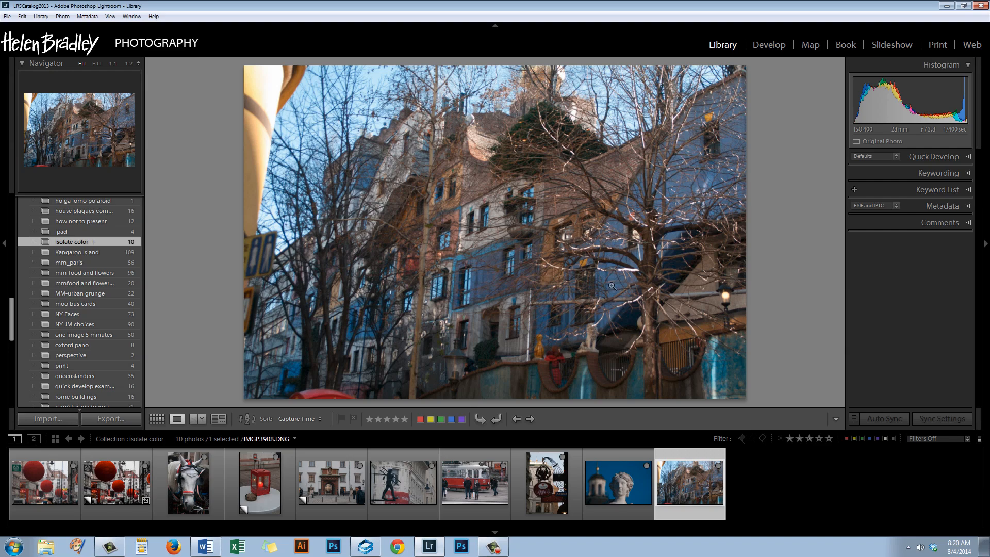
mouse_move(592, 381)
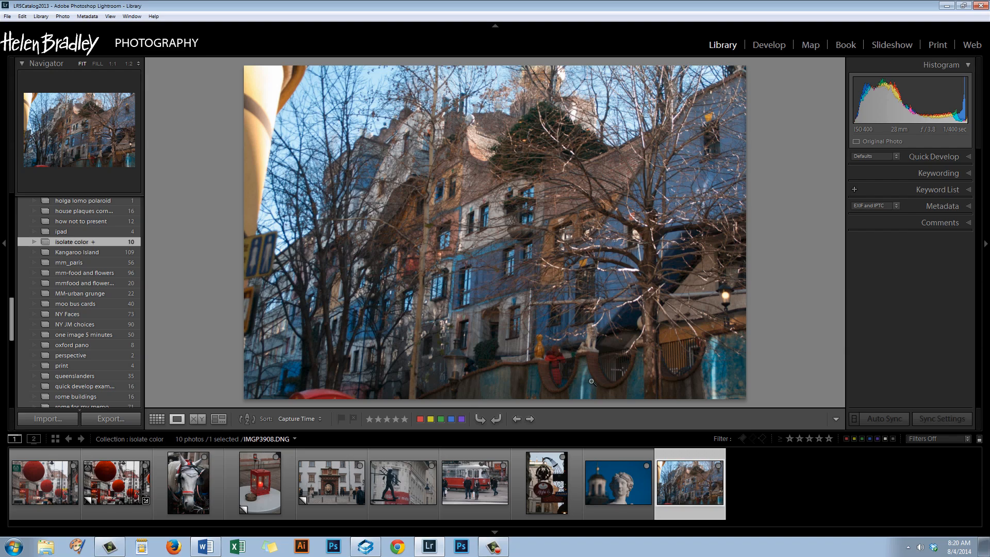
mouse_move(745, 387)
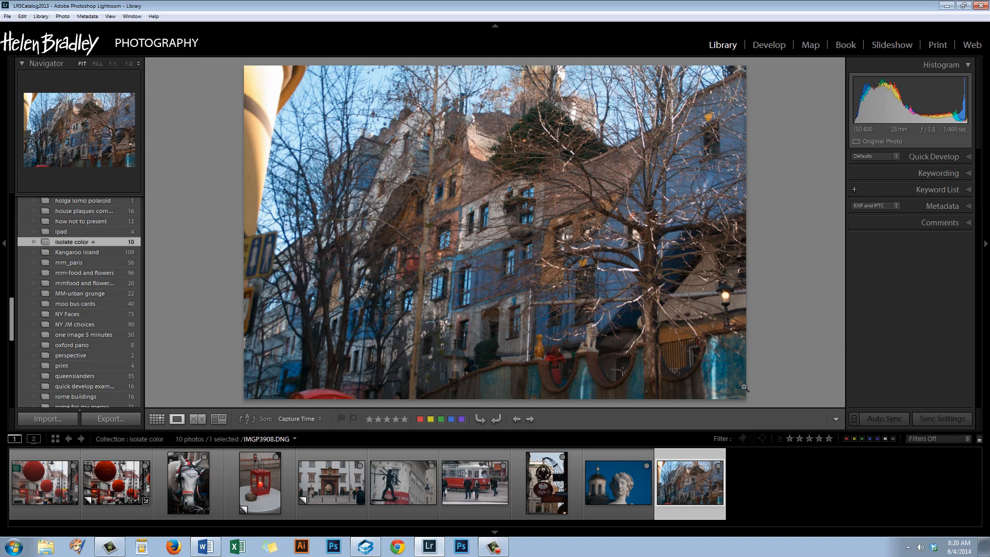
Select the virtual copy of the red baubles photo and show it large in Loupe view
click(116, 483)
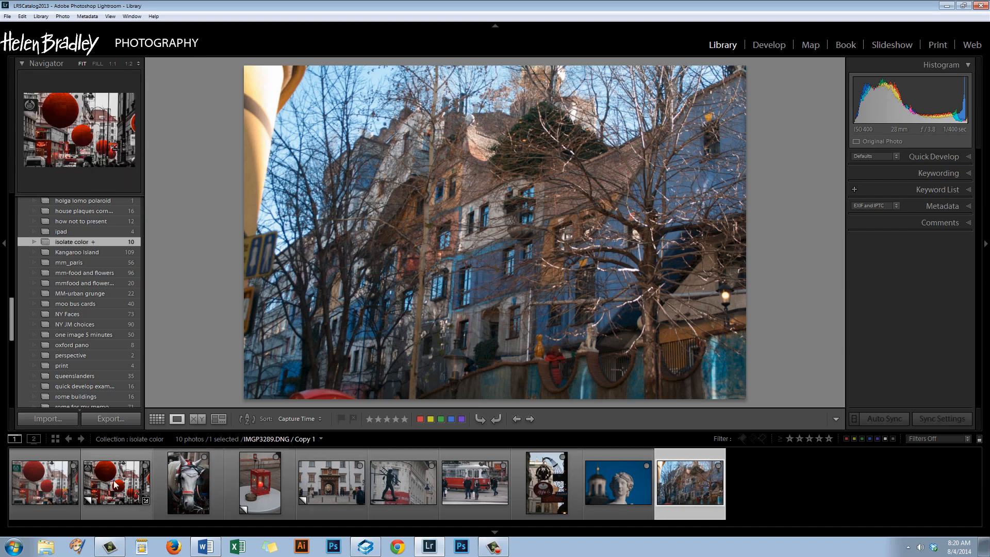
click(117, 482)
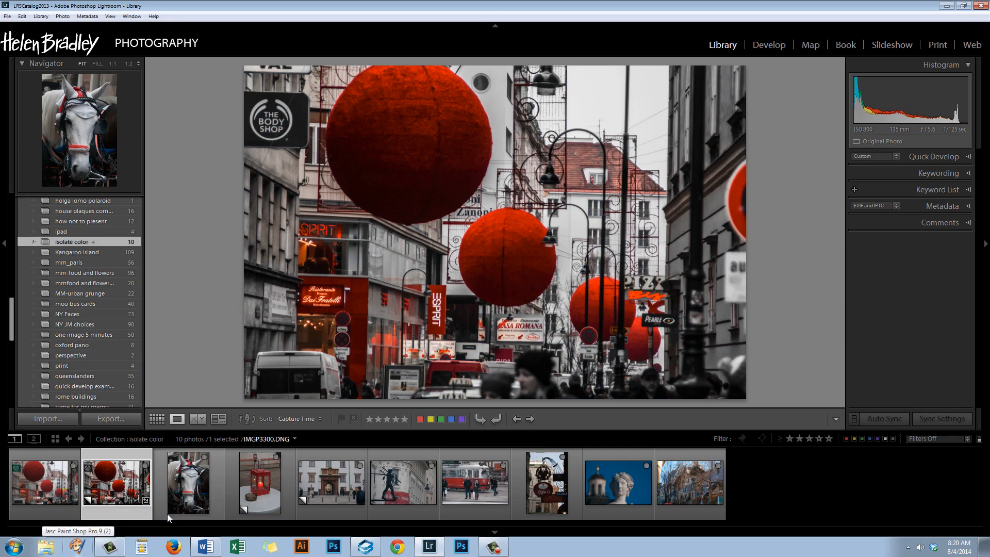
Switch the baubles photo to the Develop module with the Basic panel expanded
click(769, 44)
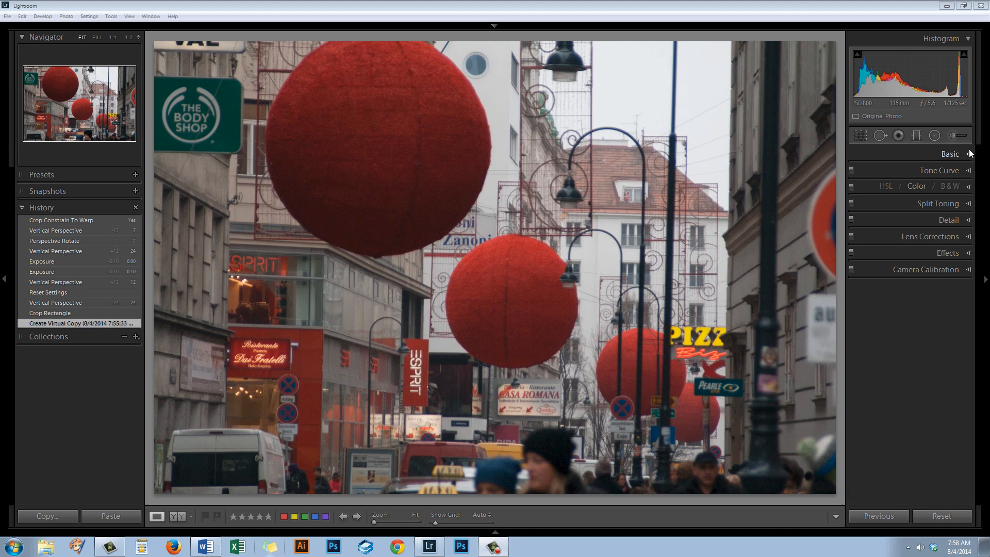
click(948, 154)
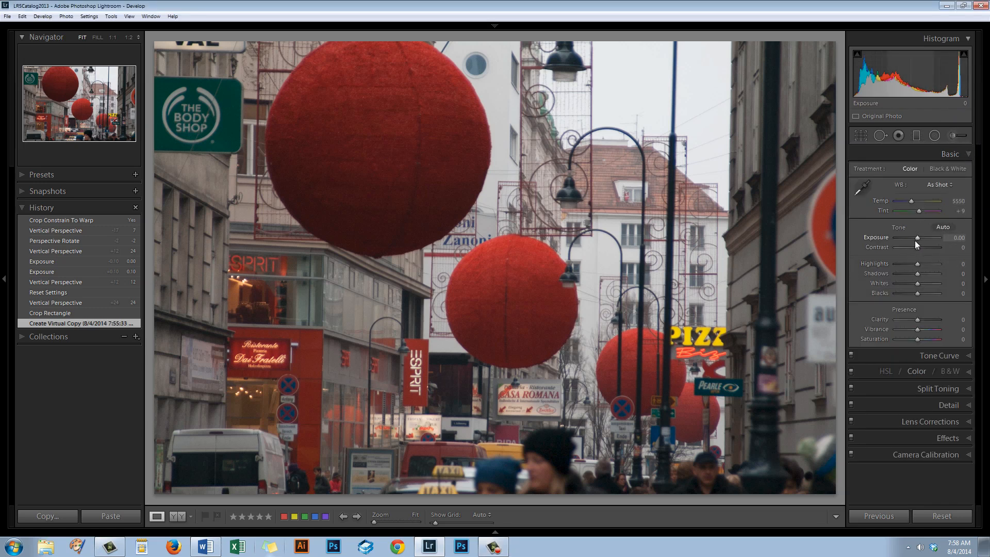
mouse_move(622, 241)
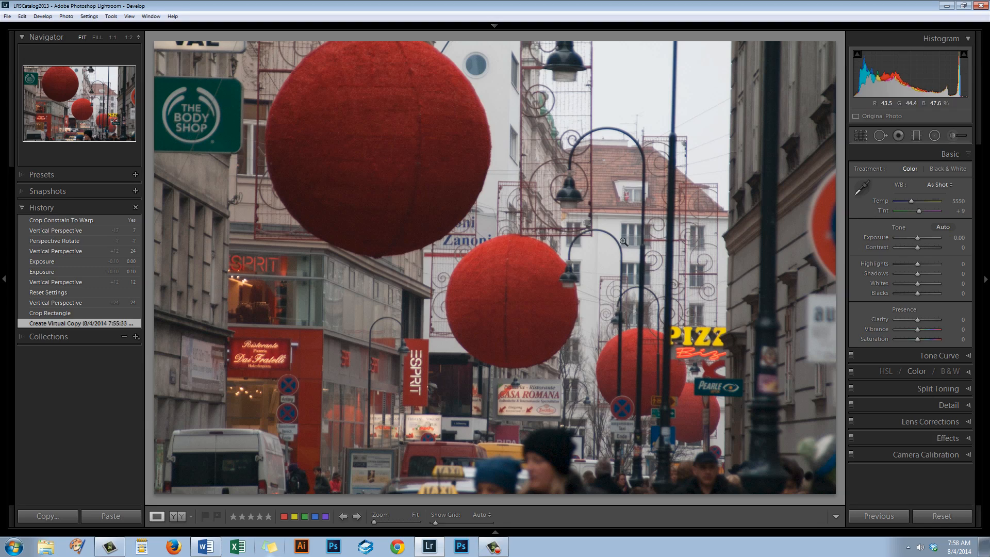
mouse_move(862, 184)
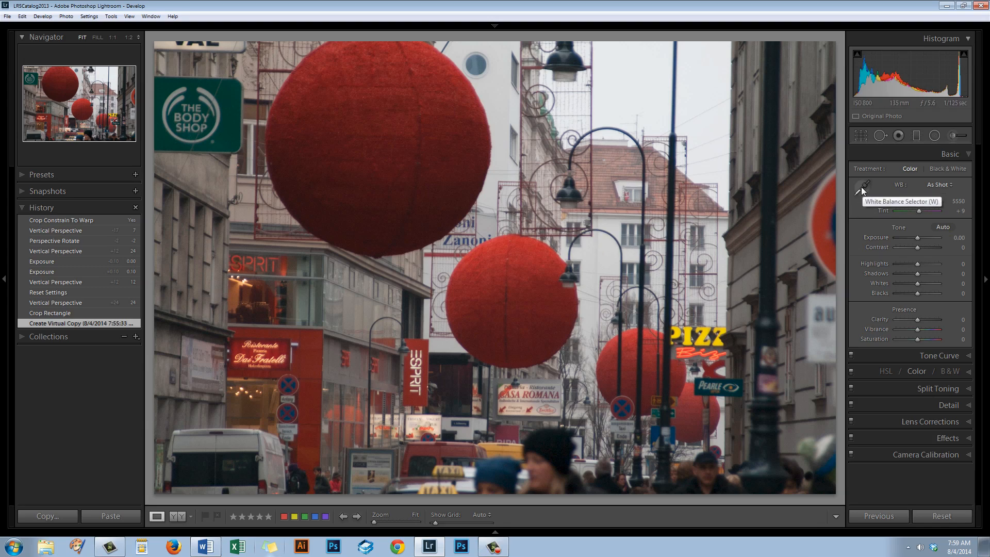
Sample neutral grey building areas with the white balance selector, giving temperature 5462 and tint +5
click(862, 191)
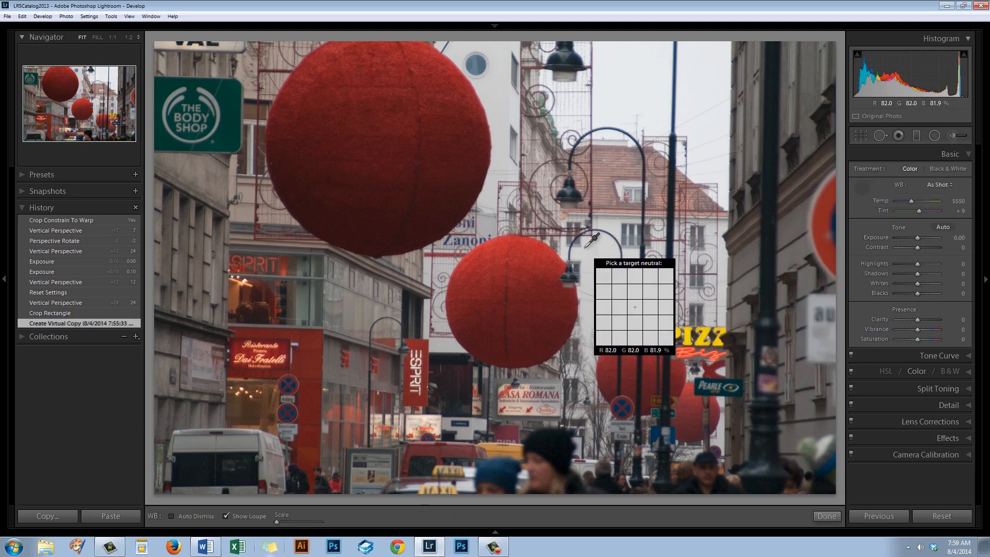
mouse_move(220, 167)
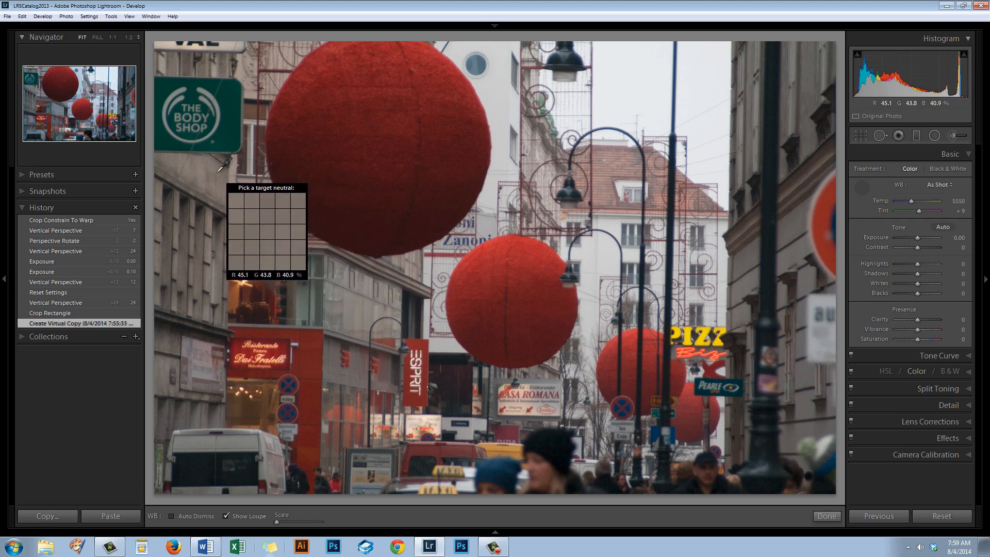
mouse_move(220, 169)
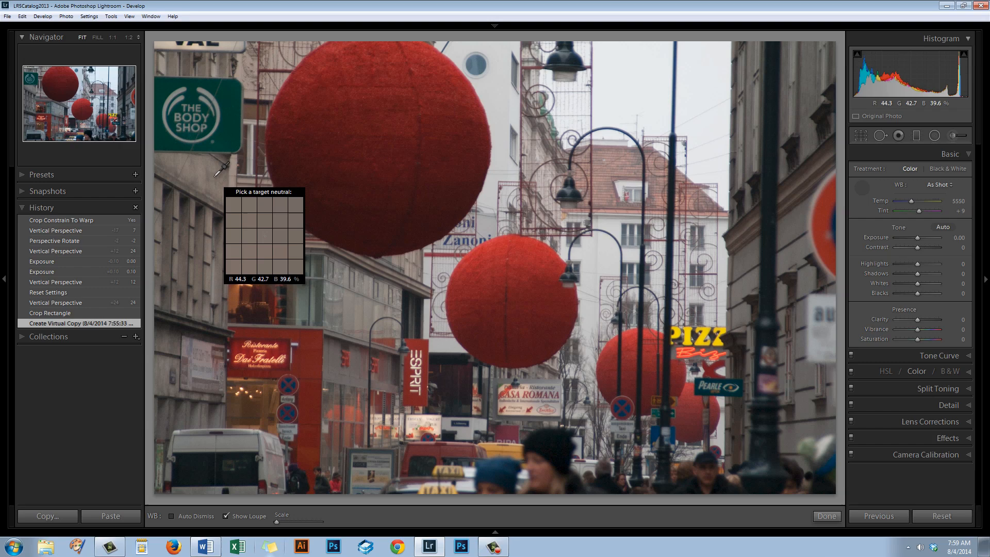
click(235, 192)
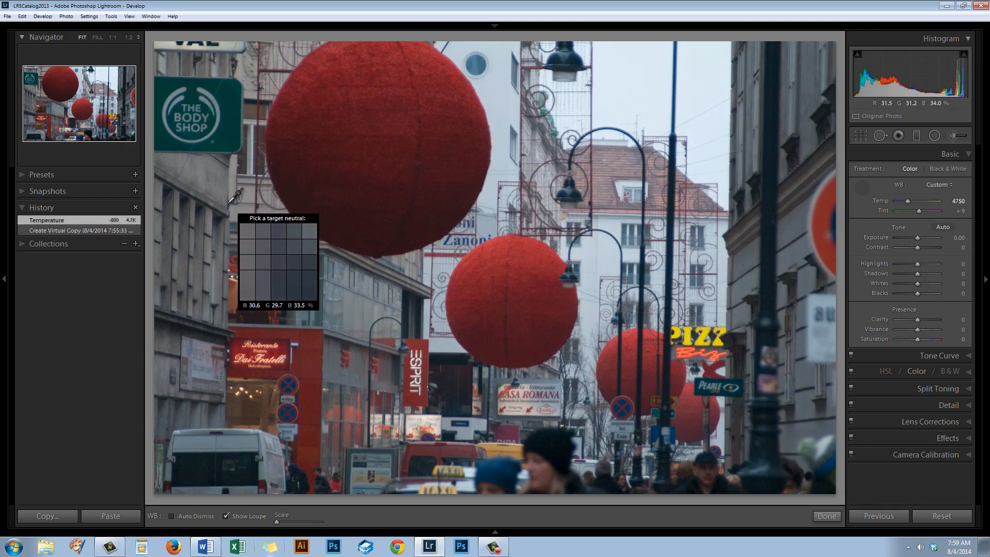
click(369, 306)
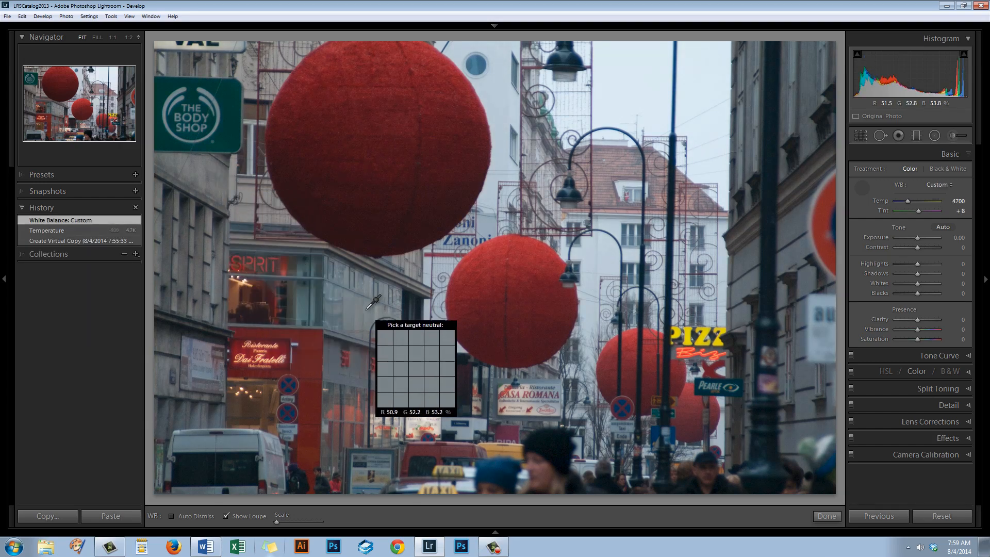
mouse_move(669, 261)
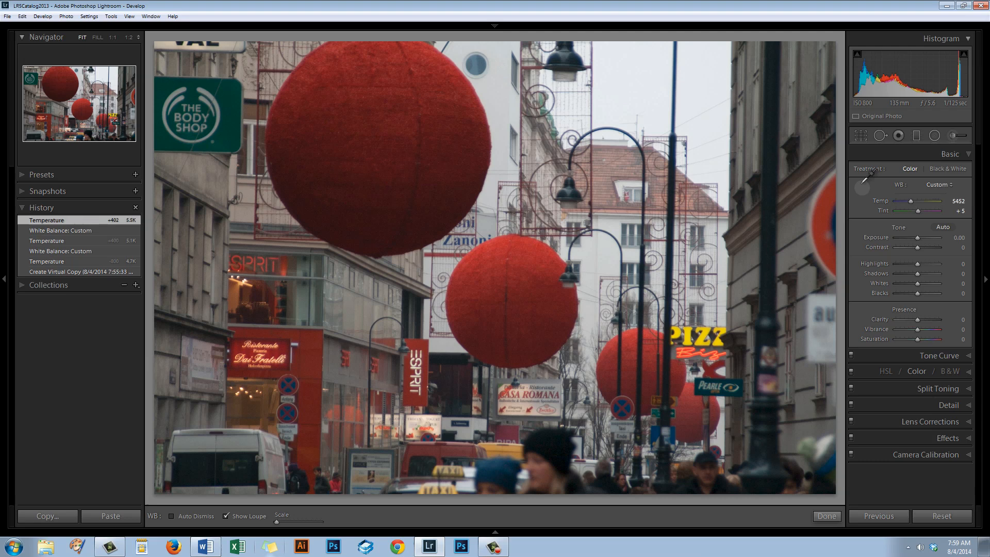
click(826, 516)
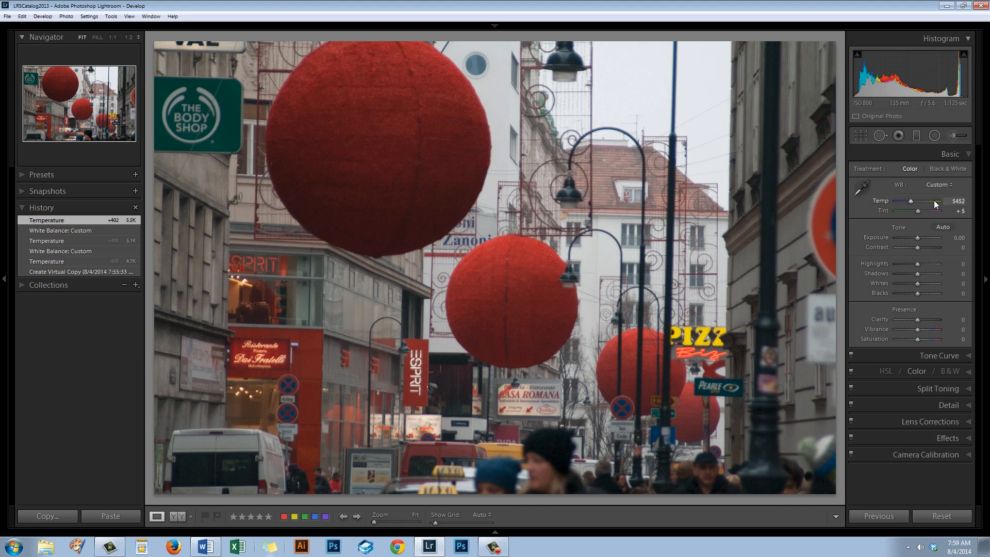
mouse_move(843, 211)
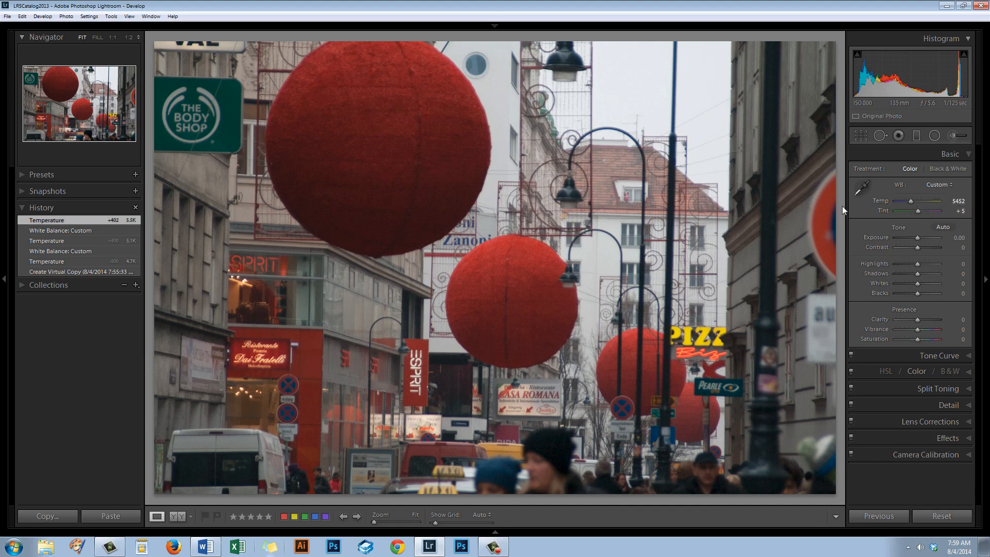
mouse_move(891, 267)
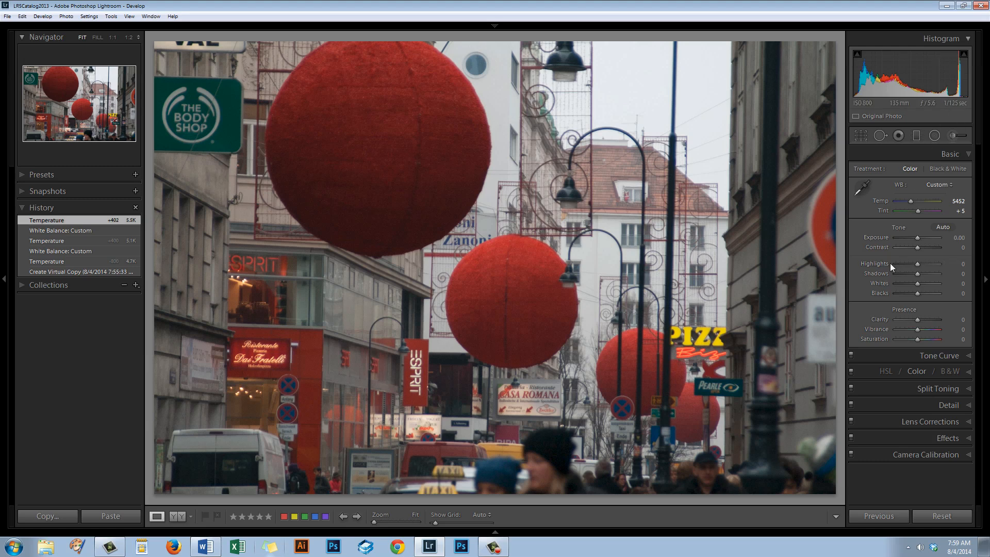
mouse_move(545, 247)
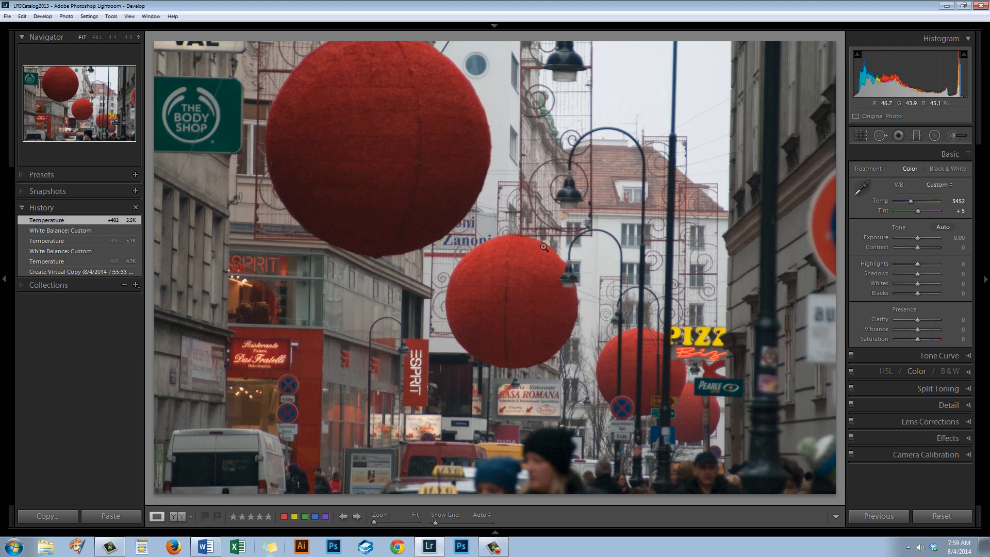
mouse_move(625, 242)
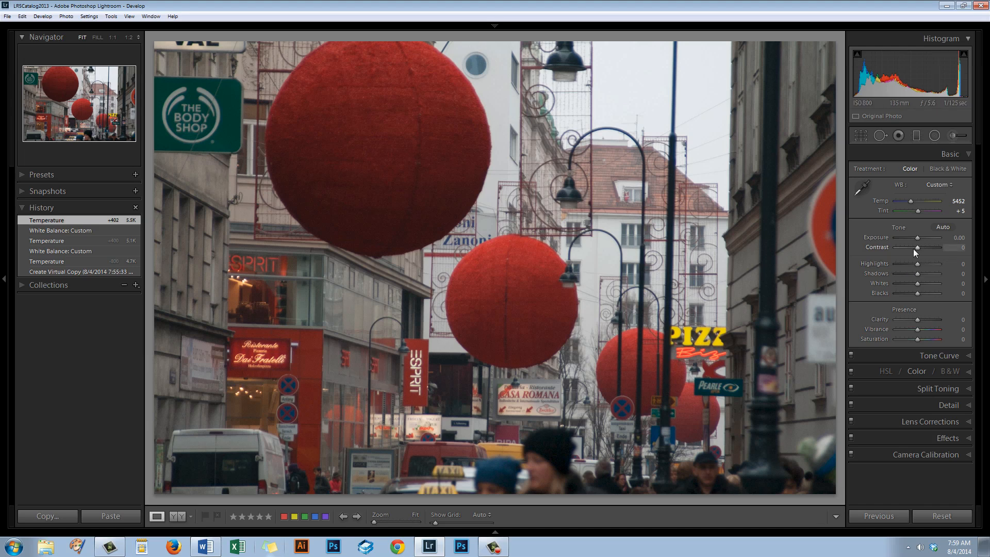
mouse_move(880, 320)
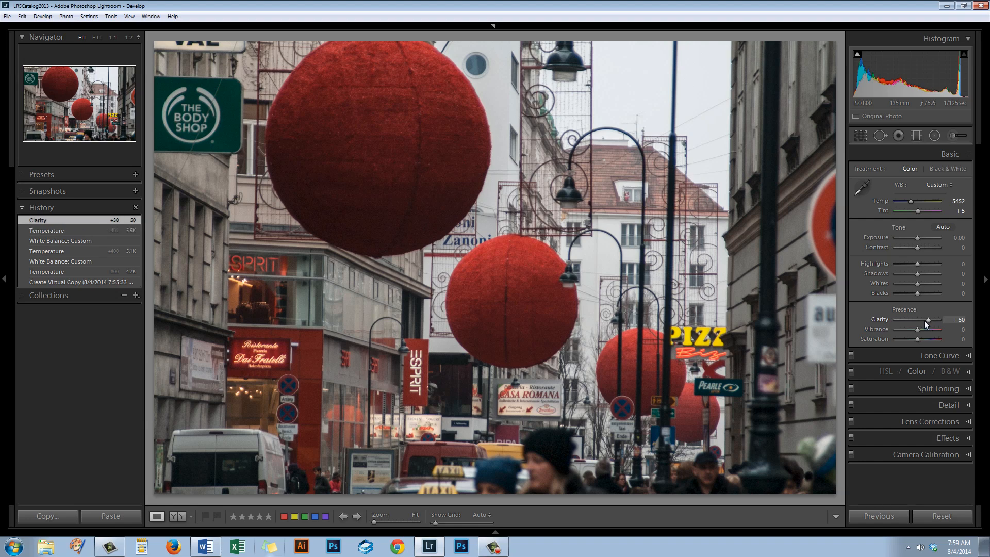
mouse_move(384, 476)
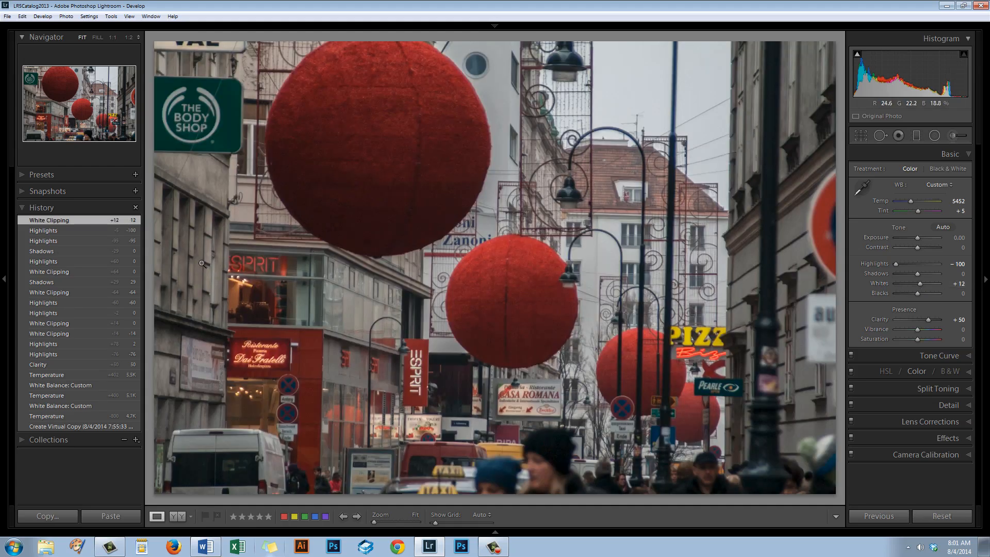
mouse_move(689, 82)
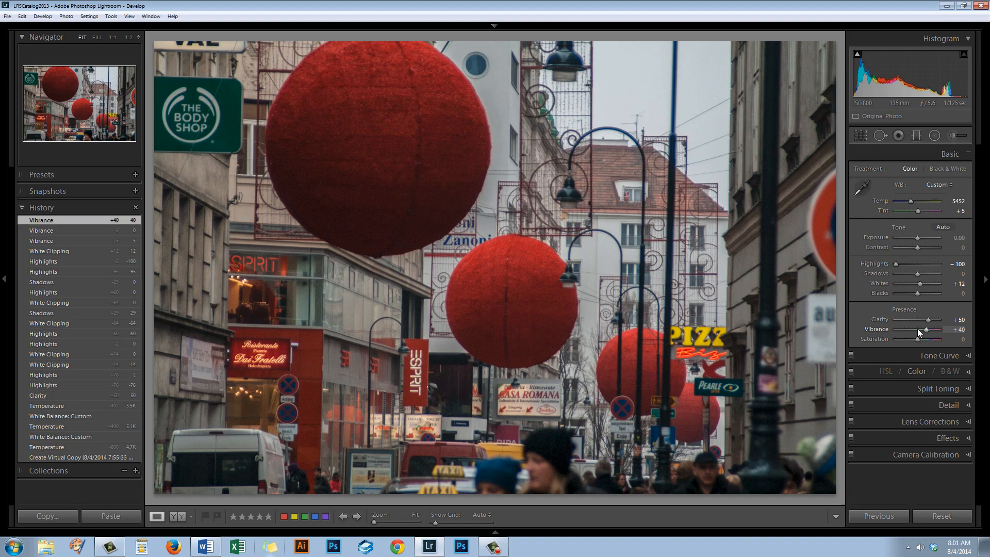
mouse_move(986, 321)
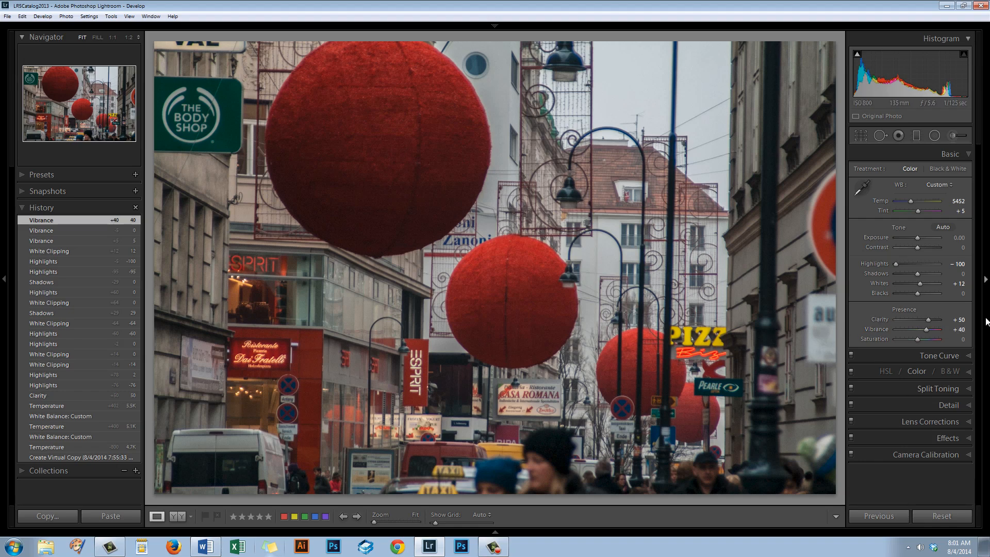
mouse_move(919, 377)
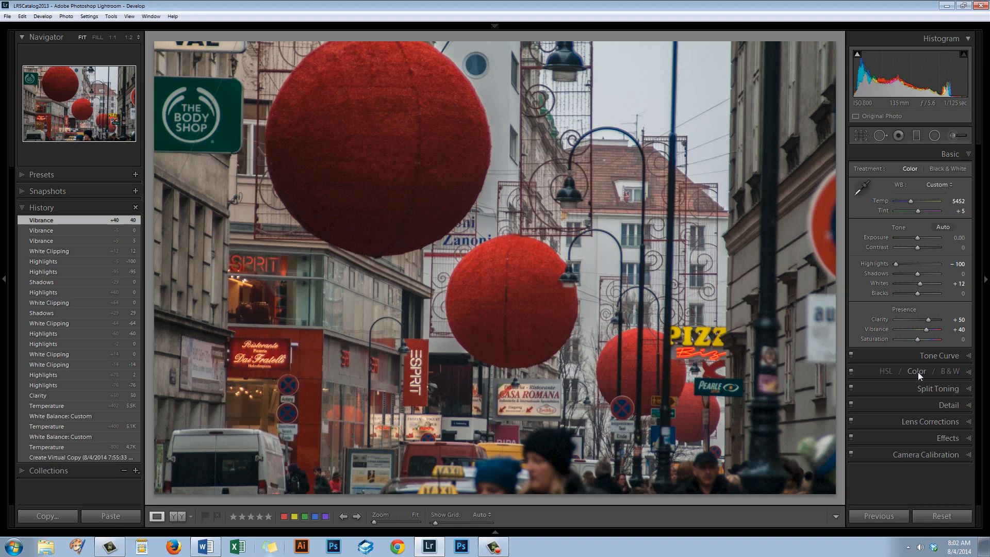
Show the HSL panel's per-colour Saturation sliders for desaturating yellow, green, aqua, blue and purple
click(916, 371)
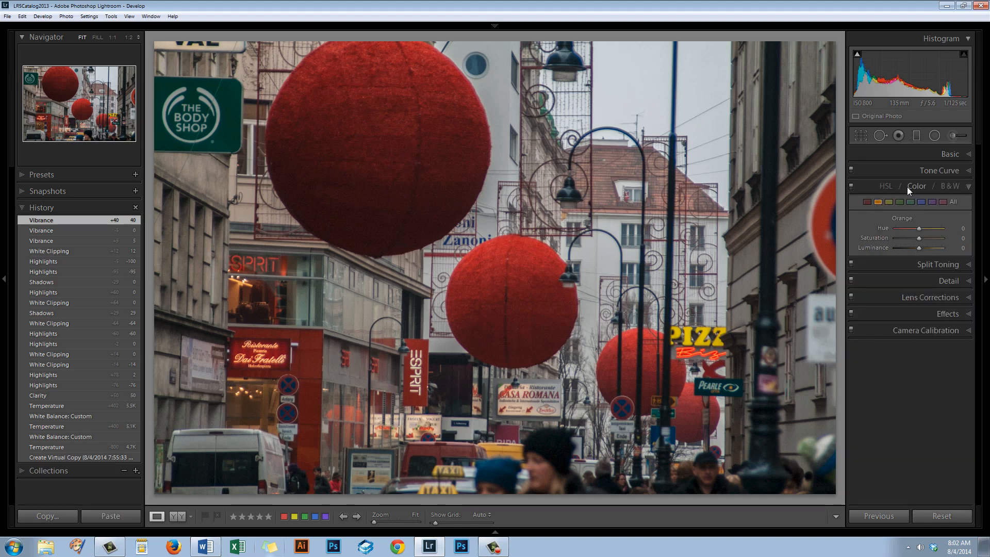
click(886, 186)
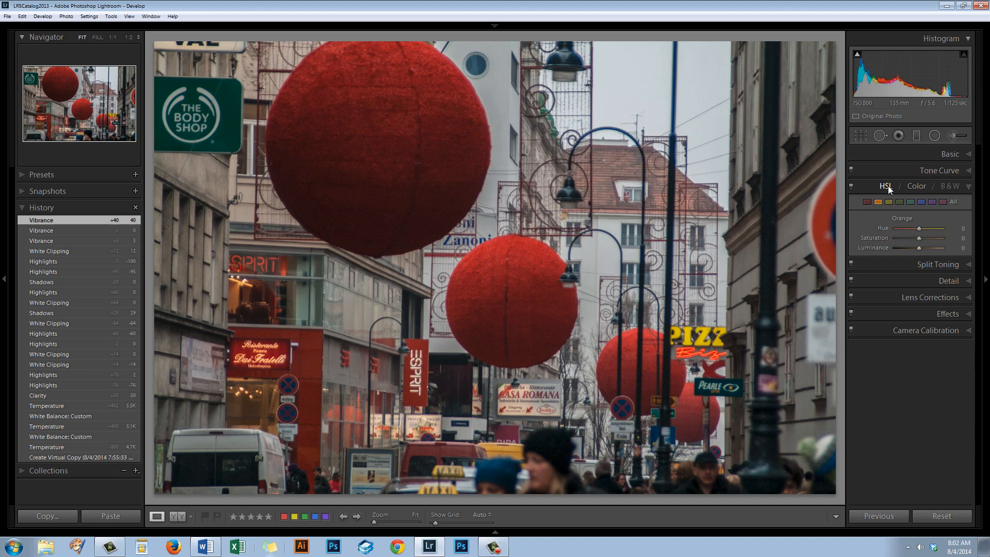
click(916, 186)
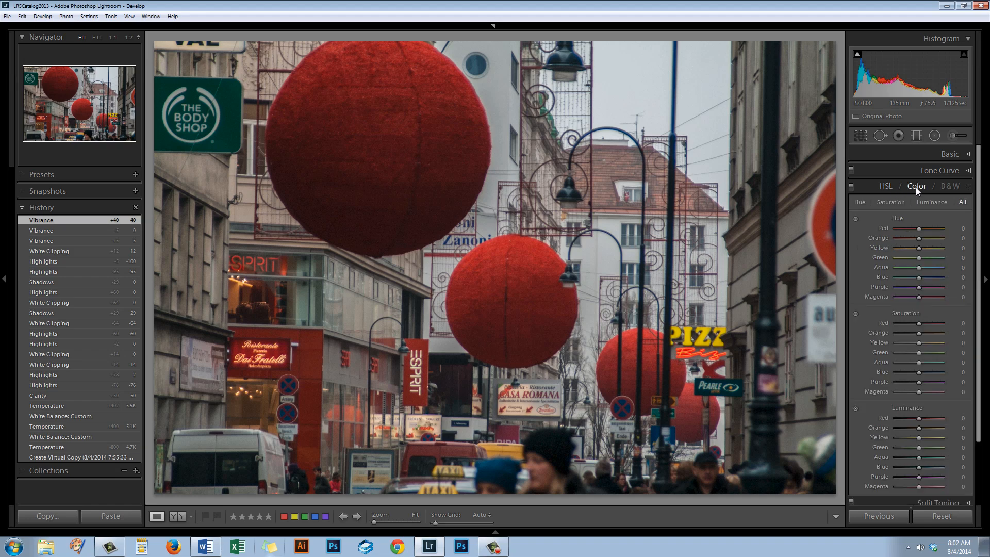
click(916, 186)
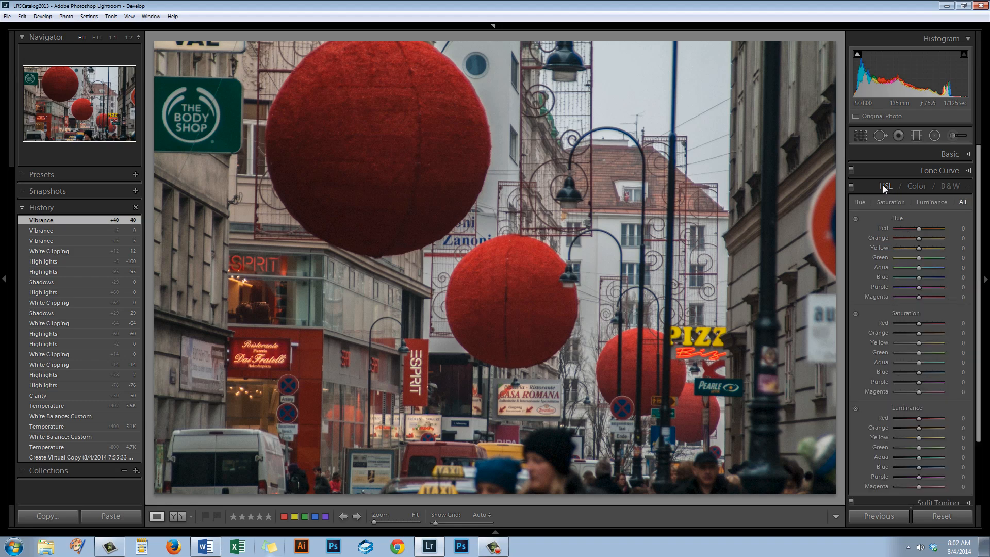
mouse_move(901, 212)
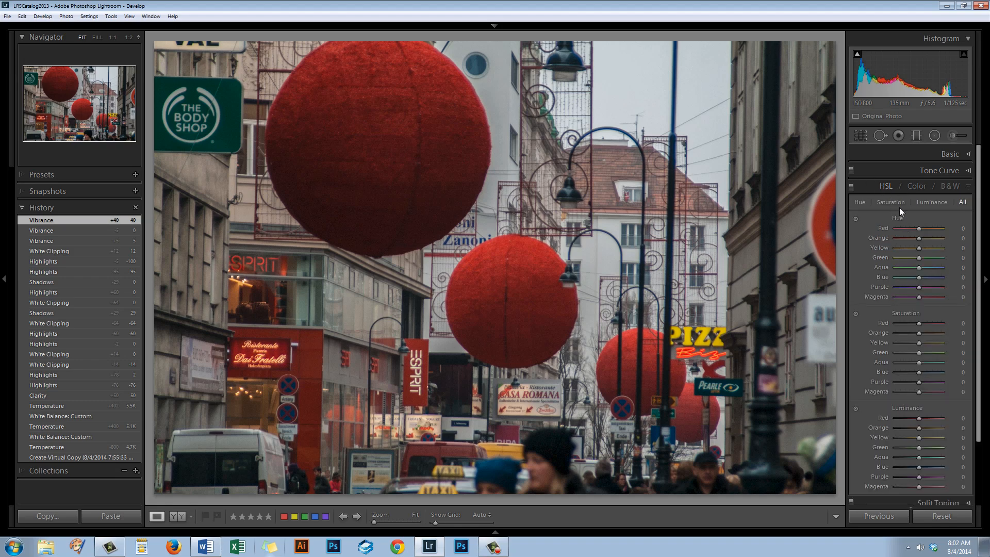
click(890, 202)
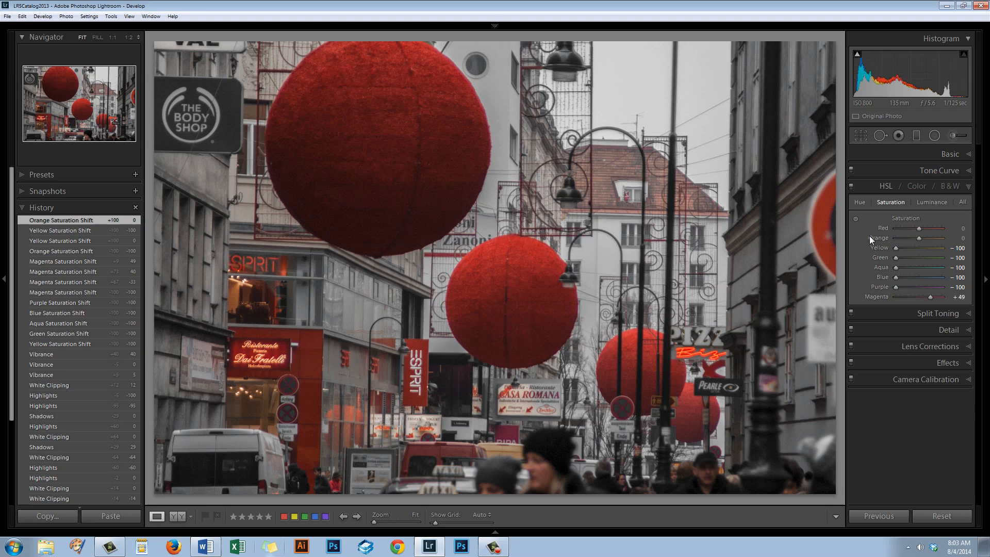
mouse_move(881, 244)
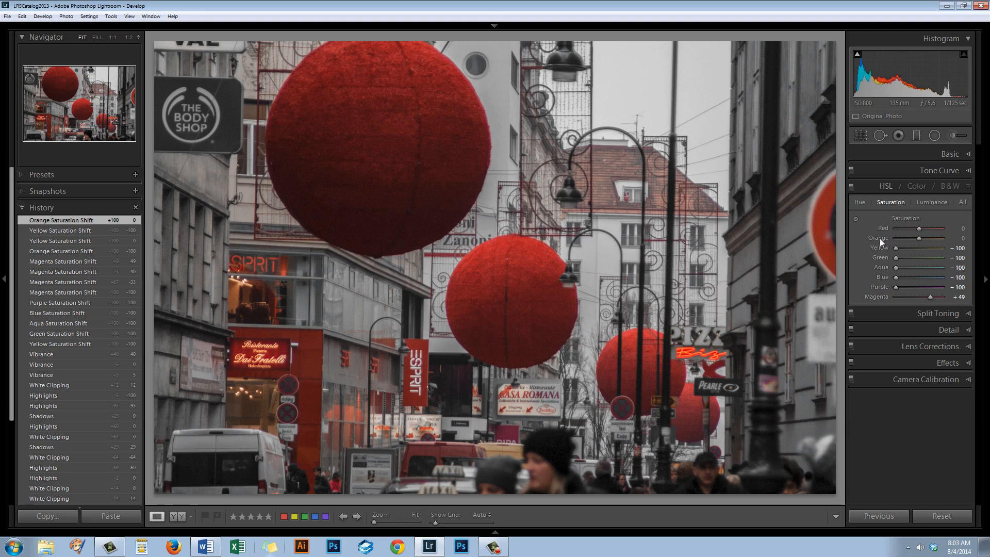
mouse_move(888, 227)
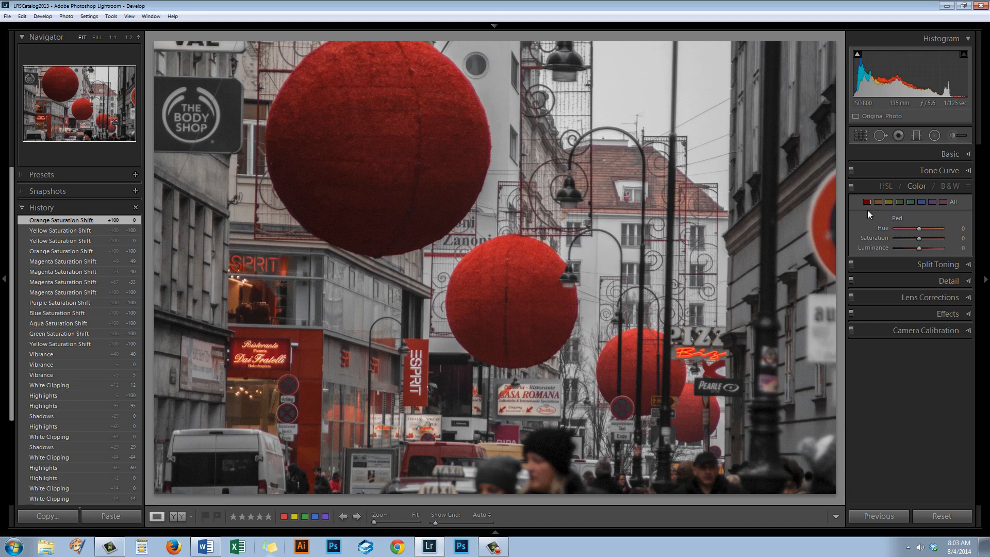
mouse_move(921, 237)
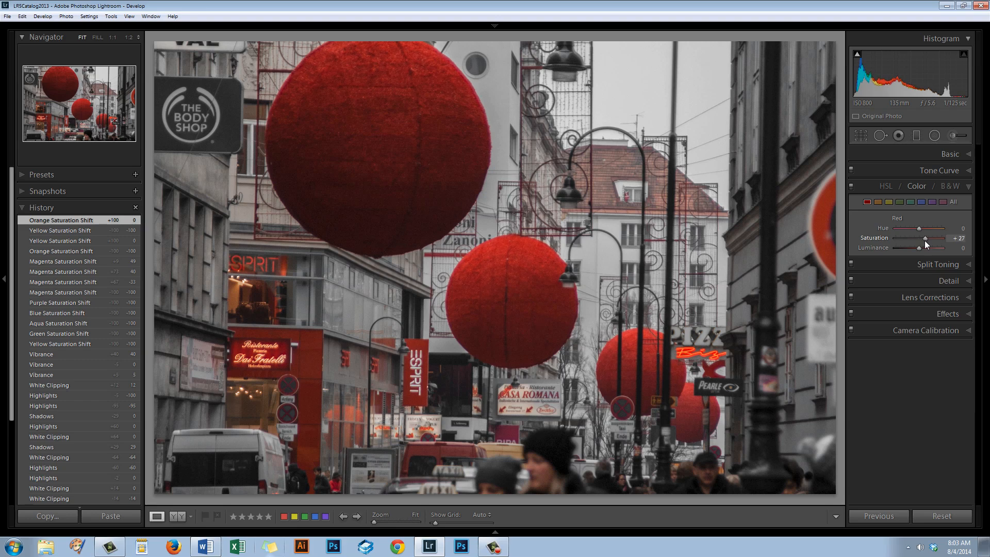
Boost red saturation to +27, then adjust orange hue to -33 and magenta hue to +67
click(877, 203)
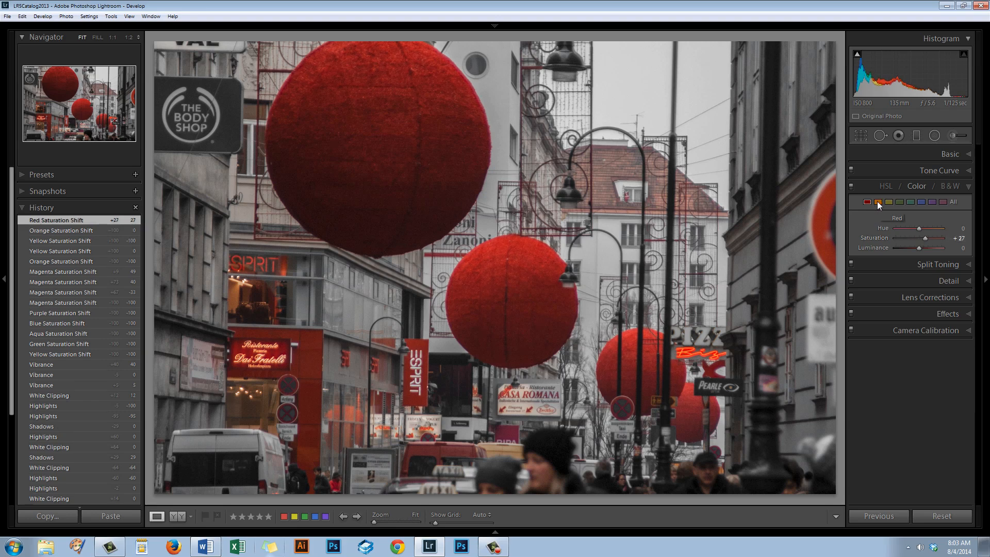
click(876, 202)
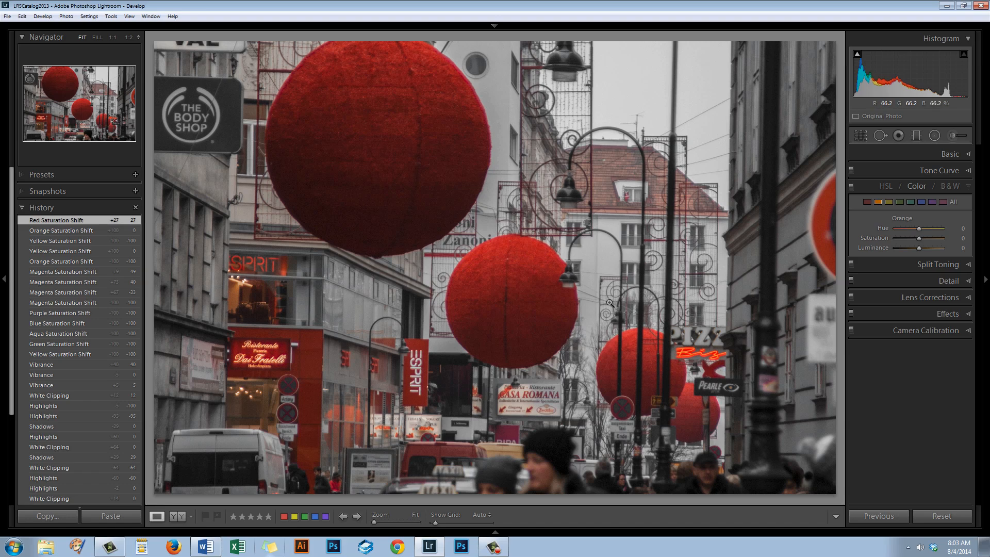
mouse_move(401, 133)
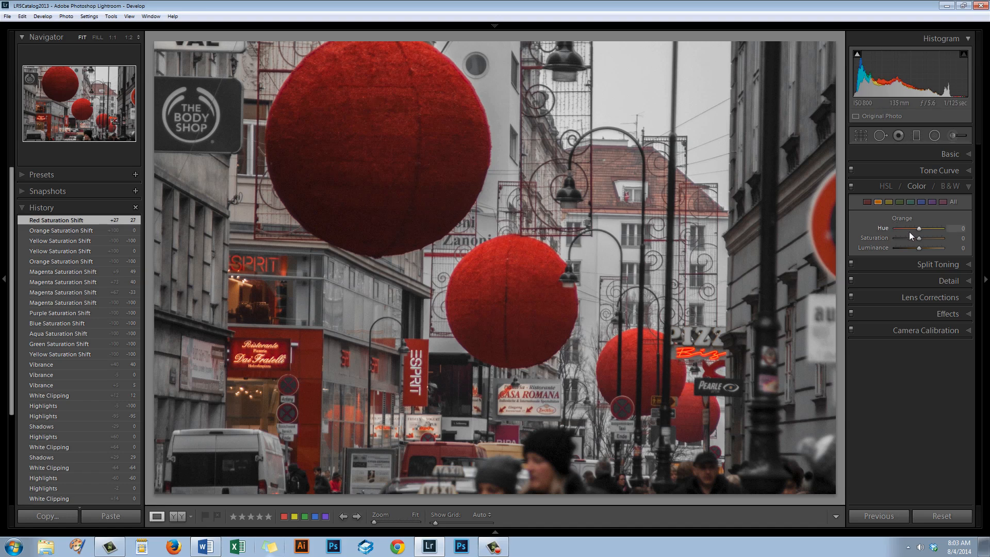
mouse_move(919, 232)
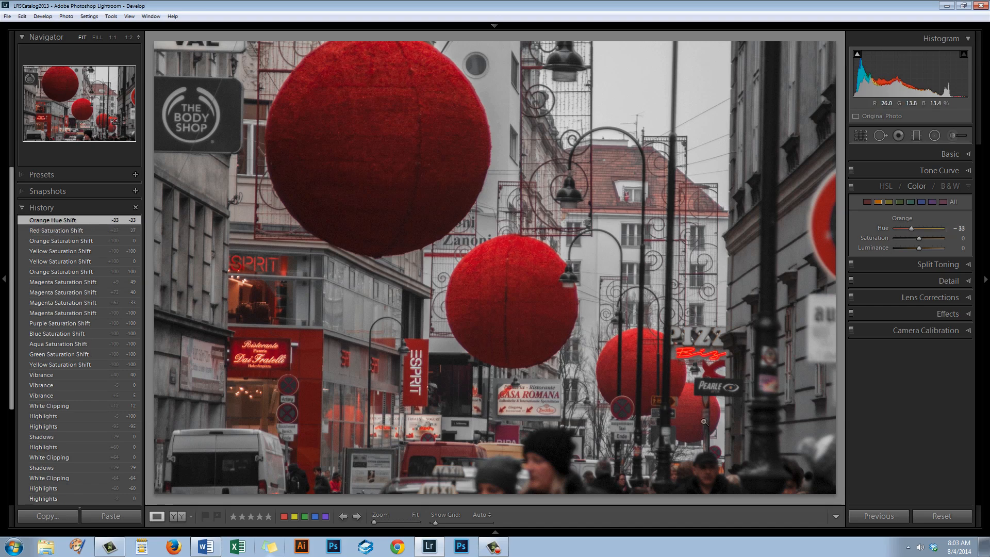
mouse_move(769, 315)
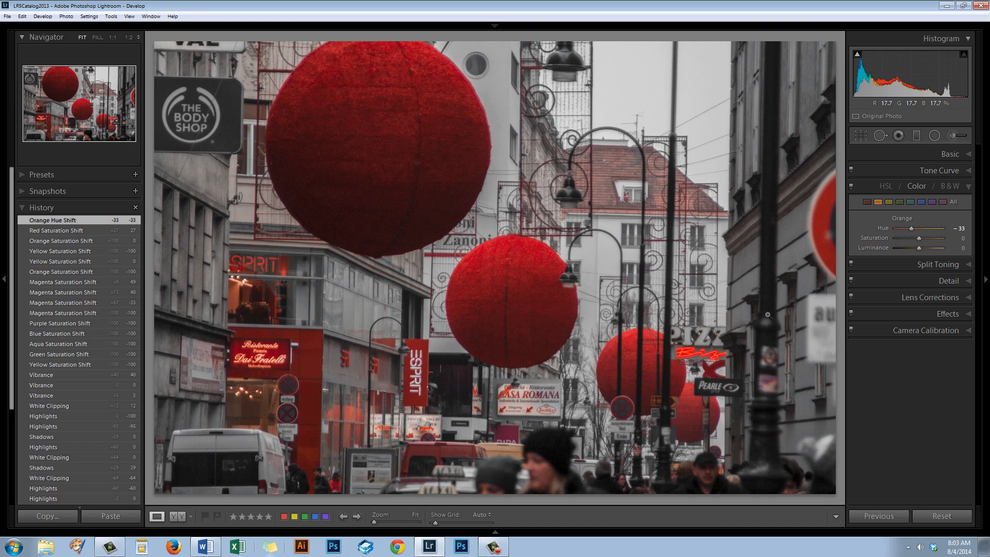
mouse_move(443, 314)
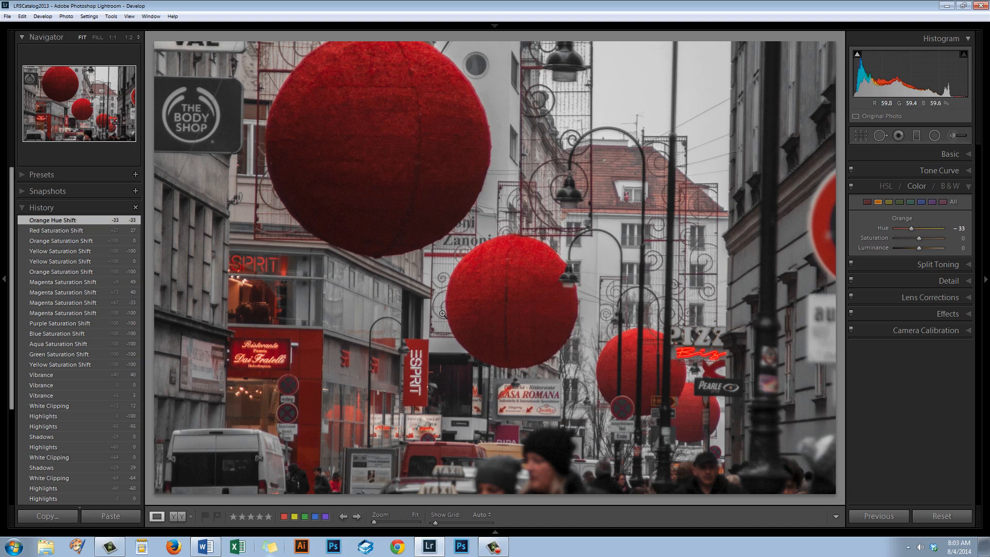
mouse_move(451, 309)
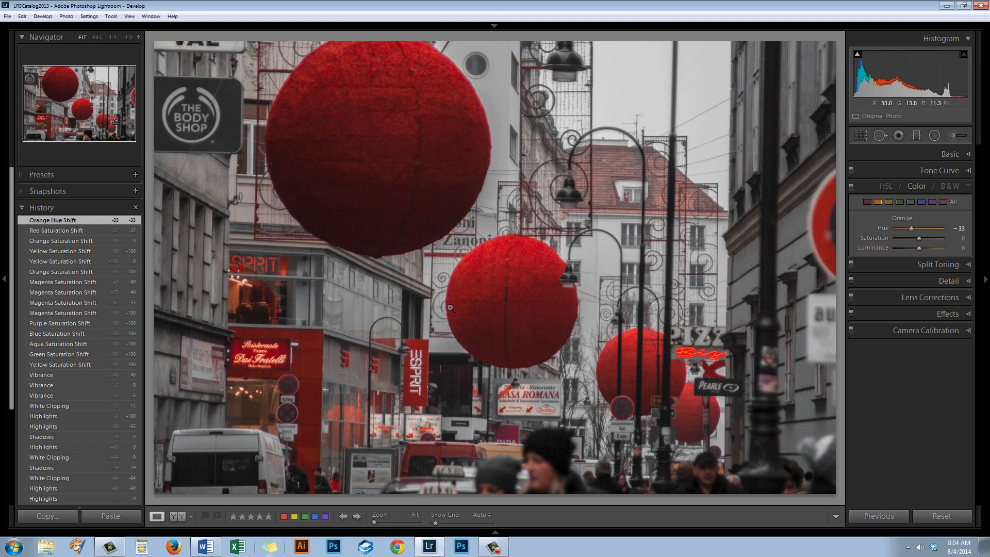
mouse_move(579, 342)
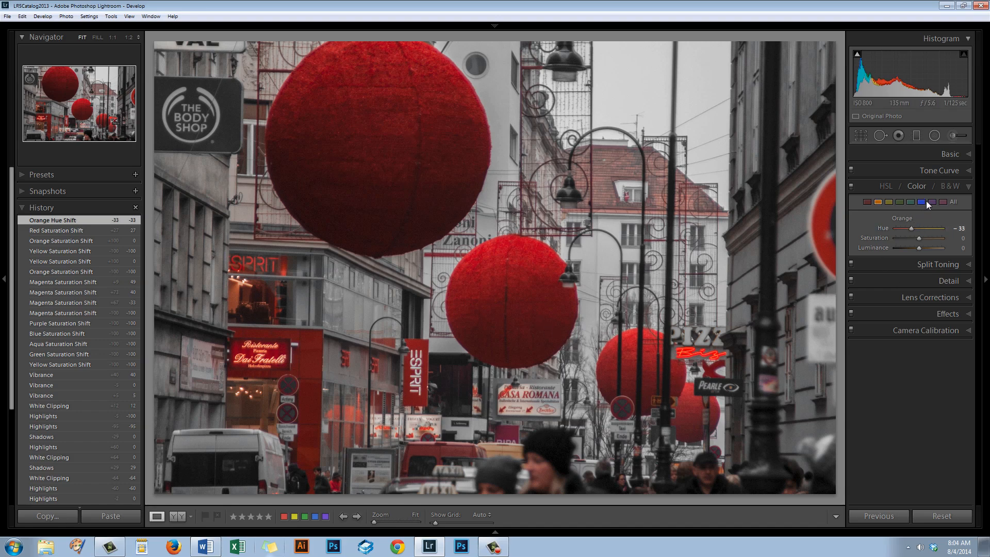
click(942, 202)
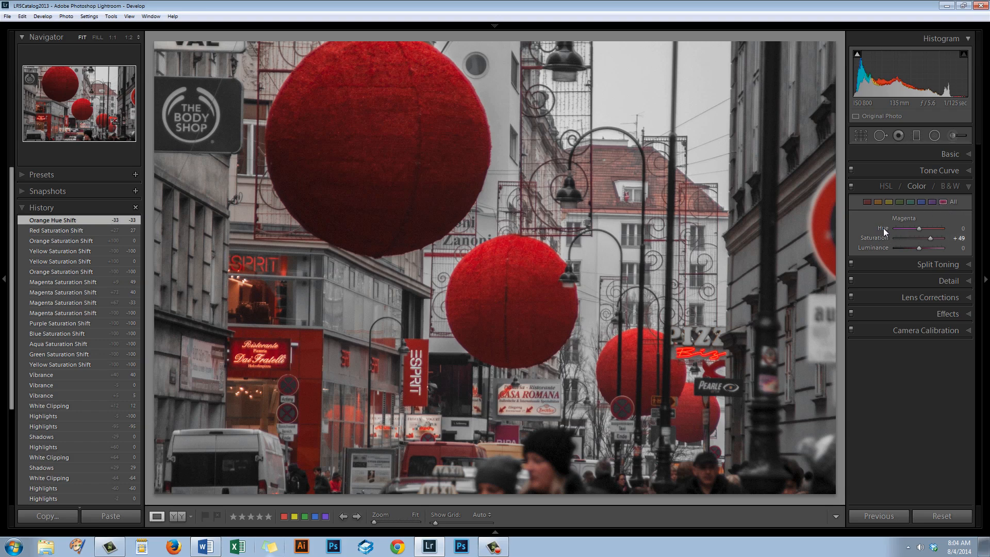
mouse_move(883, 232)
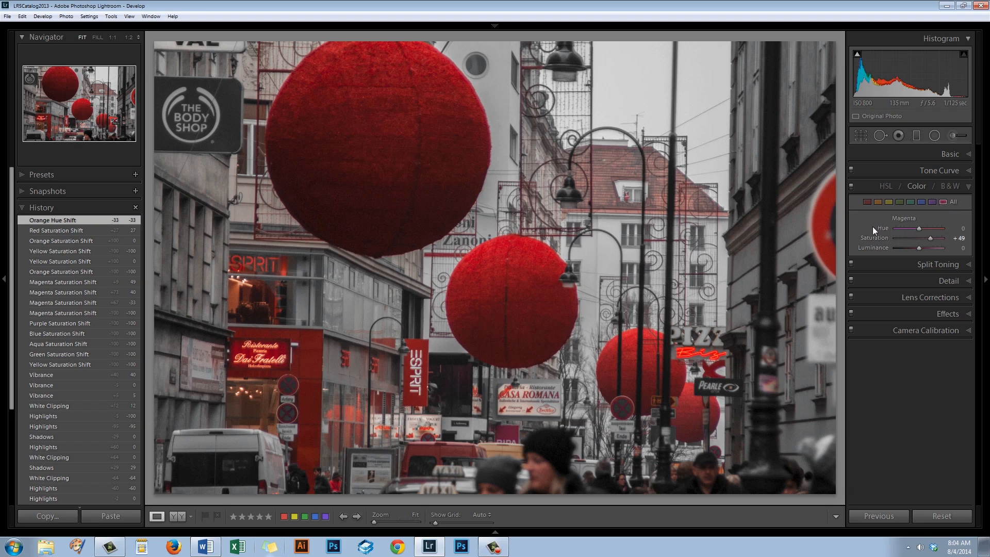
mouse_move(897, 223)
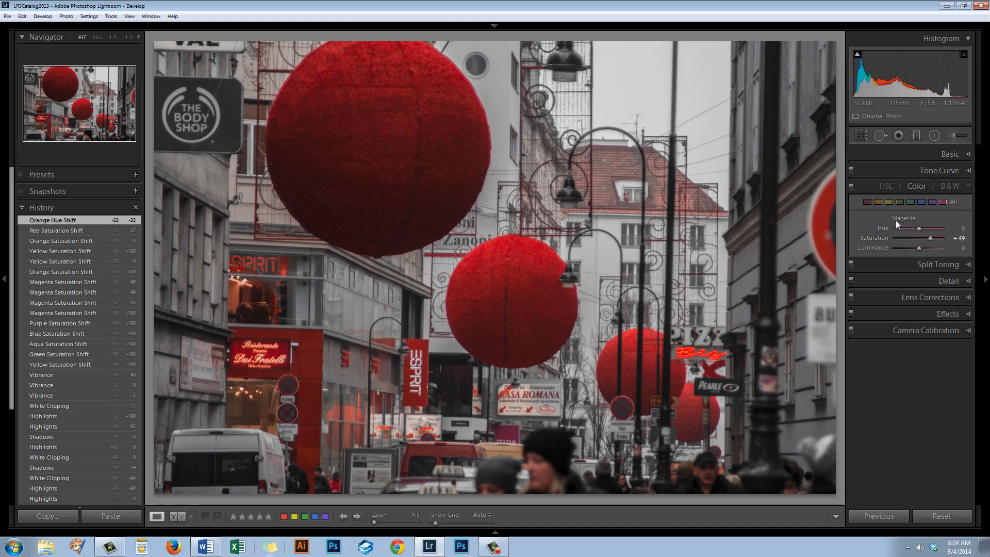
mouse_move(787, 383)
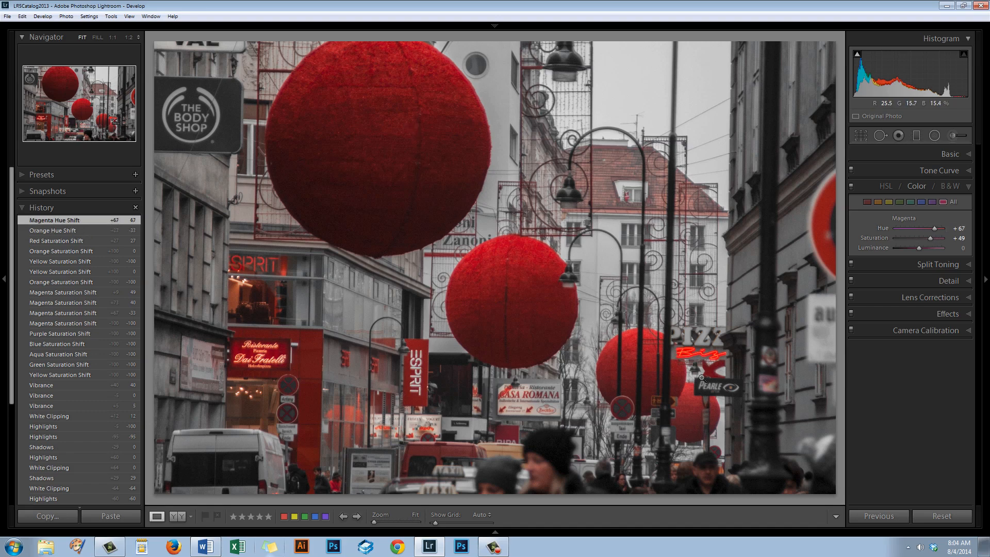
mouse_move(677, 436)
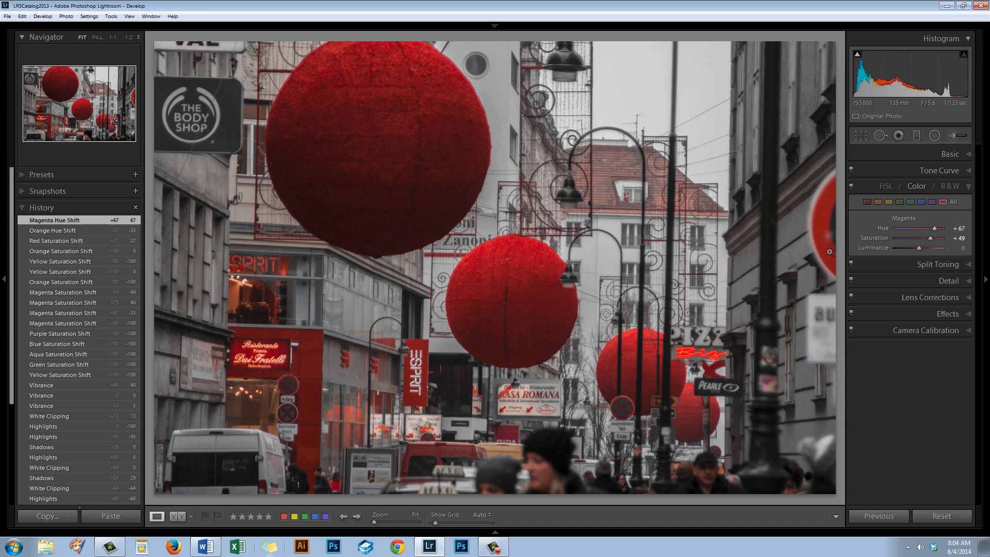
mouse_move(857, 249)
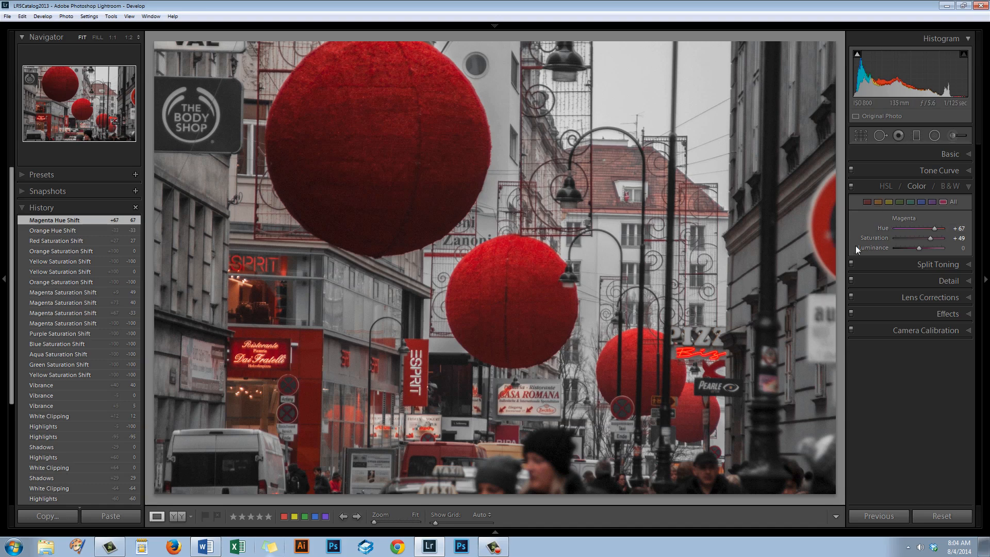
mouse_move(957, 168)
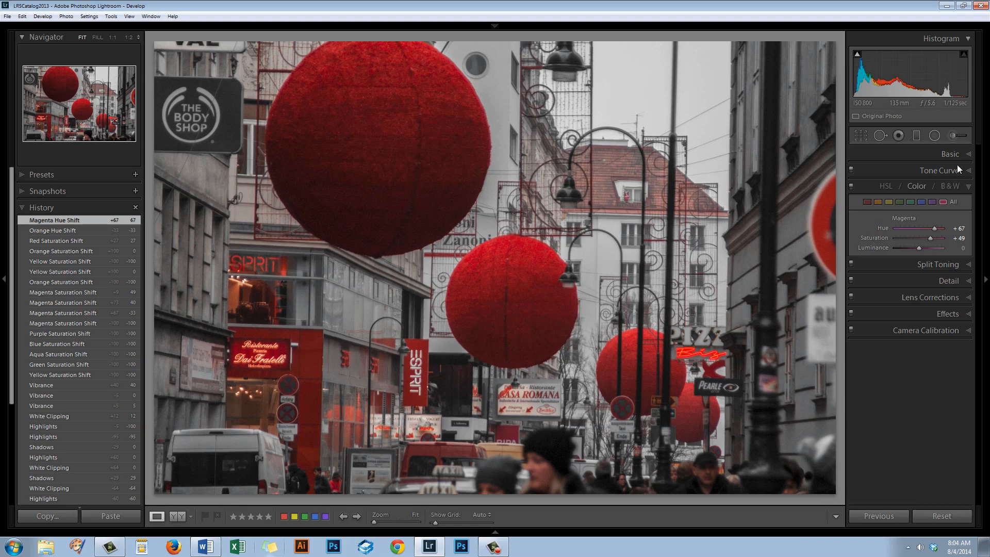
Set the Point Curve to Strong Contrast (after trying Medium Contrast) and collapse the Tone Curve panel
click(941, 171)
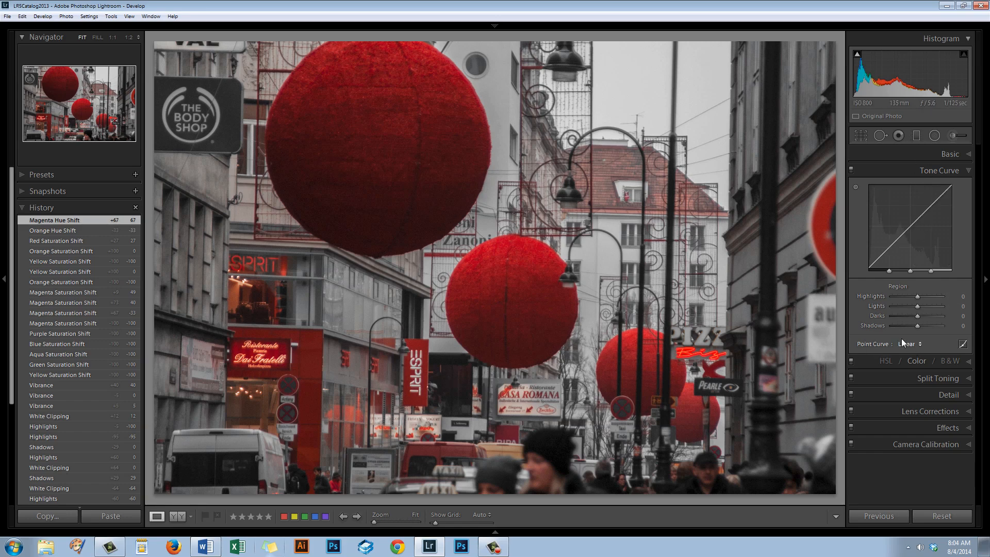
click(910, 343)
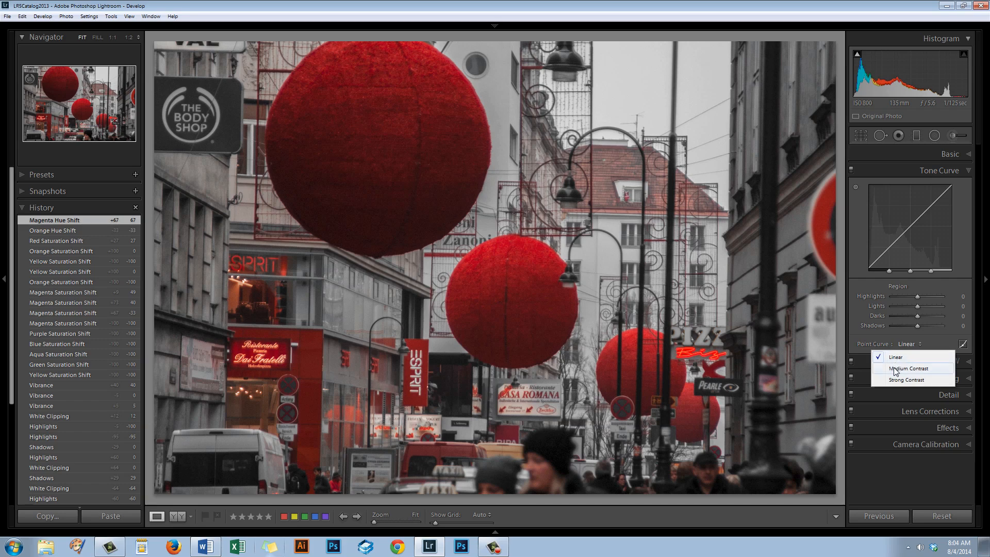
mouse_move(903, 374)
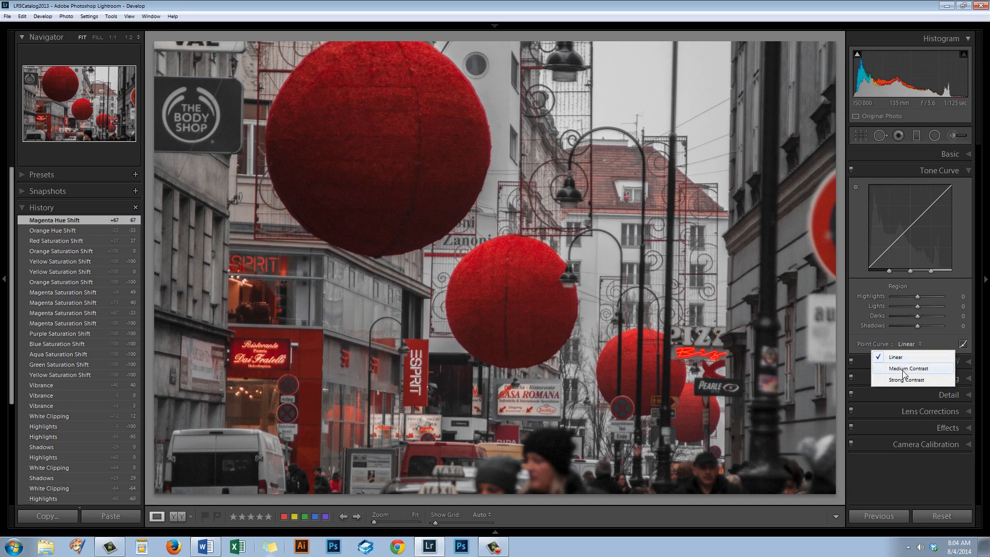
click(914, 368)
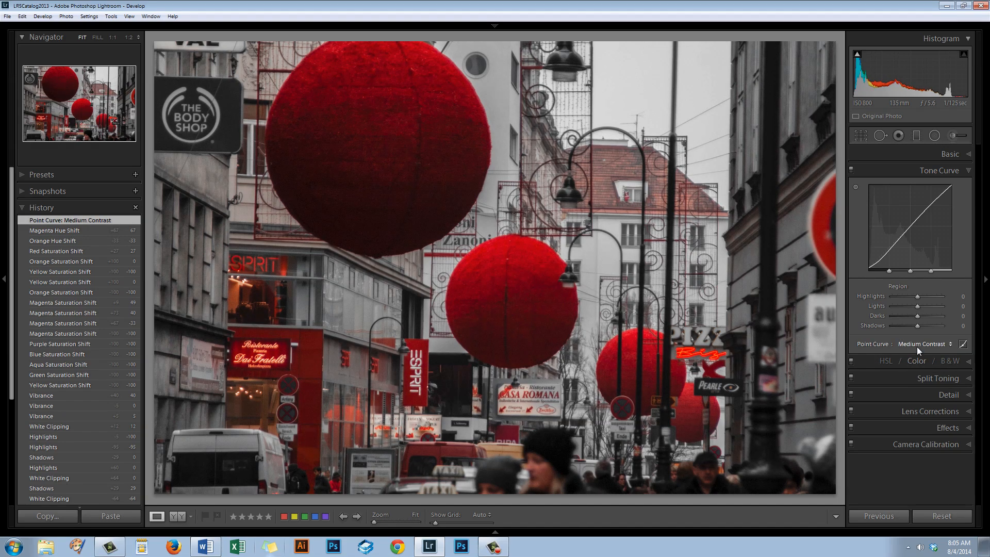
click(925, 343)
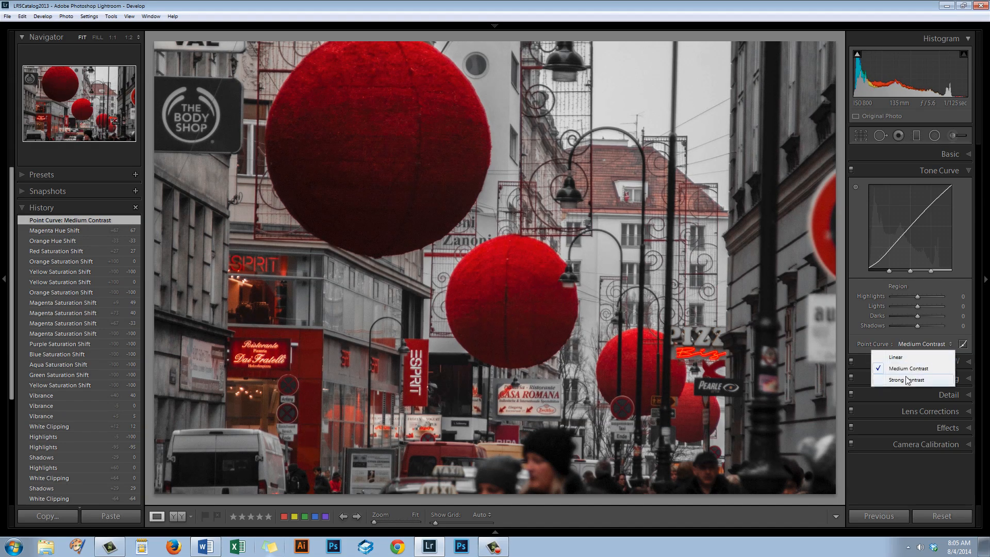
click(906, 380)
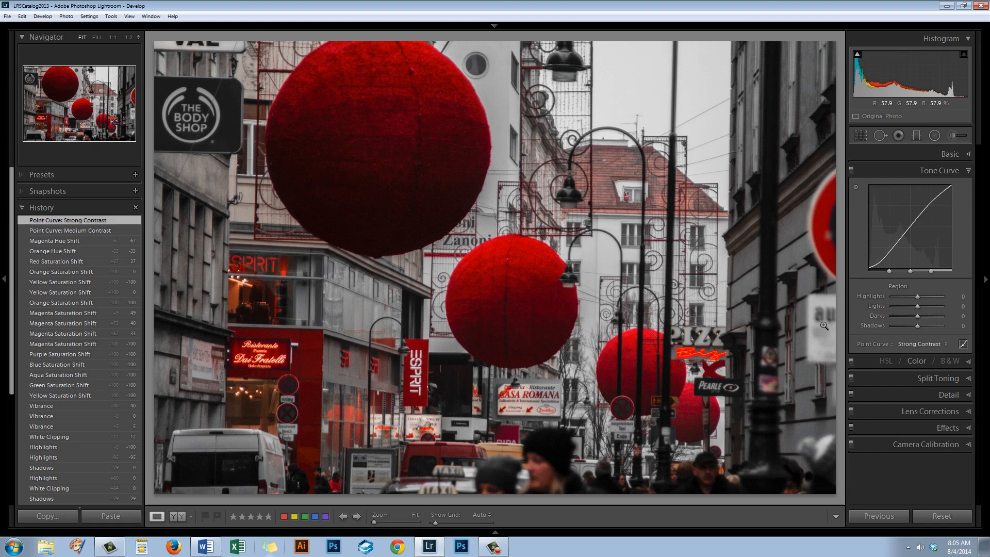
mouse_move(764, 351)
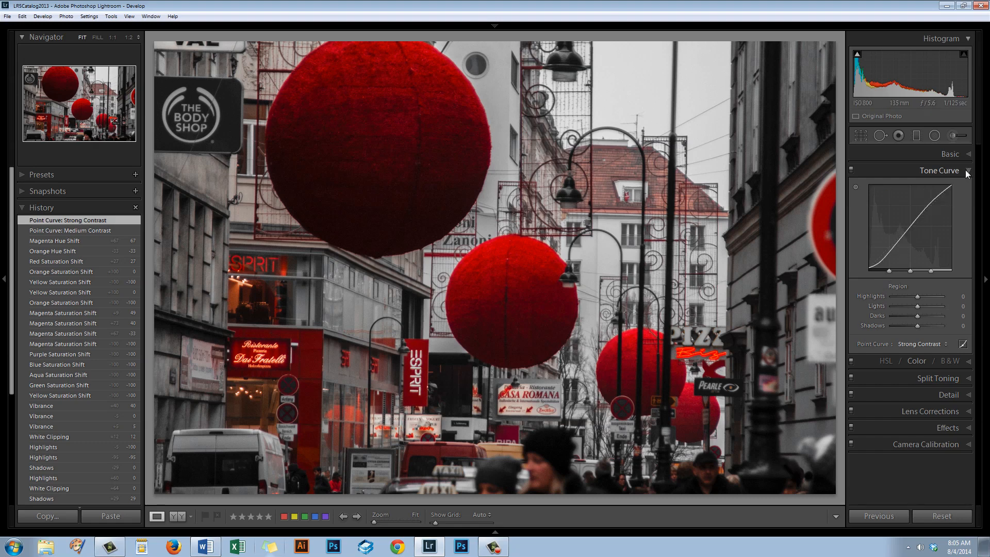
click(950, 153)
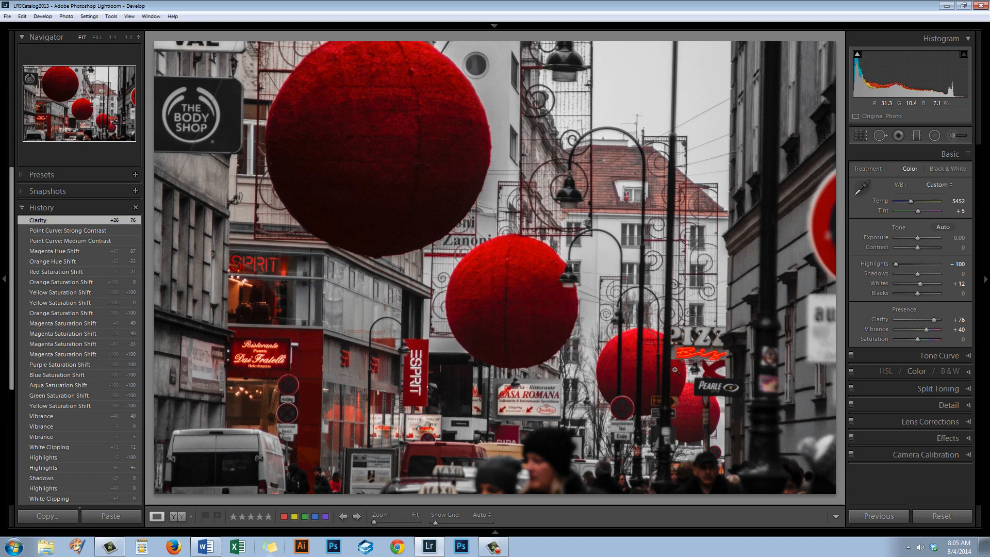
mouse_move(743, 311)
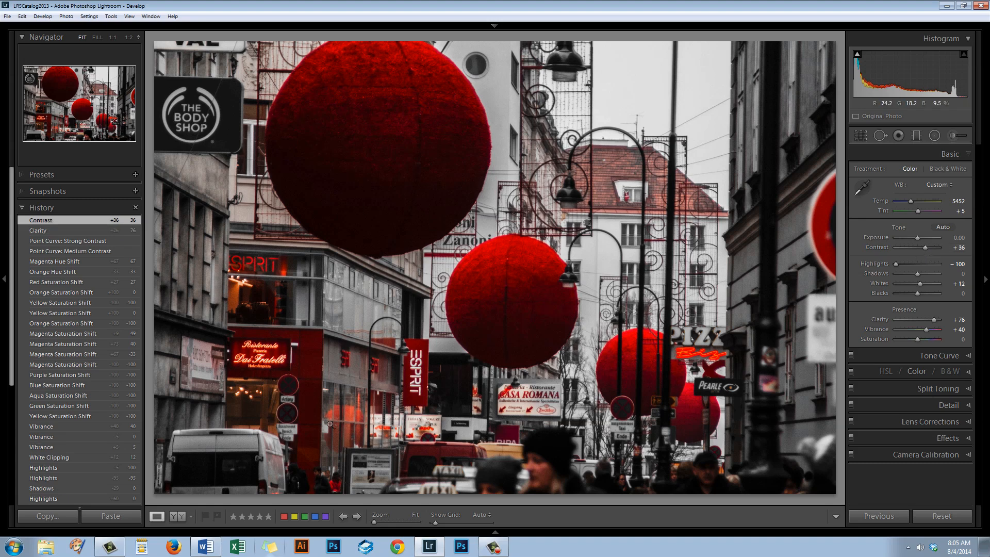
mouse_move(652, 246)
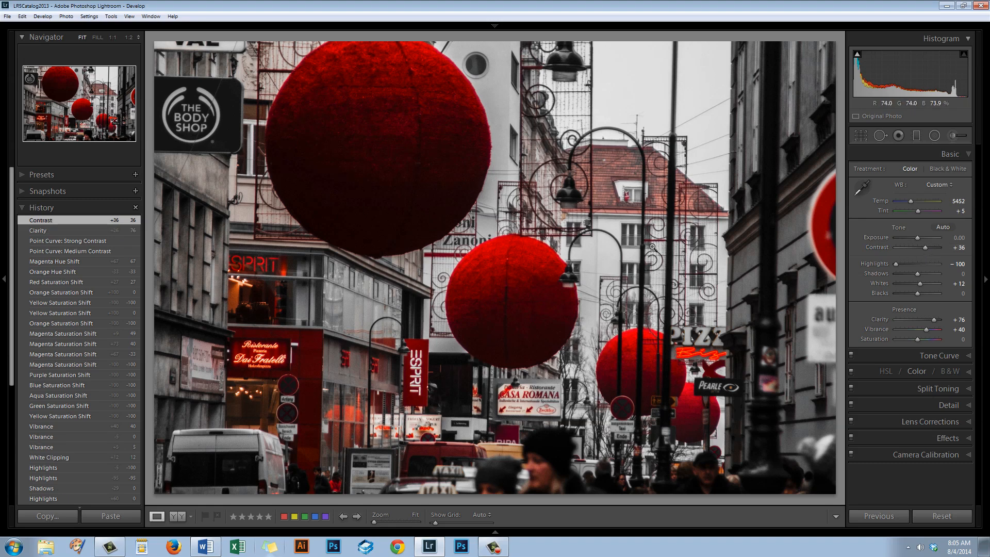
mouse_move(452, 292)
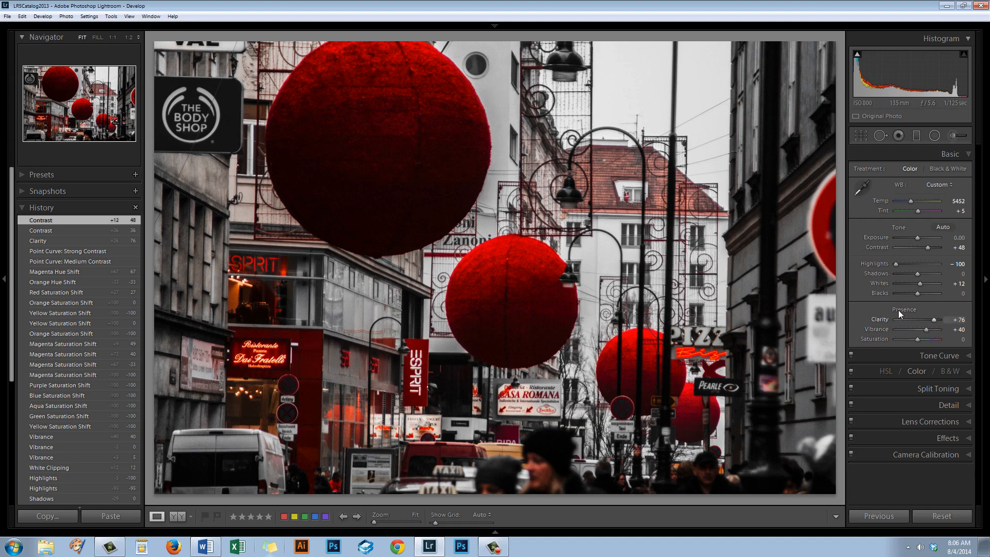
mouse_move(919, 297)
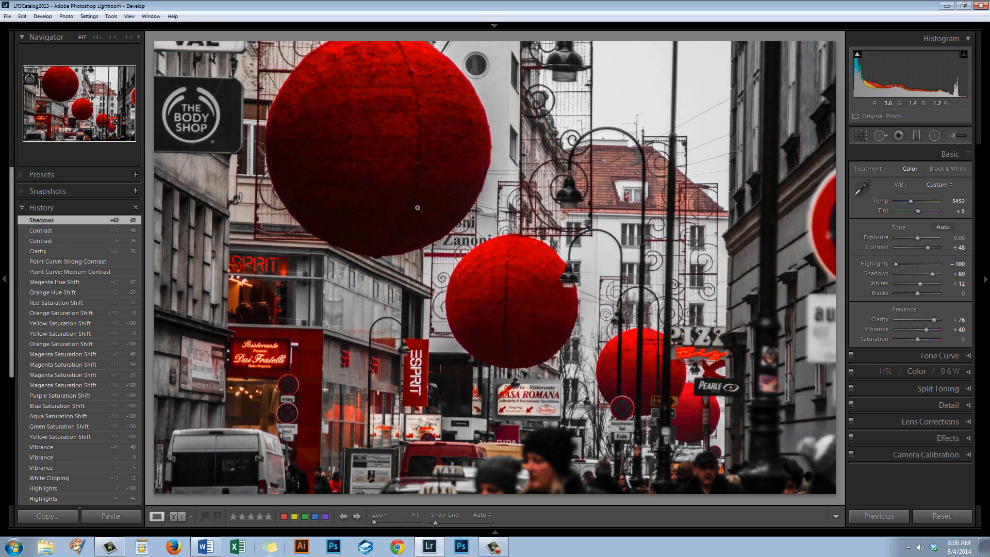
mouse_move(931, 282)
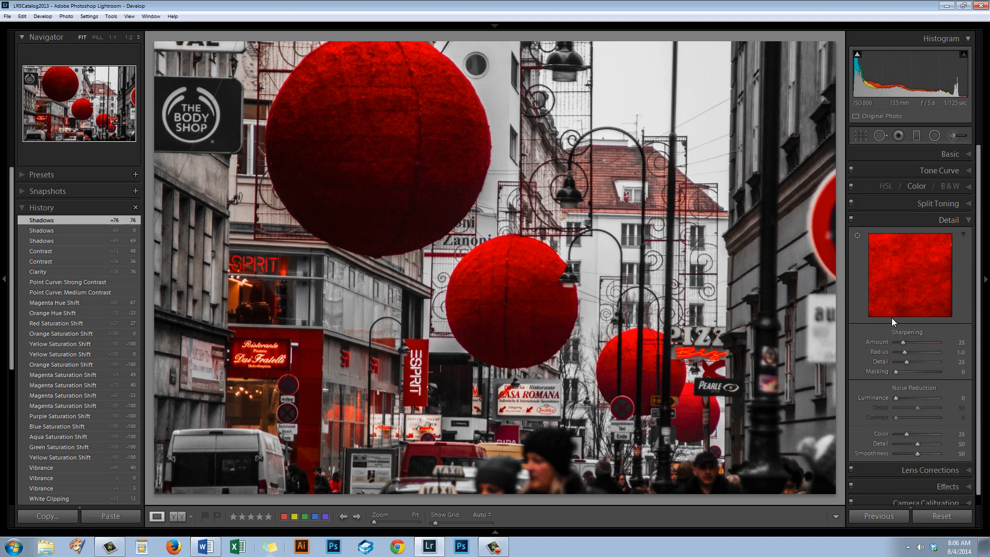
mouse_move(857, 234)
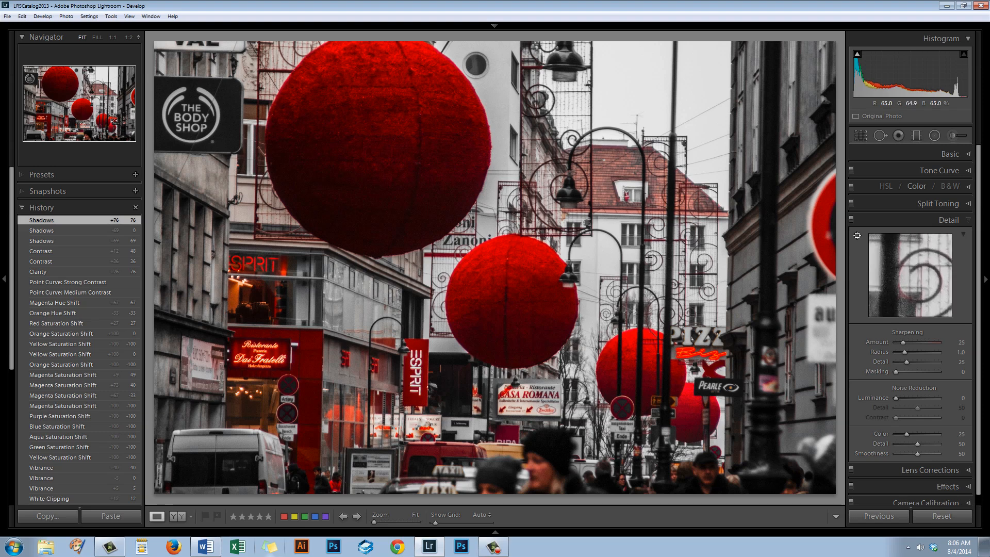
mouse_move(860, 261)
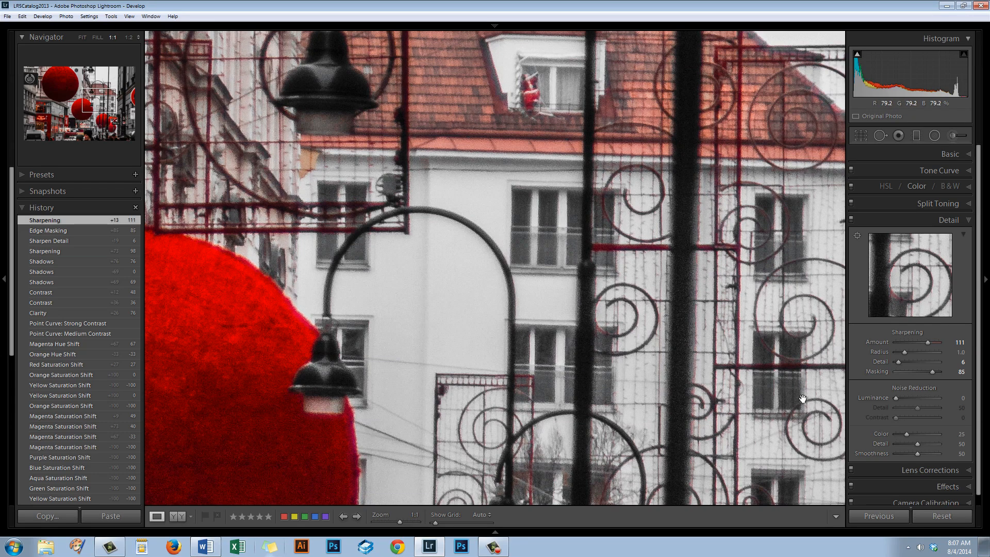
mouse_move(589, 312)
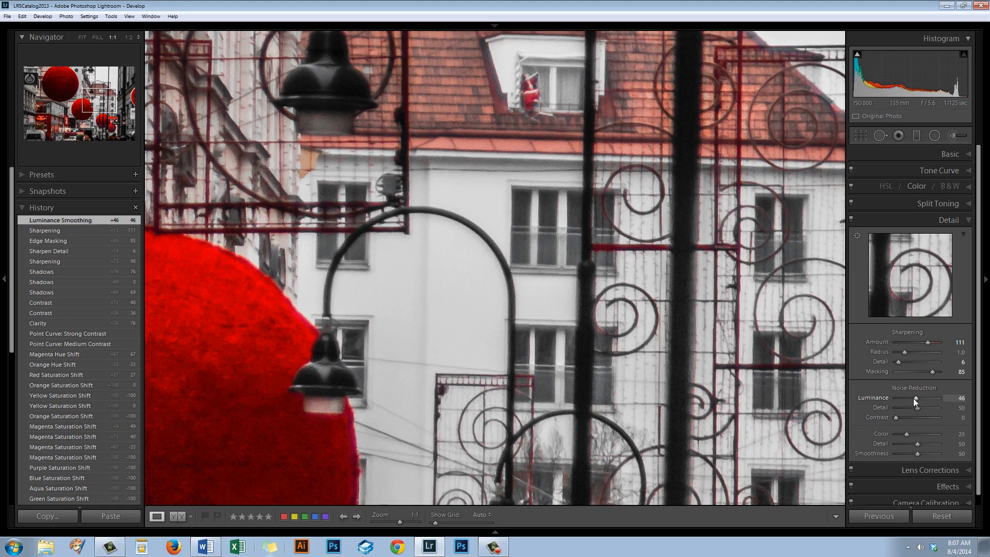
mouse_move(917, 402)
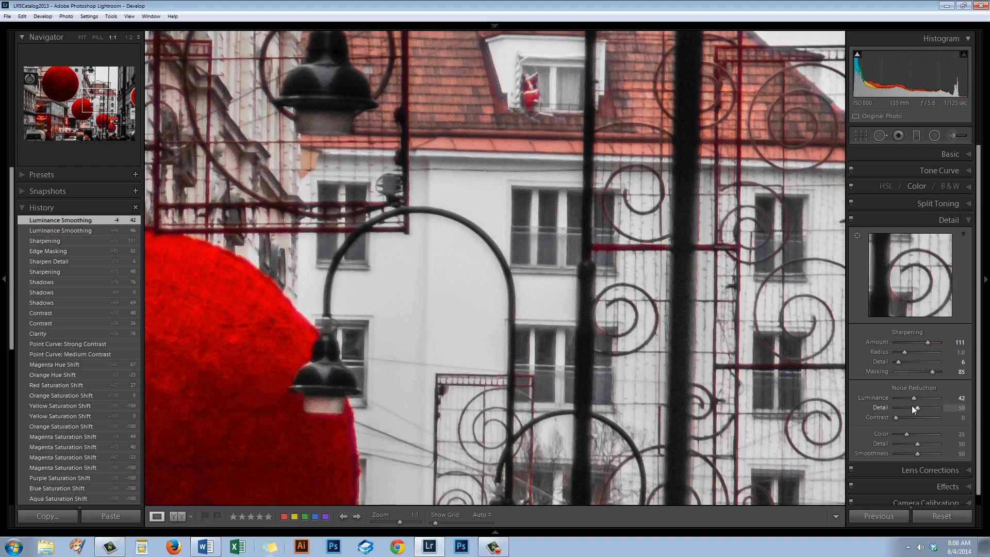
mouse_move(804, 398)
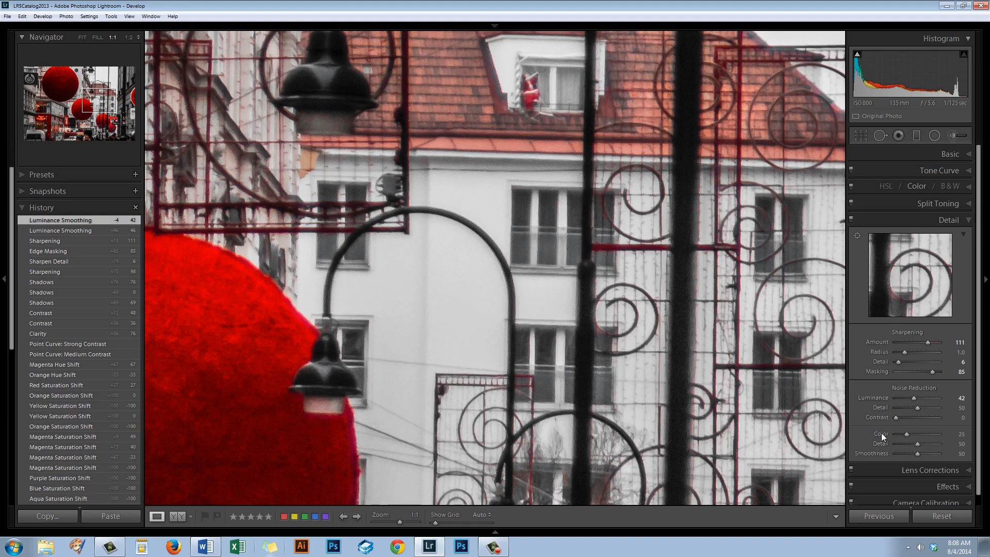
mouse_move(887, 437)
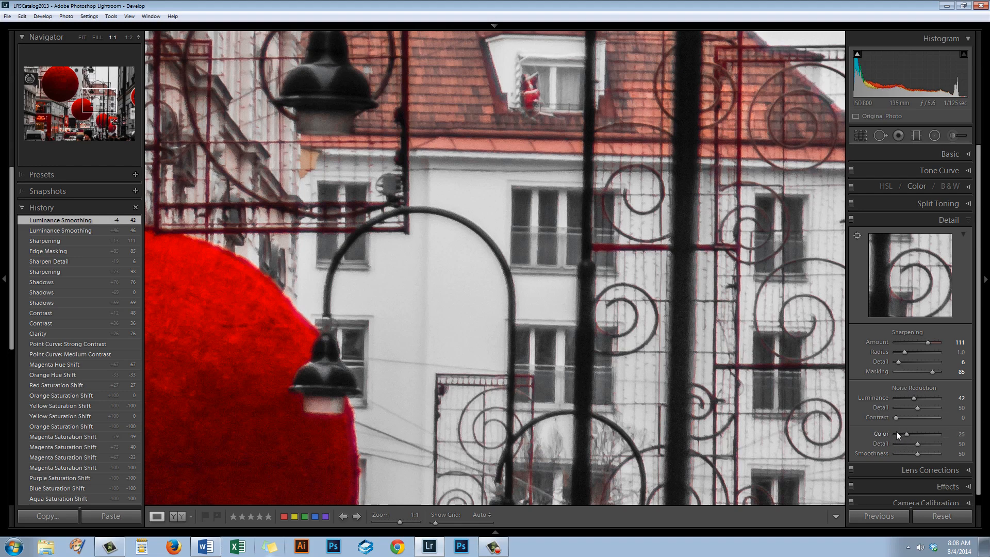
mouse_move(871, 438)
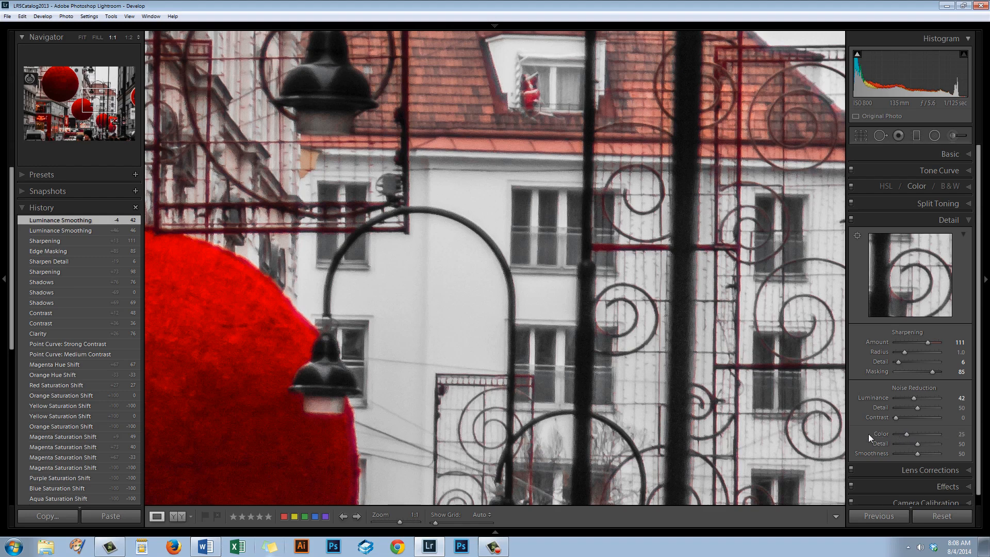
mouse_move(907, 438)
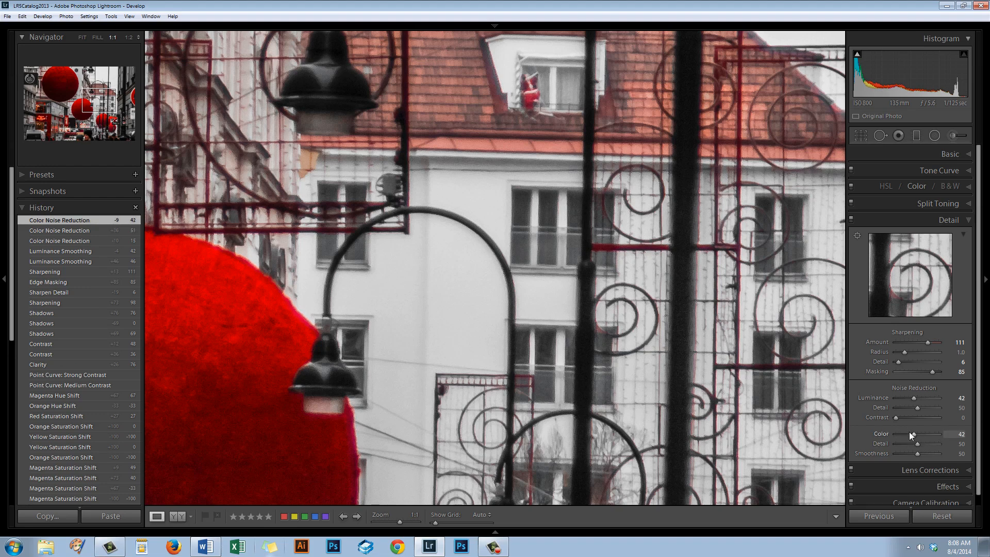
mouse_move(620, 343)
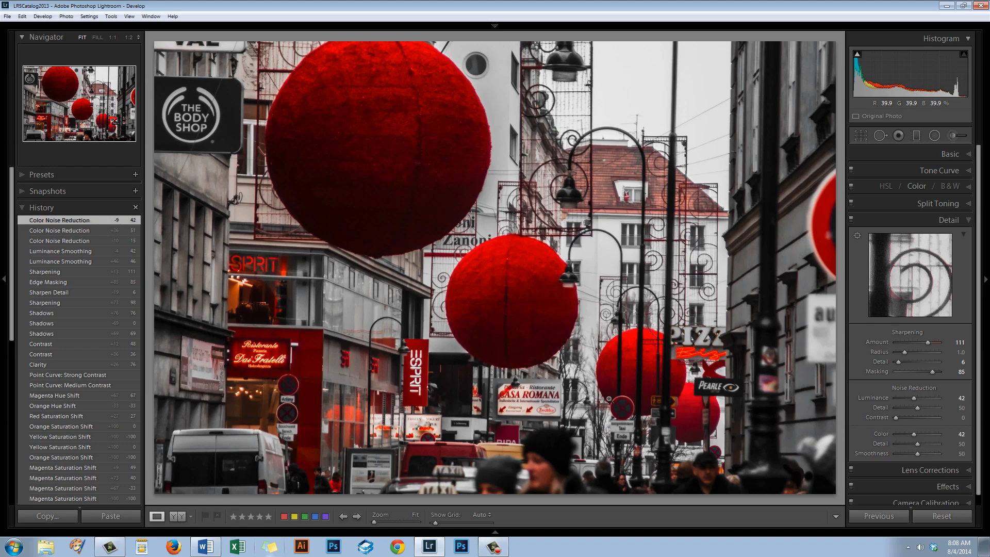
mouse_move(708, 350)
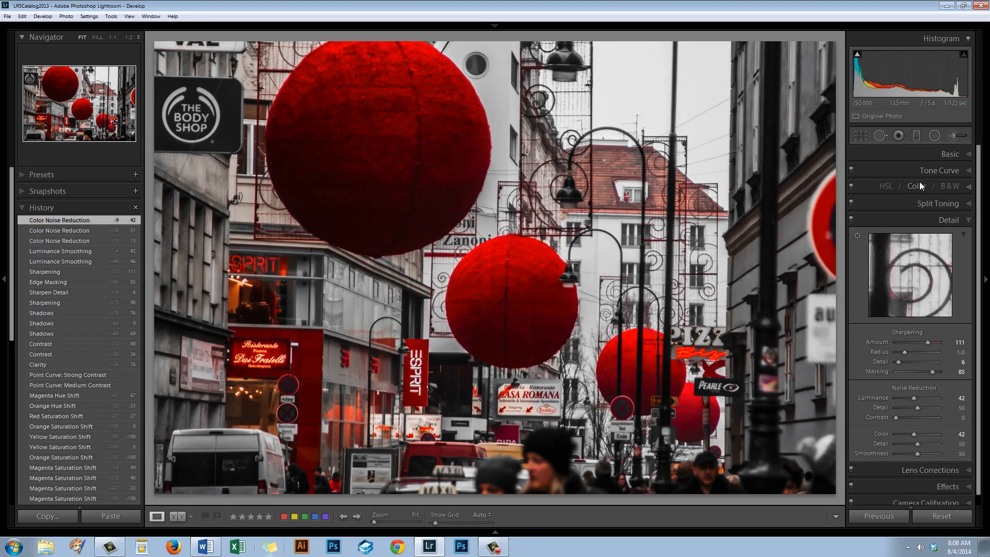
mouse_move(770, 359)
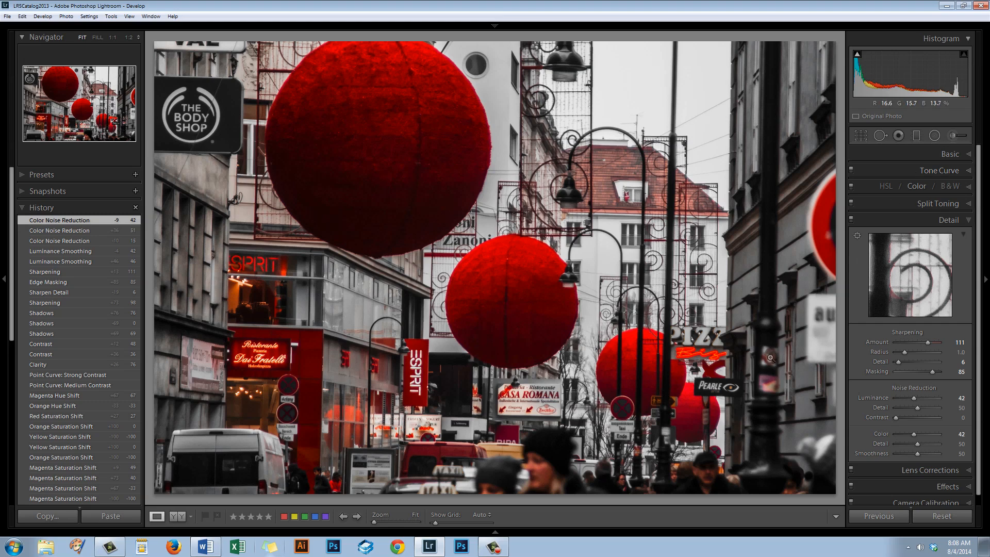
mouse_move(302, 207)
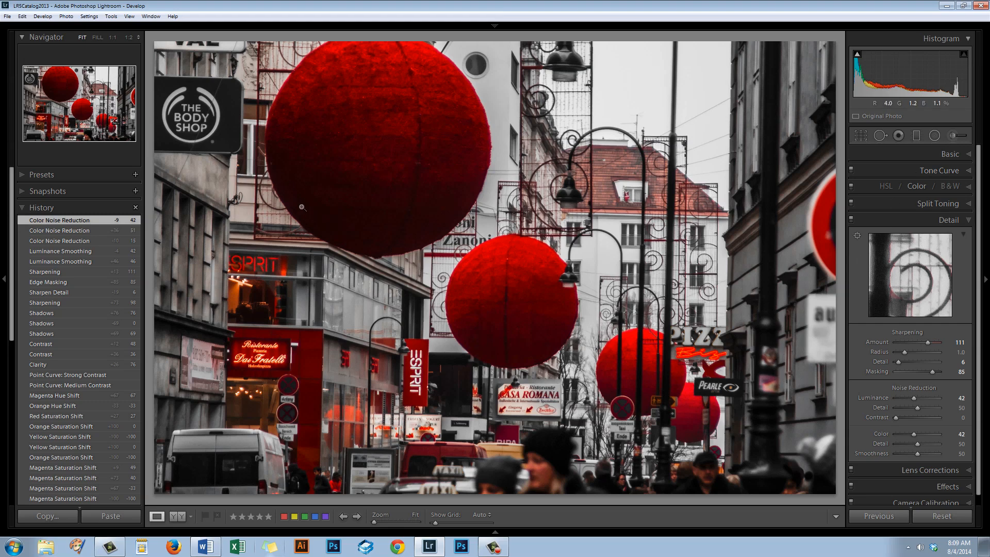
mouse_move(793, 173)
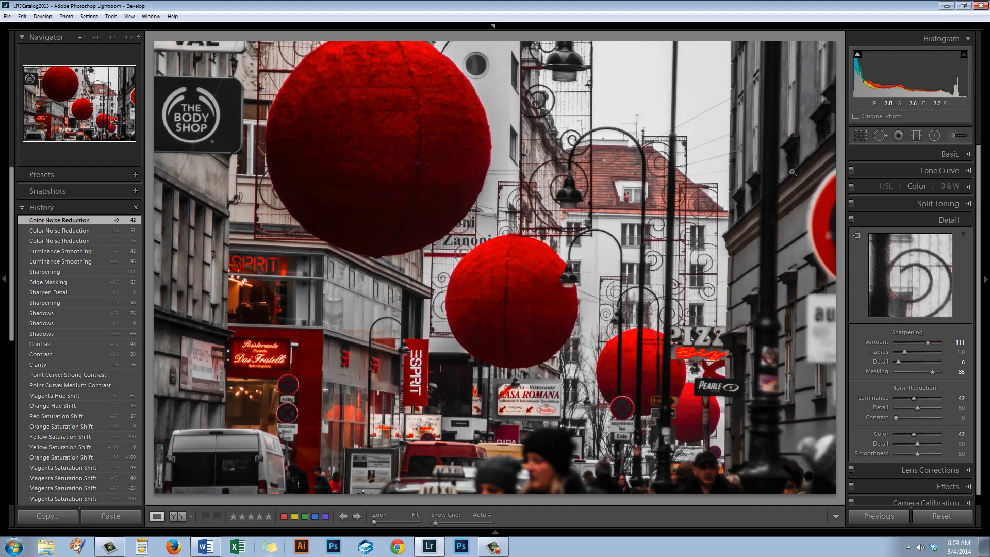
mouse_move(952, 135)
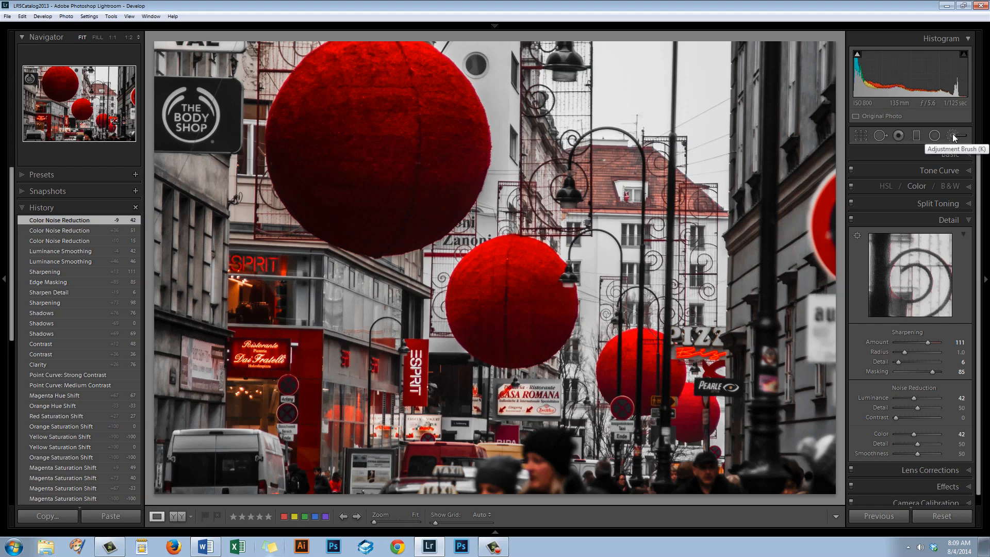
Activate the Adjustment Brush with a new mask, effect amount 17 and brush size 5.9
click(951, 135)
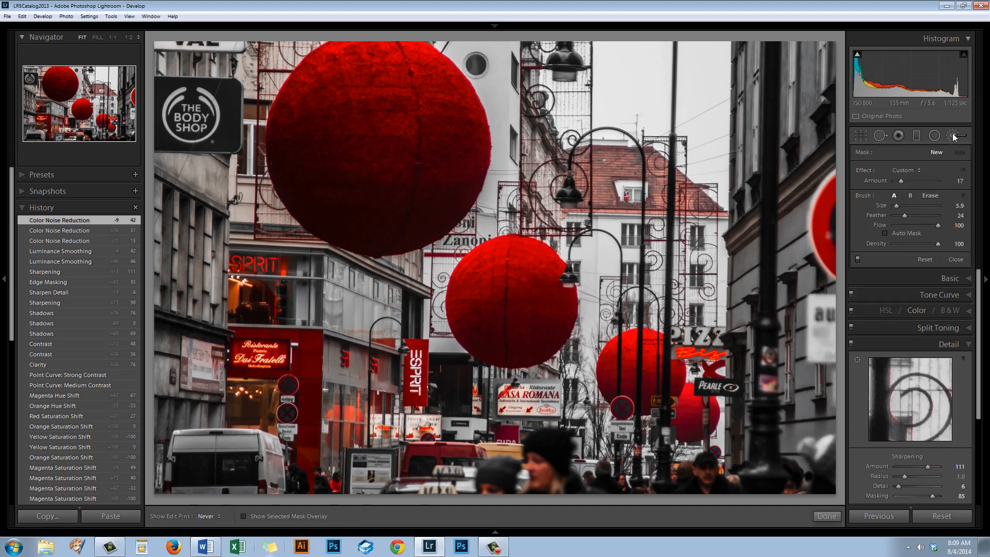
Paint Saturation -100 strokes over the crowd, vans, storefronts and signs along the lower street
click(950, 135)
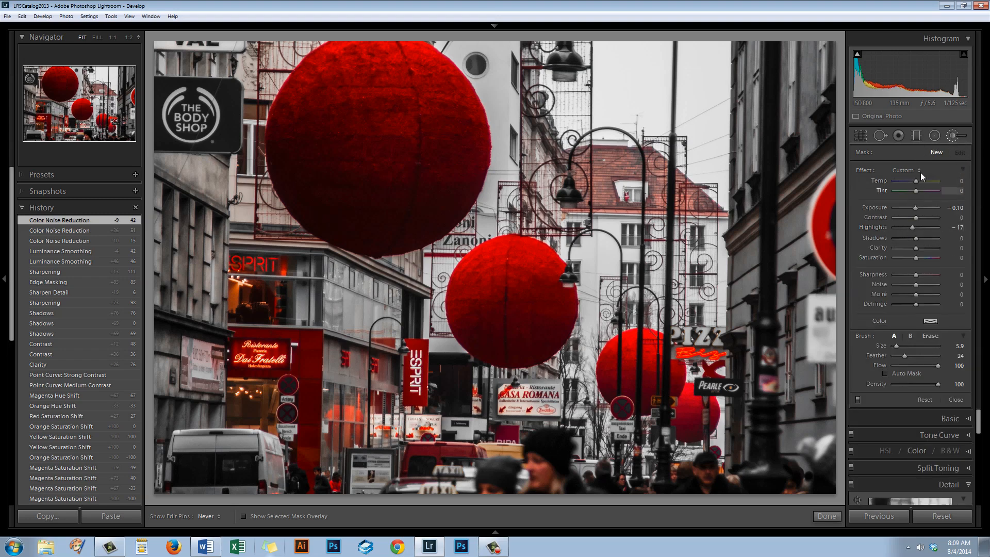
mouse_move(905, 221)
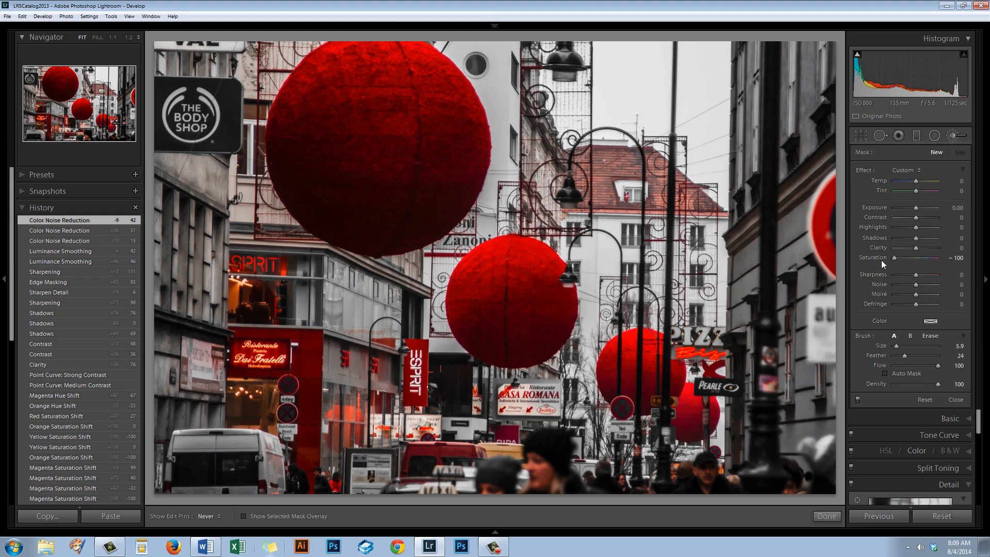
mouse_move(814, 343)
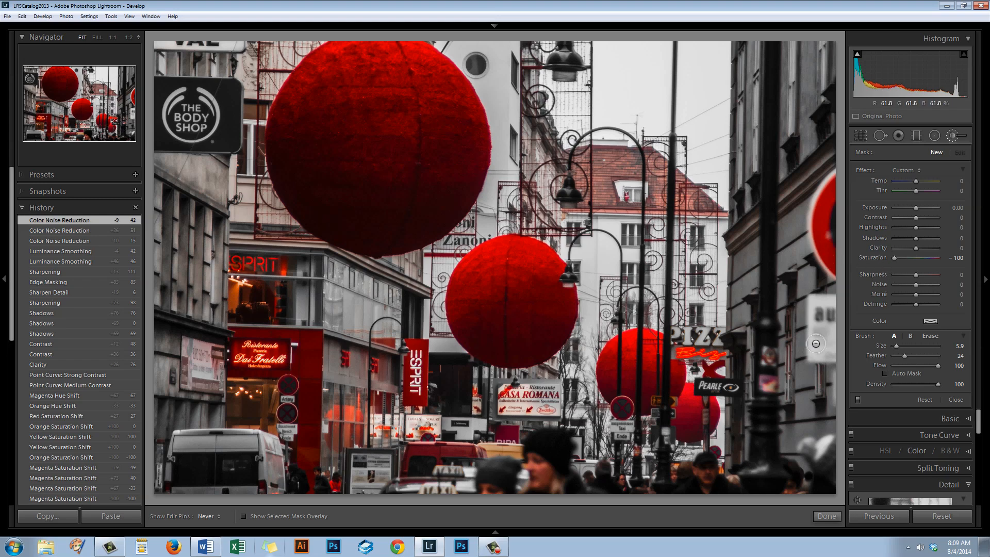
mouse_move(761, 420)
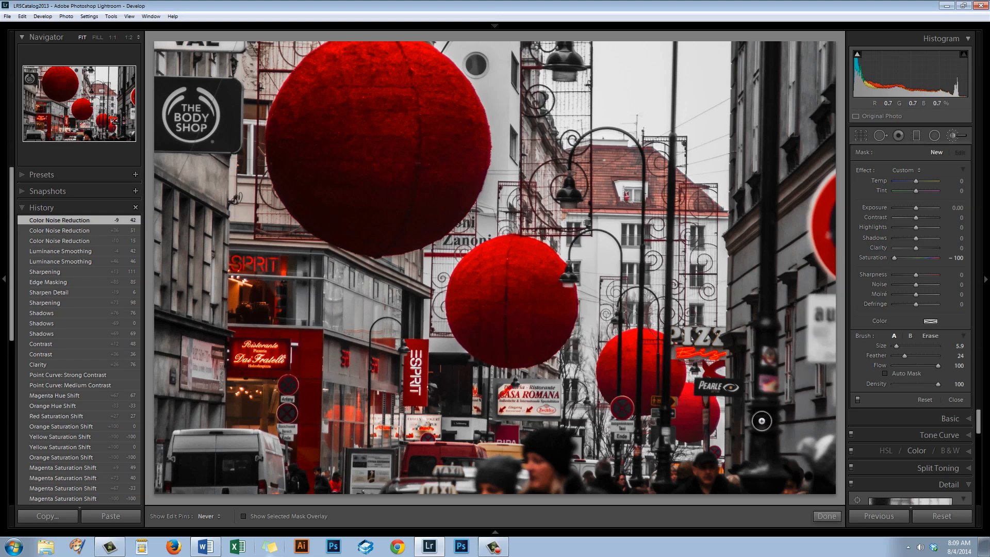
click(768, 380)
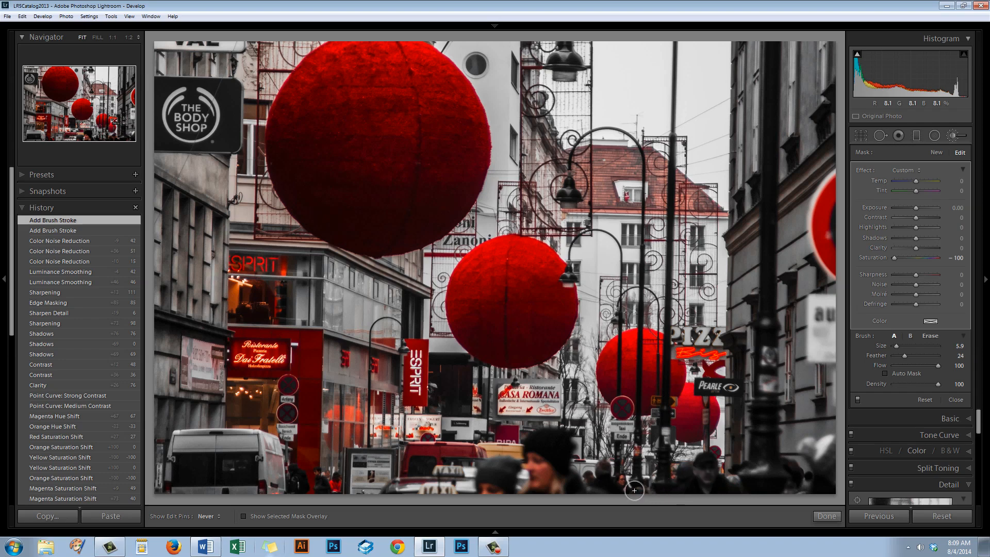
click(539, 457)
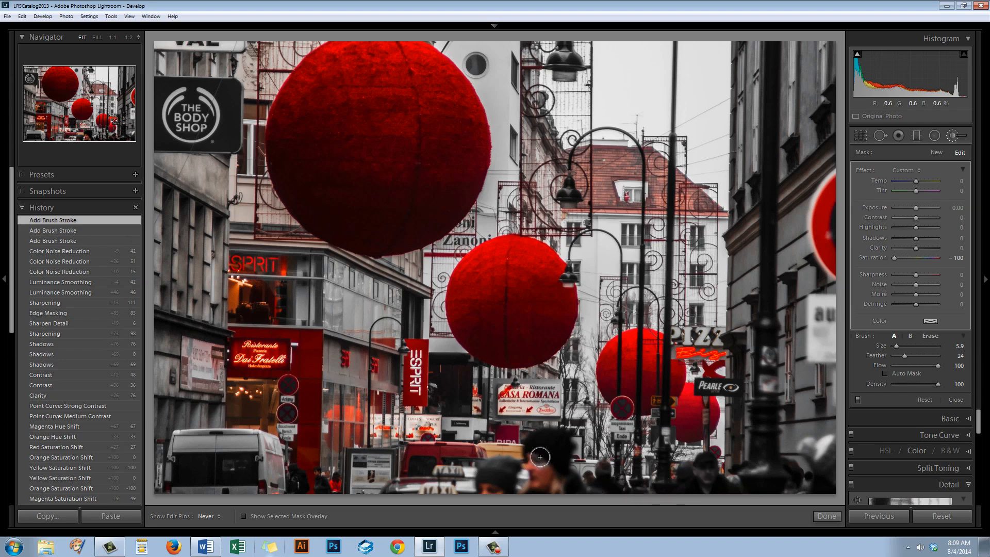
mouse_move(557, 478)
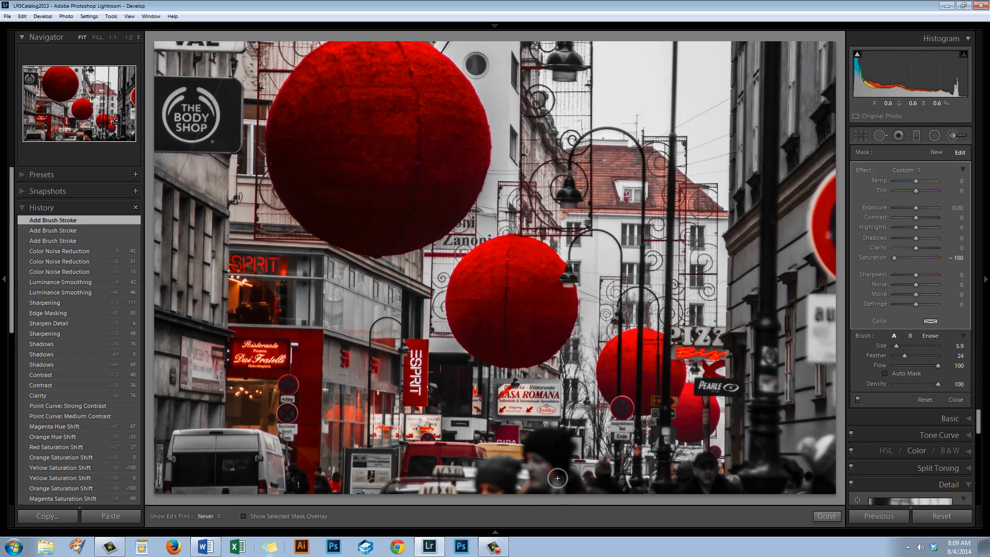
mouse_move(504, 454)
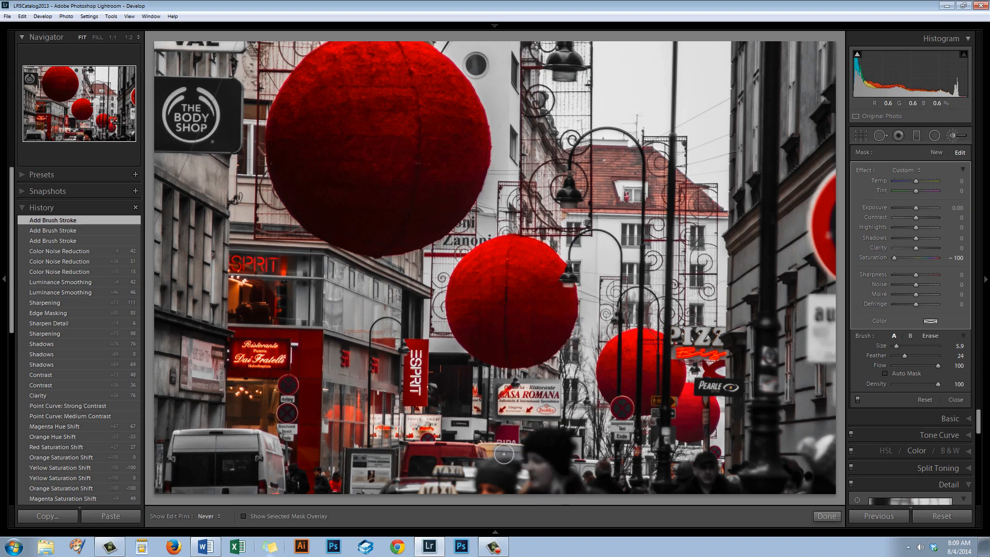
click(503, 454)
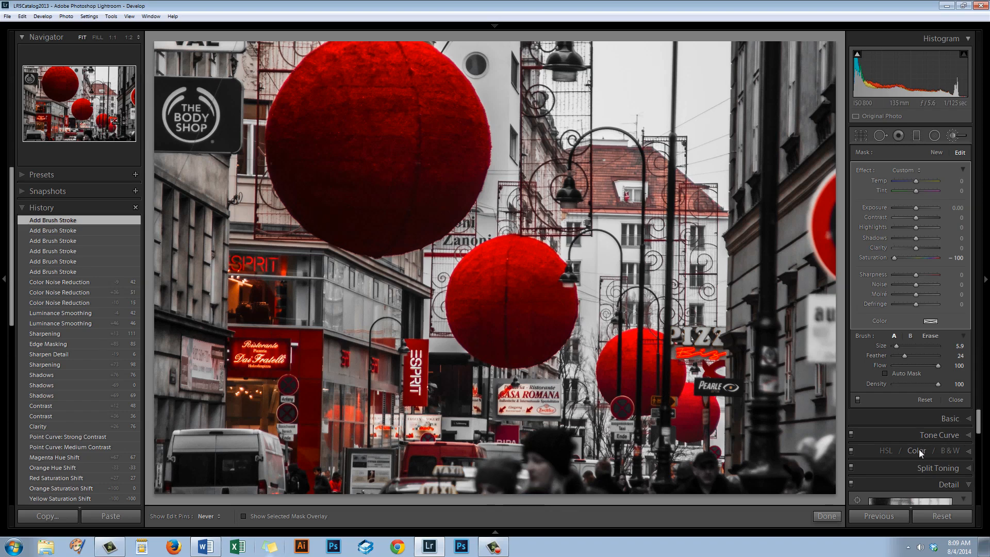
click(916, 434)
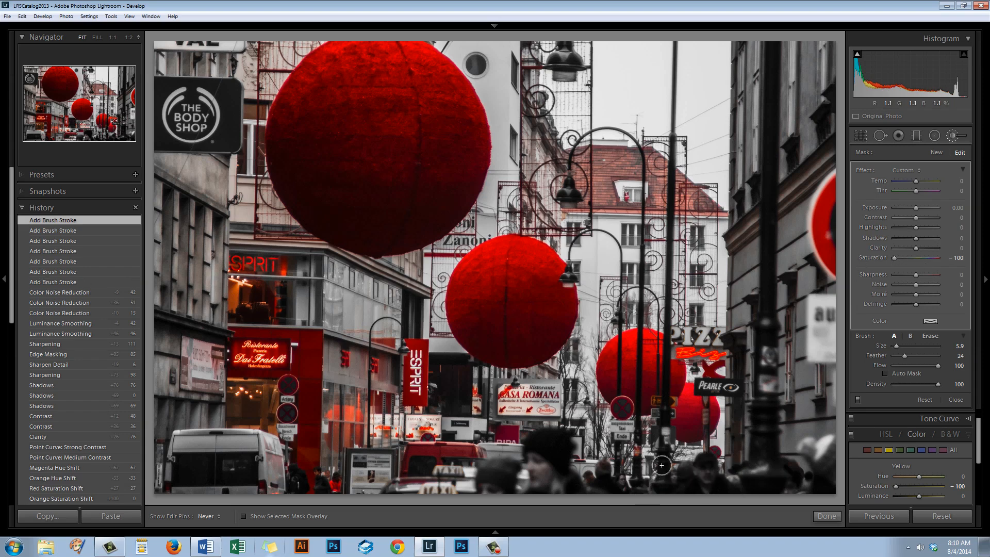
mouse_move(569, 455)
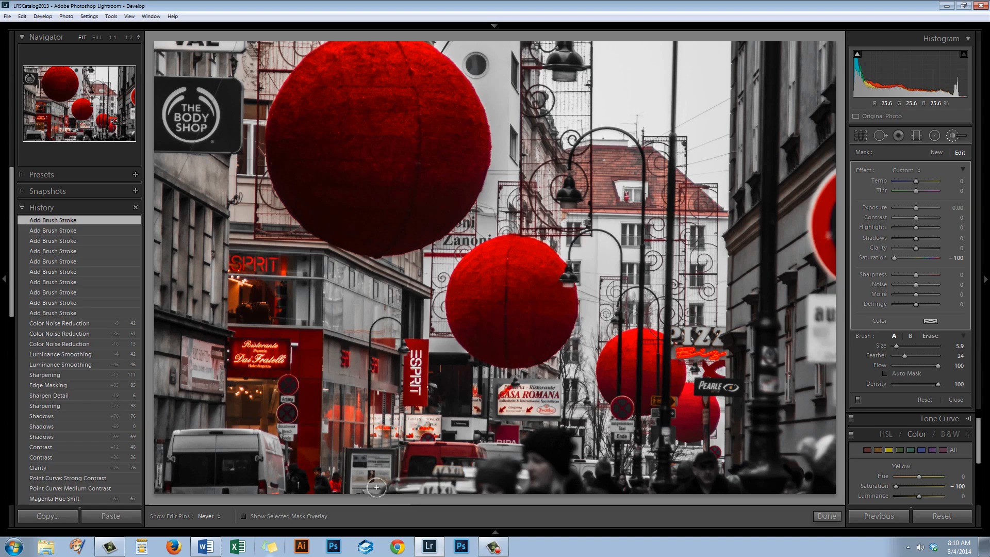
mouse_move(336, 492)
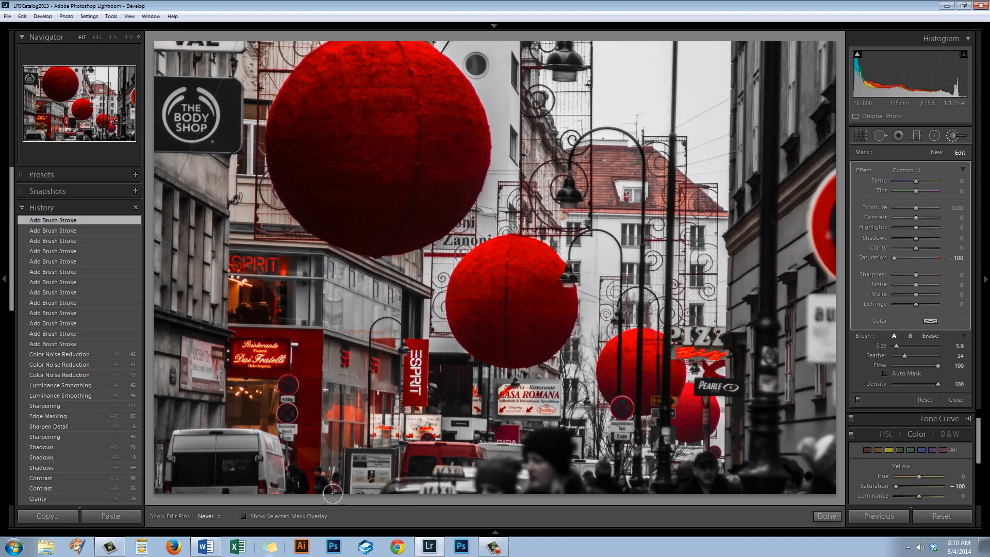
mouse_move(269, 468)
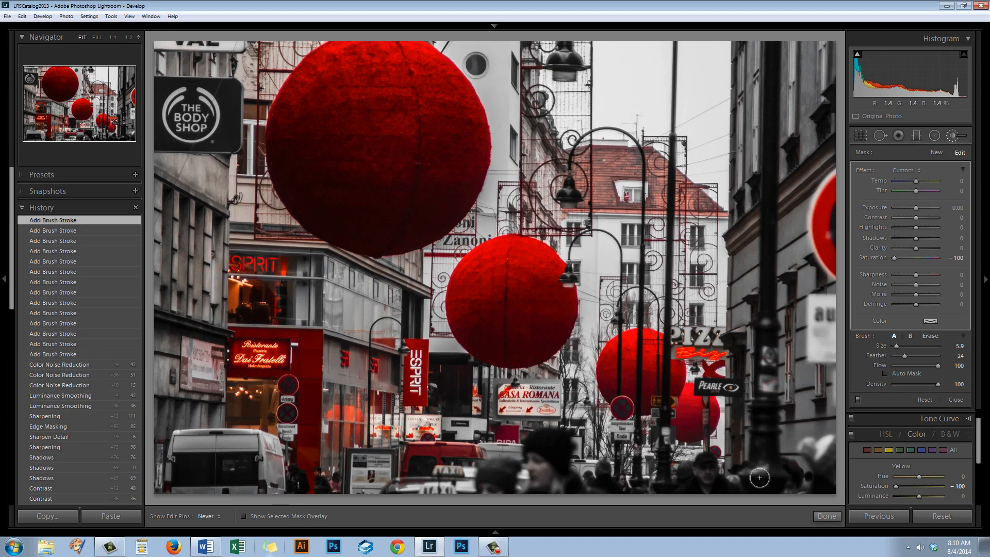
mouse_move(223, 374)
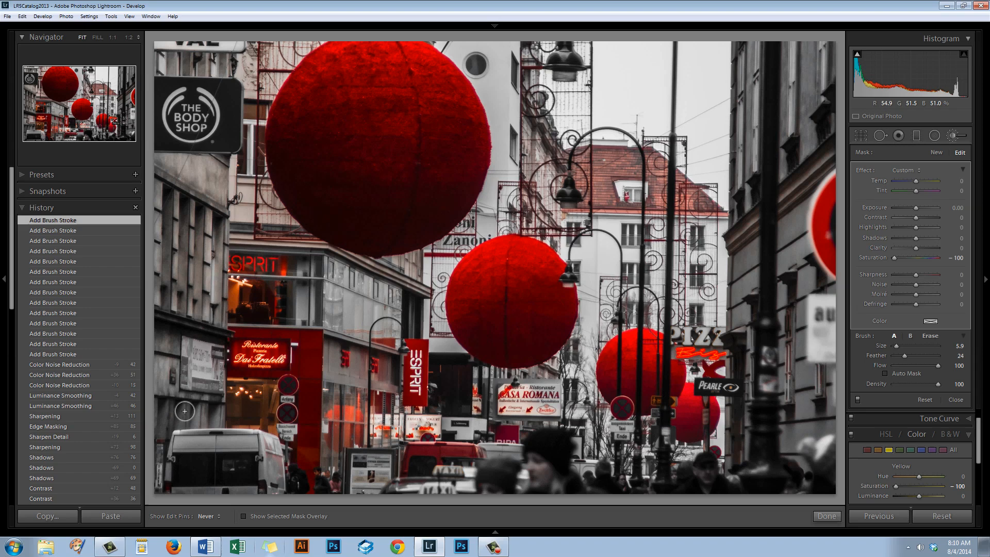
click(360, 318)
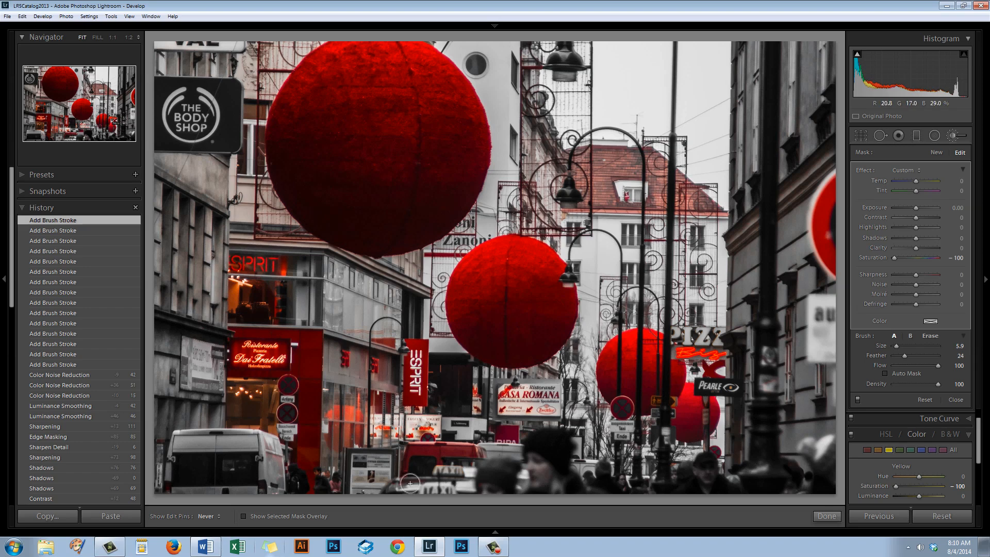
mouse_move(676, 465)
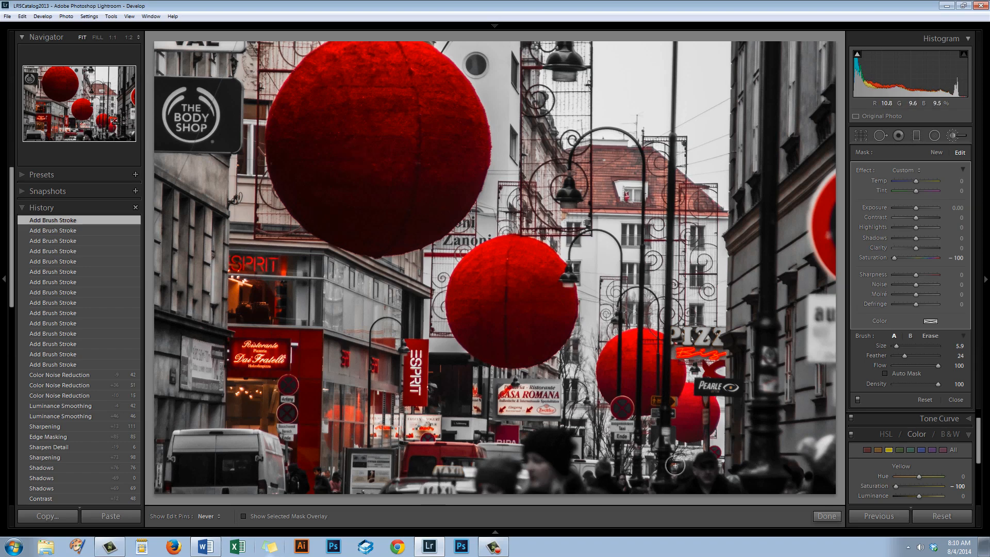
mouse_move(394, 487)
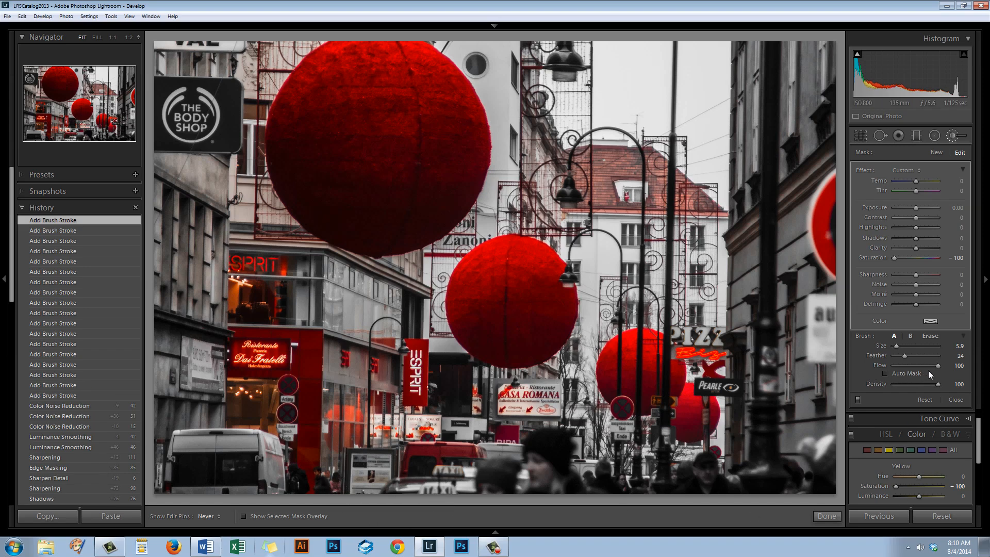
mouse_move(657, 394)
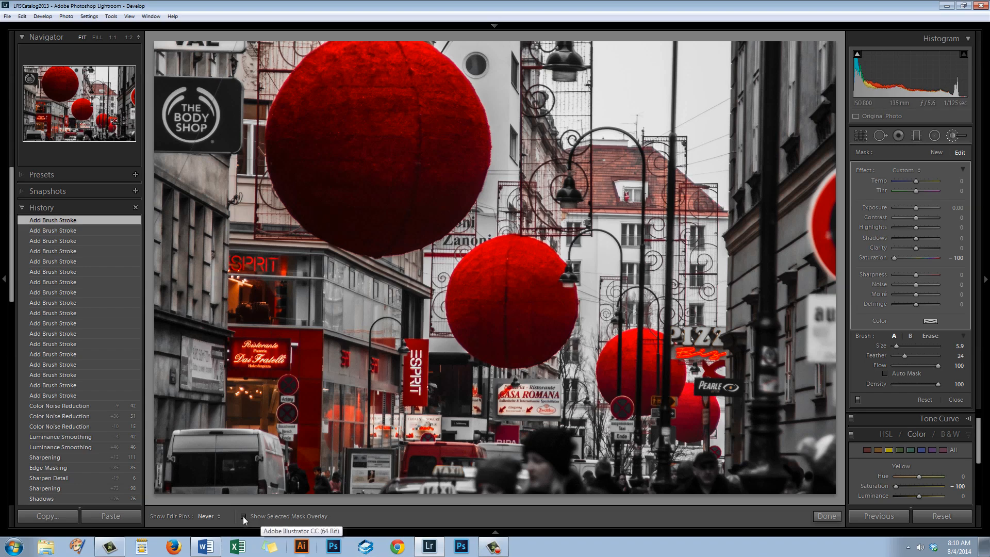
Check the painted area with the mask overlay, hide it again and finish the brush with Done
click(245, 516)
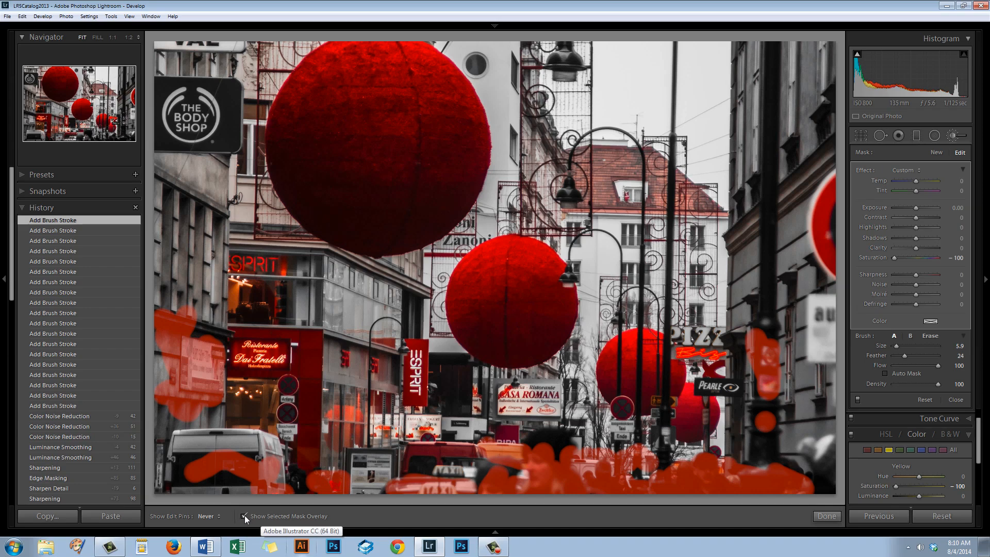
click(243, 516)
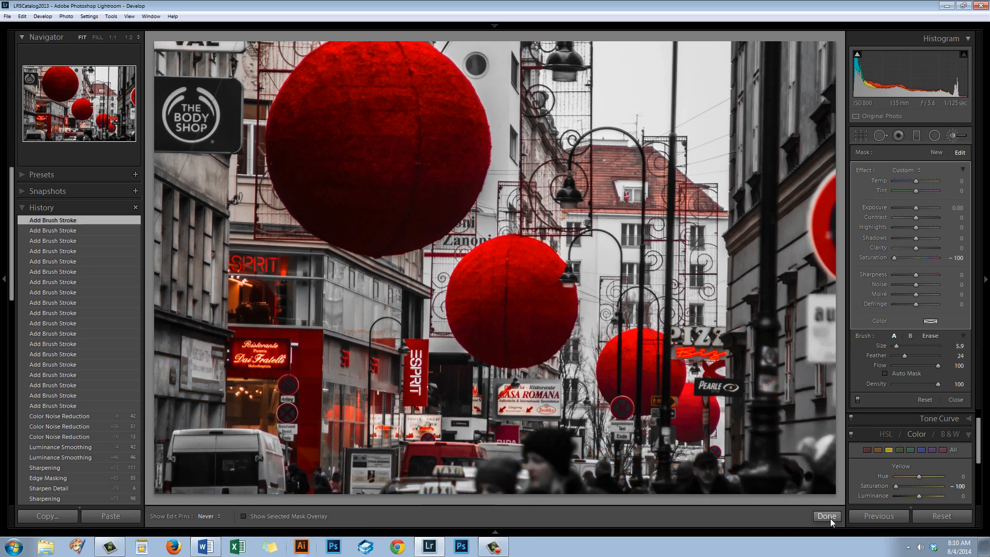
click(827, 515)
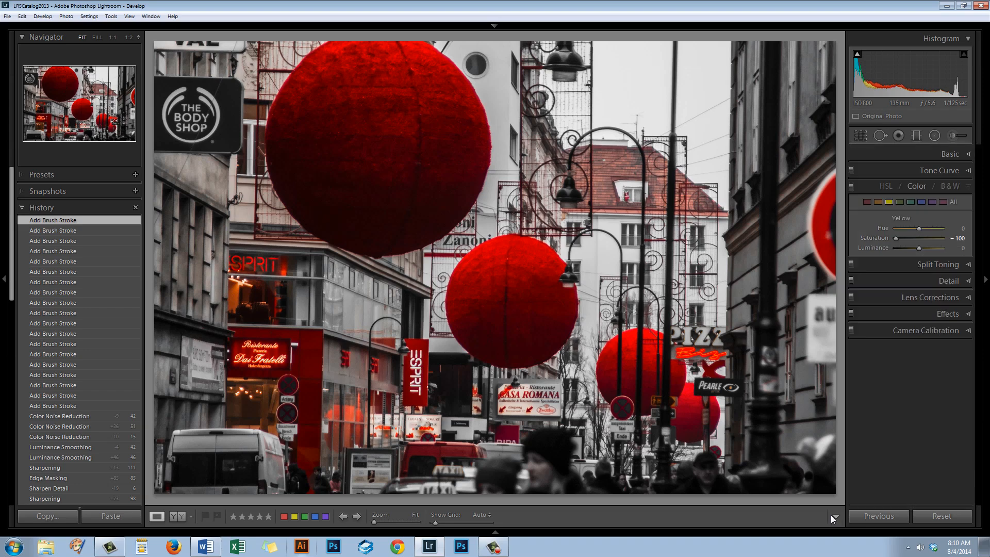
mouse_move(788, 351)
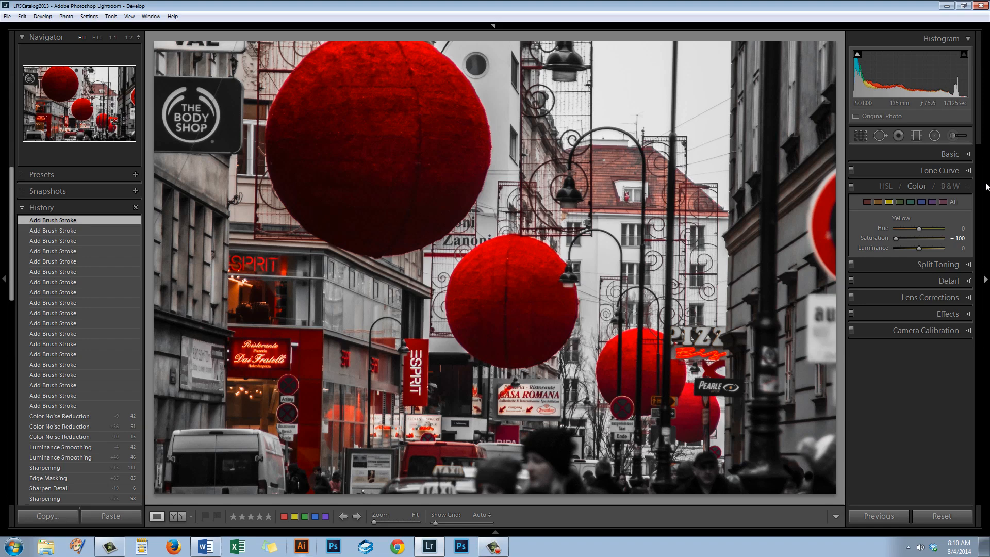
mouse_move(956, 135)
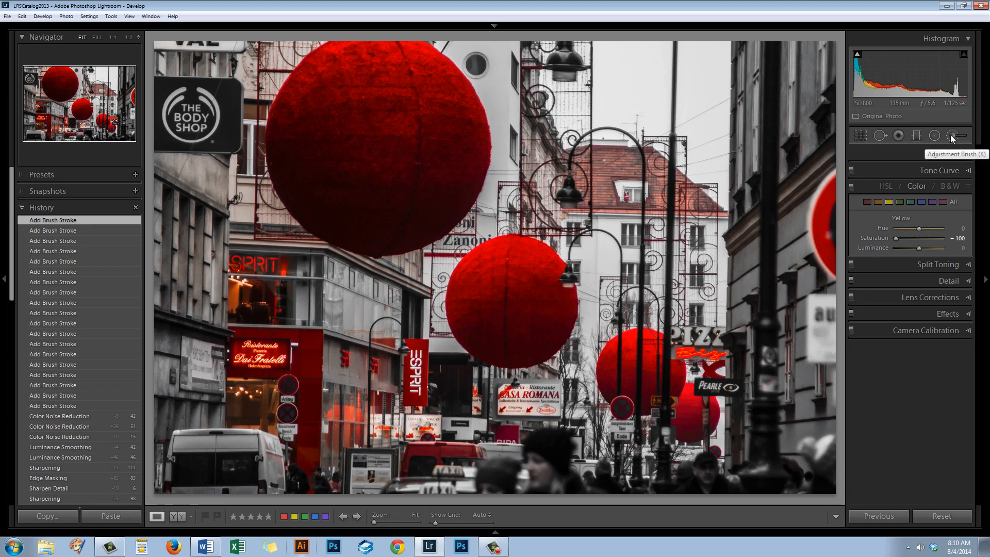
Paint a new brush with Sharpness 69 and Clarity 57 over the scrollwork and lamps, verify the mask, and finish
click(951, 135)
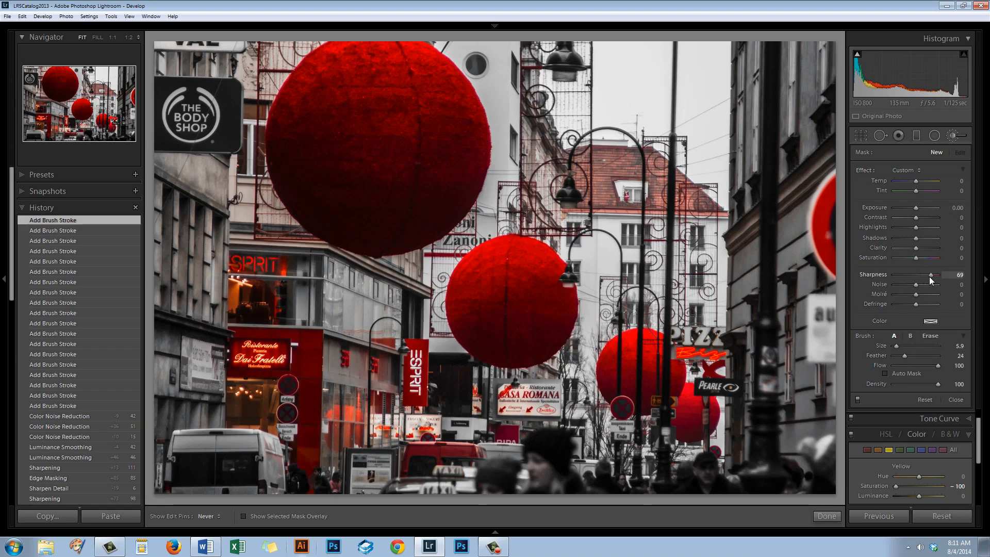
mouse_move(675, 232)
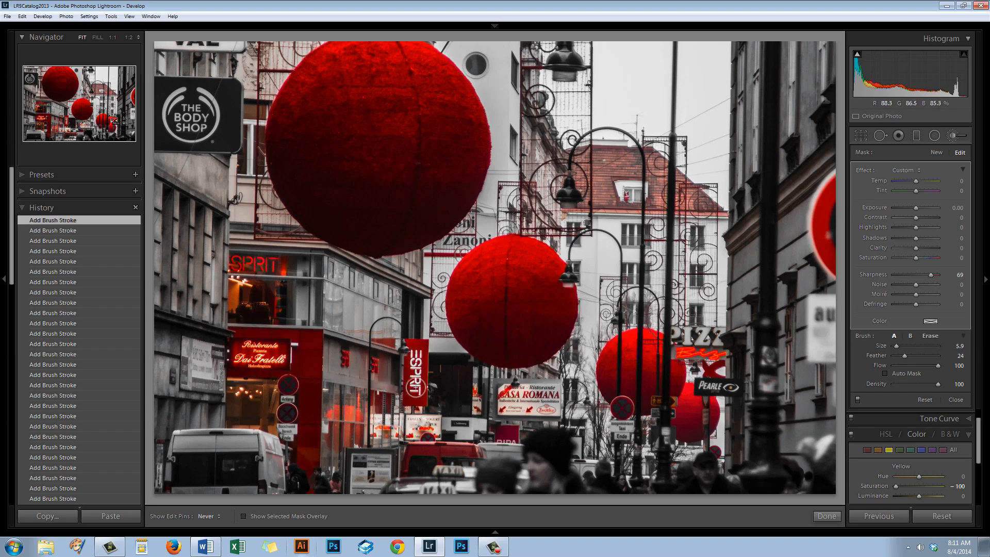
mouse_move(544, 98)
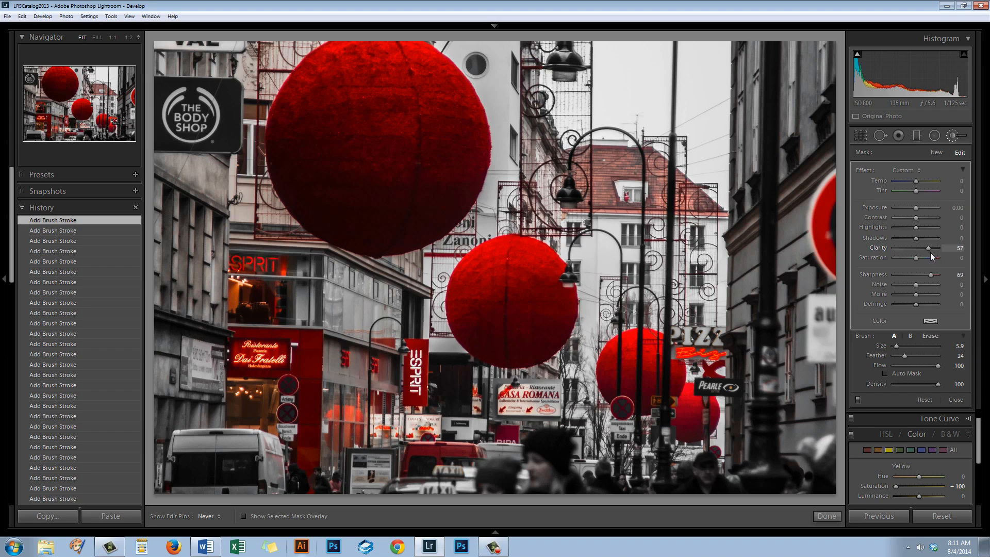
click(928, 247)
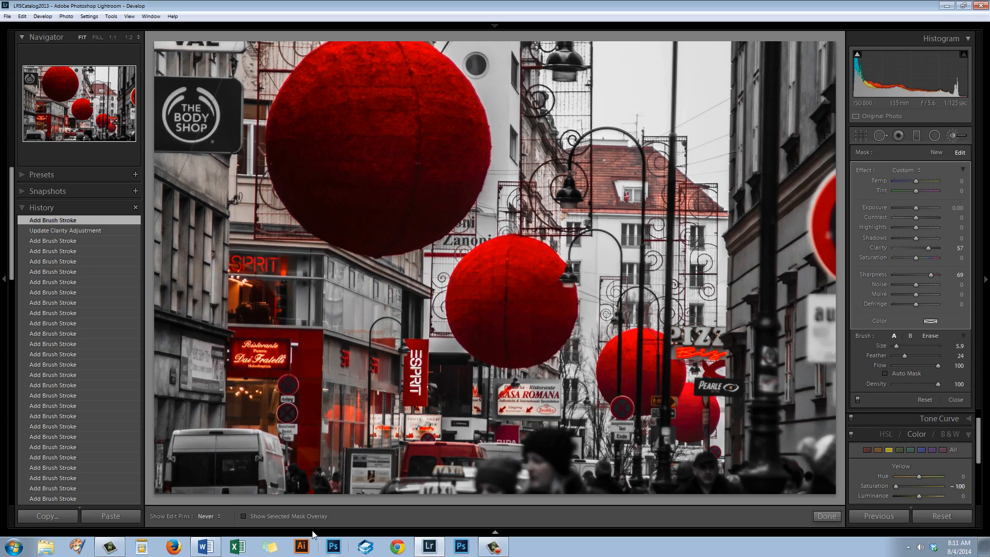
click(243, 515)
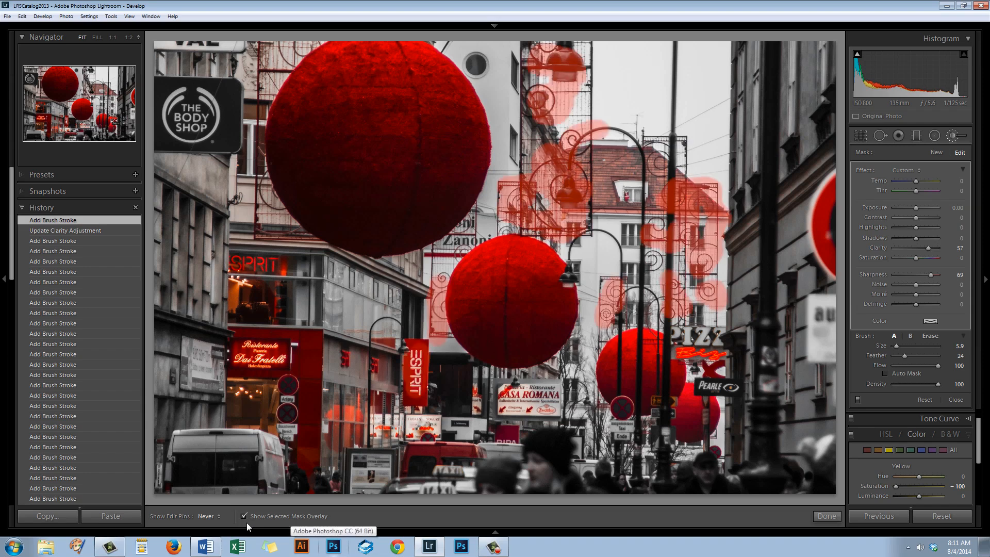
click(243, 515)
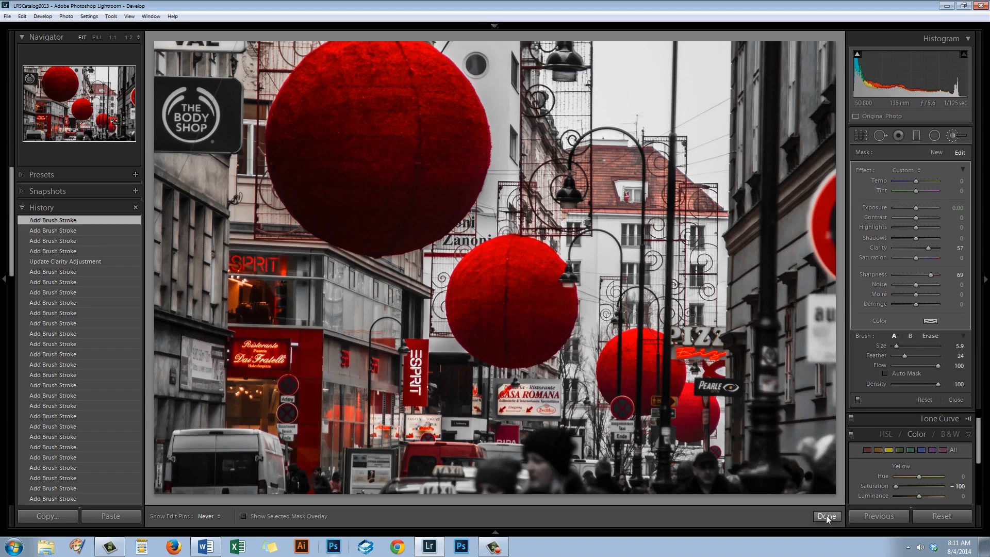
click(826, 516)
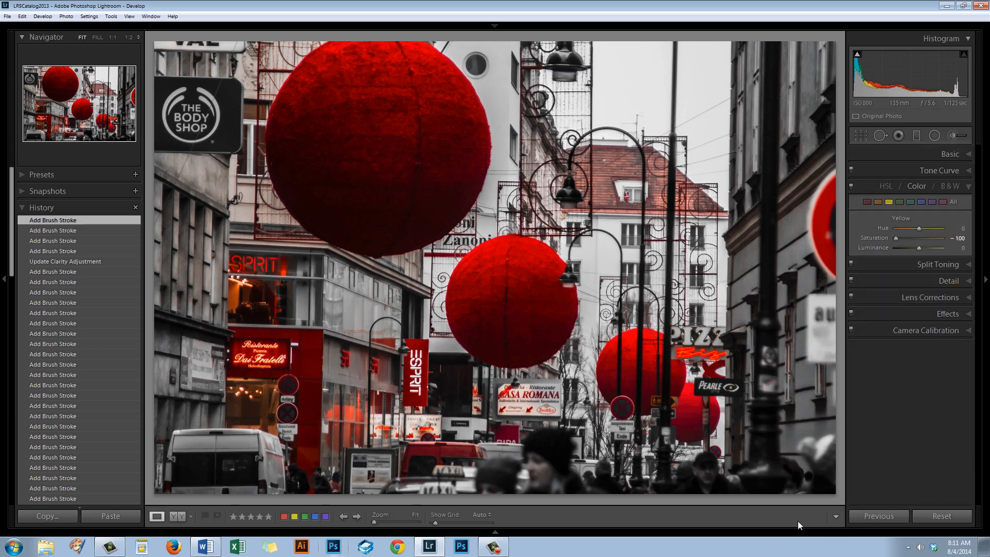